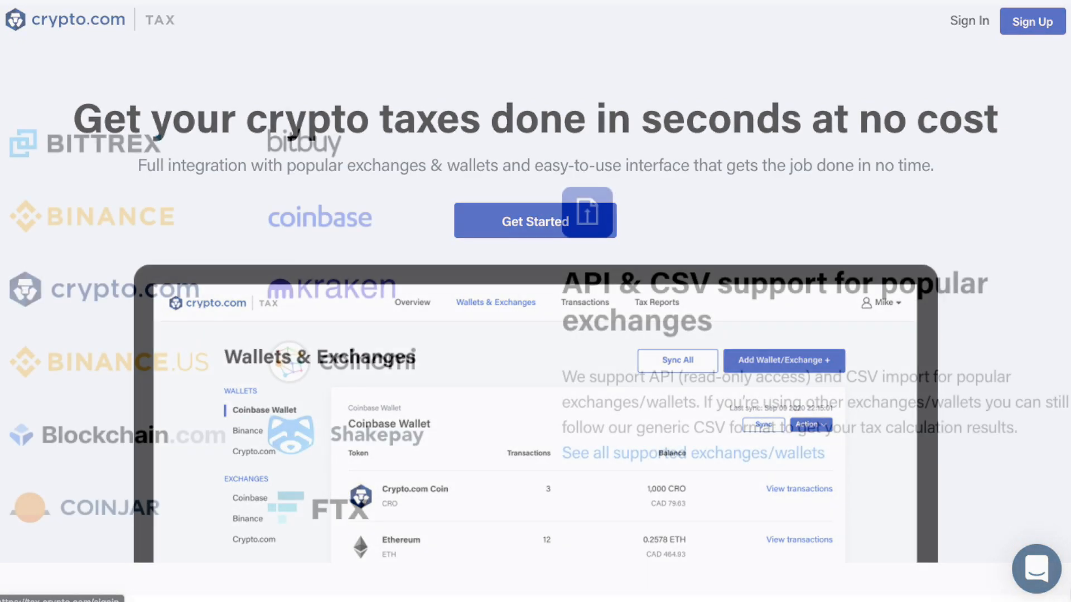
Register a new Crypto.com Tax account, then confirm it with the Verify Email link
{"action": "scroll", "scroll_direction": "down", "scroll_amount": 3}
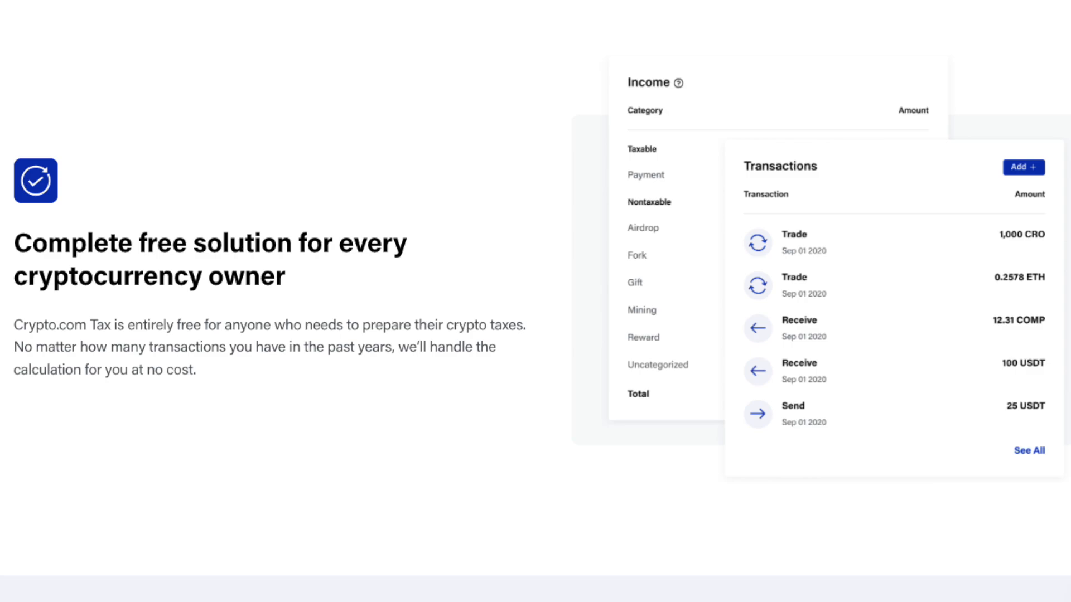
{"action": "scroll", "scroll_direction": "up", "scroll_amount": 3}
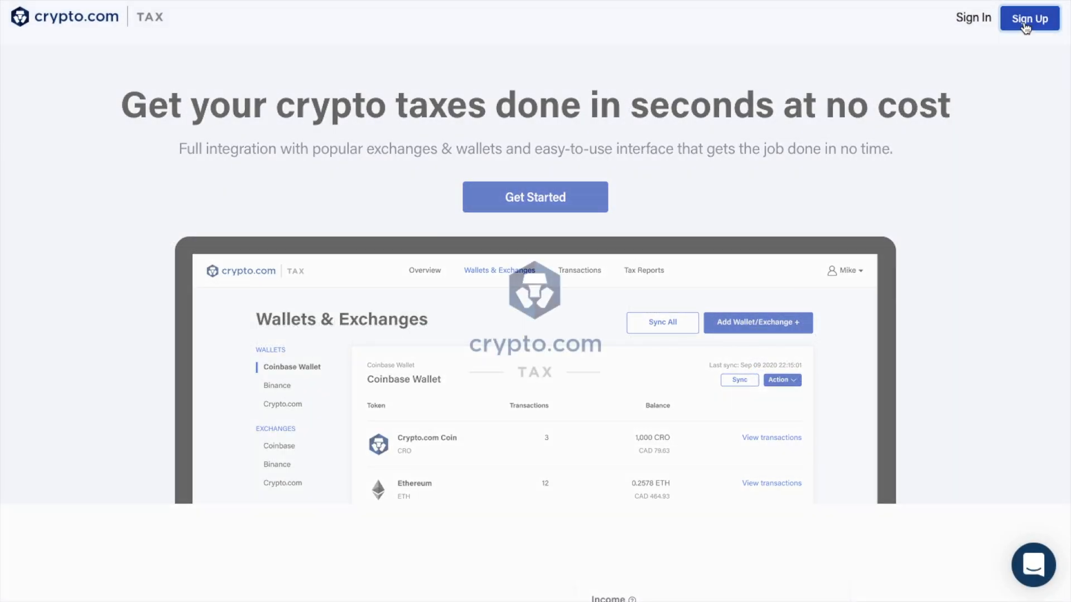
{"action": "left_click", "coordinate": [1030, 18]}
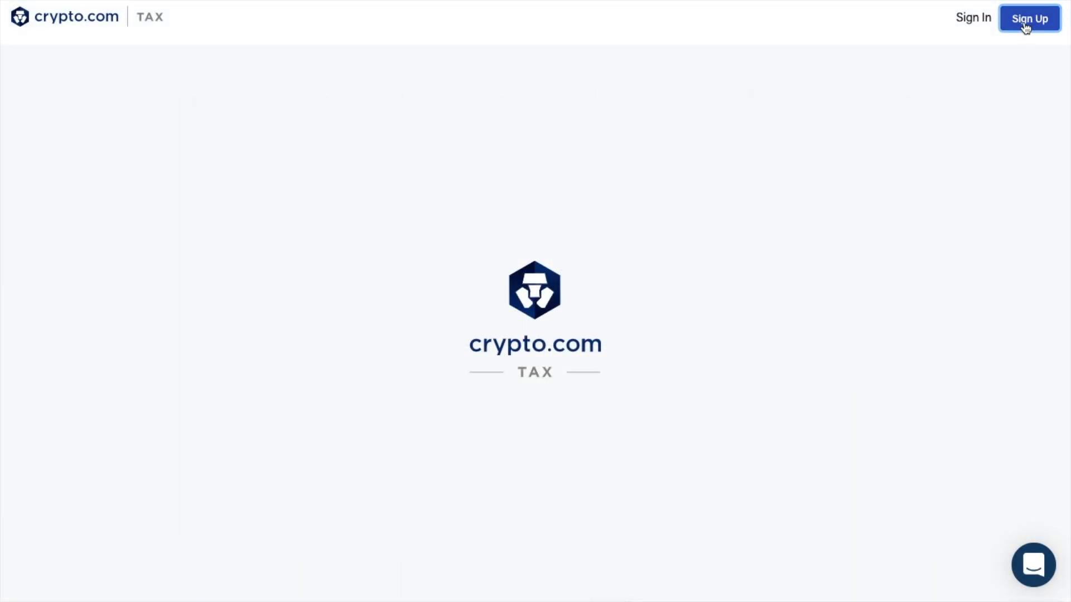
{"action": "left_click", "coordinate": [1029, 18]}
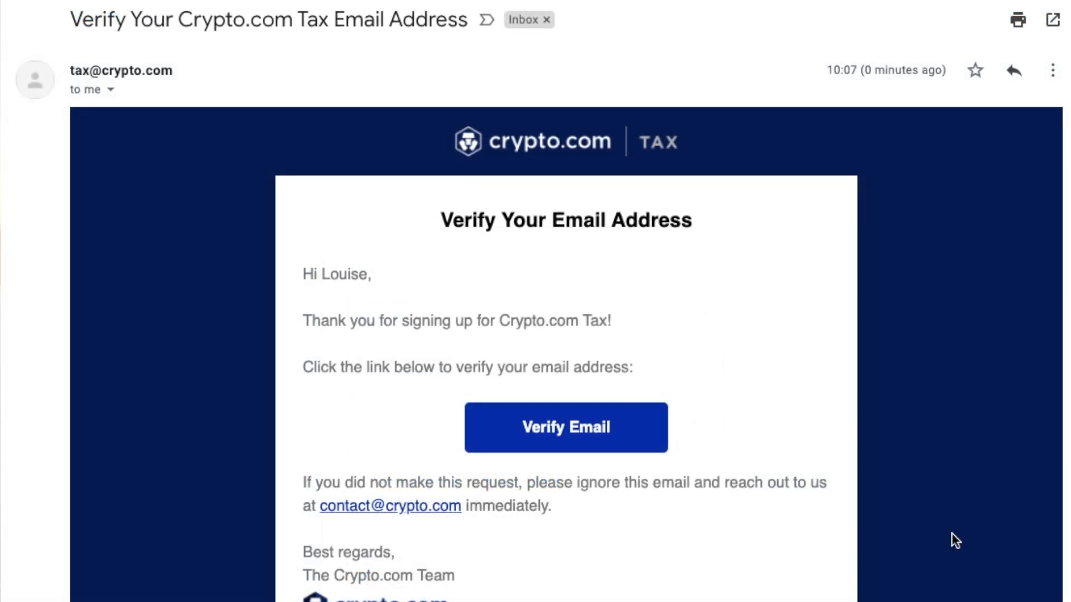
{"action": "left_click", "coordinate": [566, 428]}
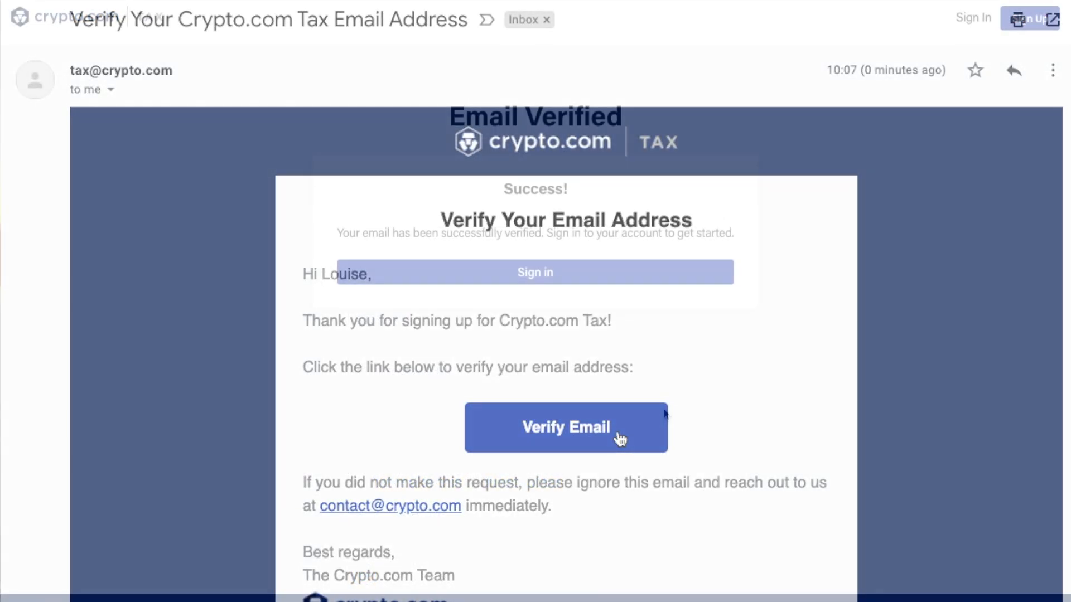
{"action": "left_click", "coordinate": [566, 428]}
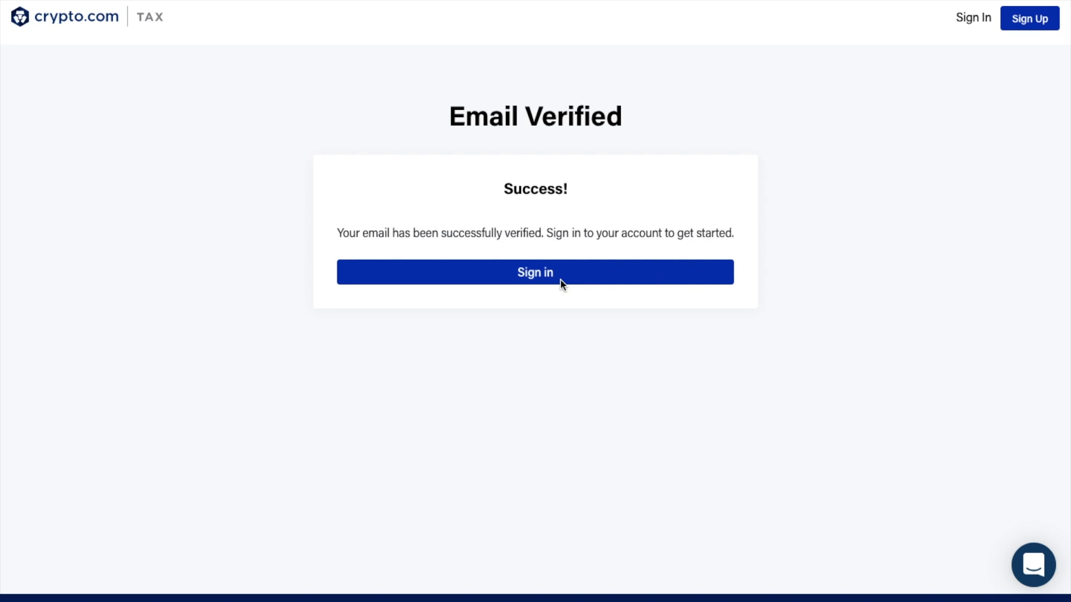
Sign in and set time zone +00:00 Greenwich Mean Time and jurisdiction United Kingdom
{"action": "left_click", "coordinate": [535, 272]}
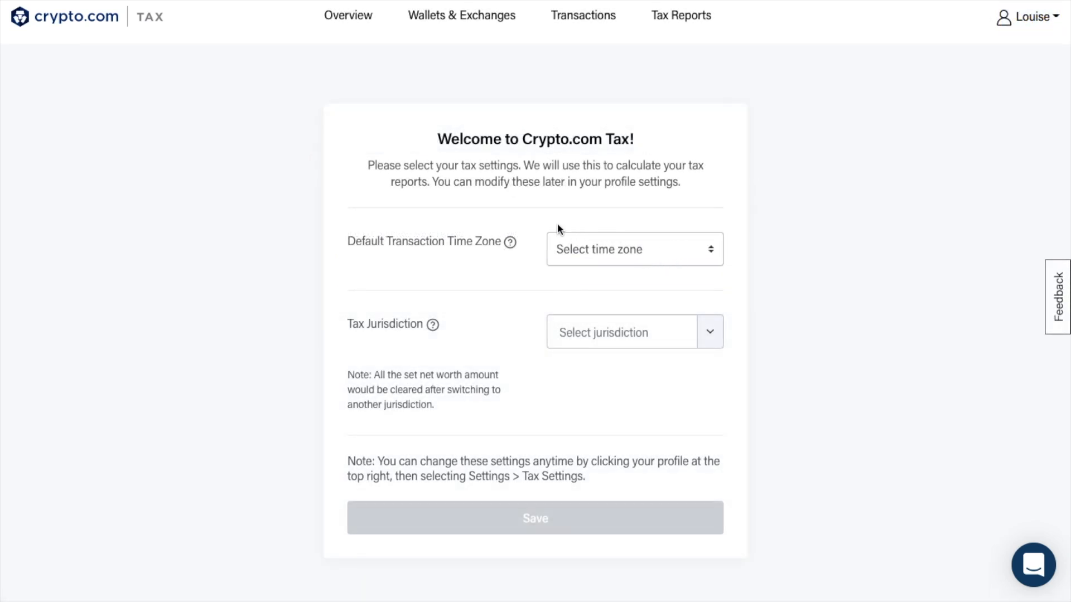
{"action": "mouse_move", "coordinate": [511, 244]}
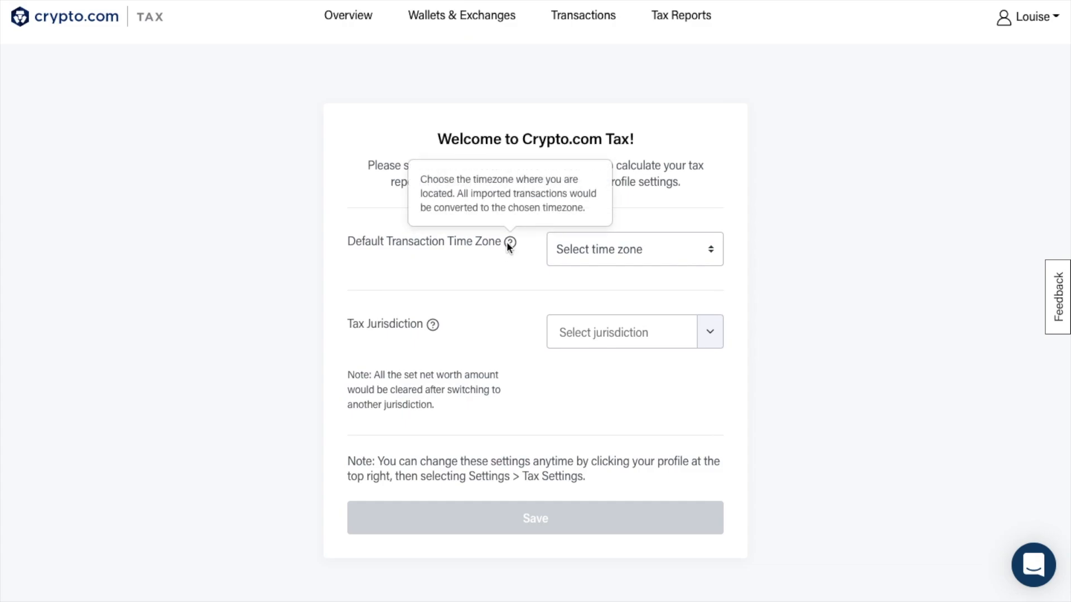
{"action": "mouse_move", "coordinate": [639, 250]}
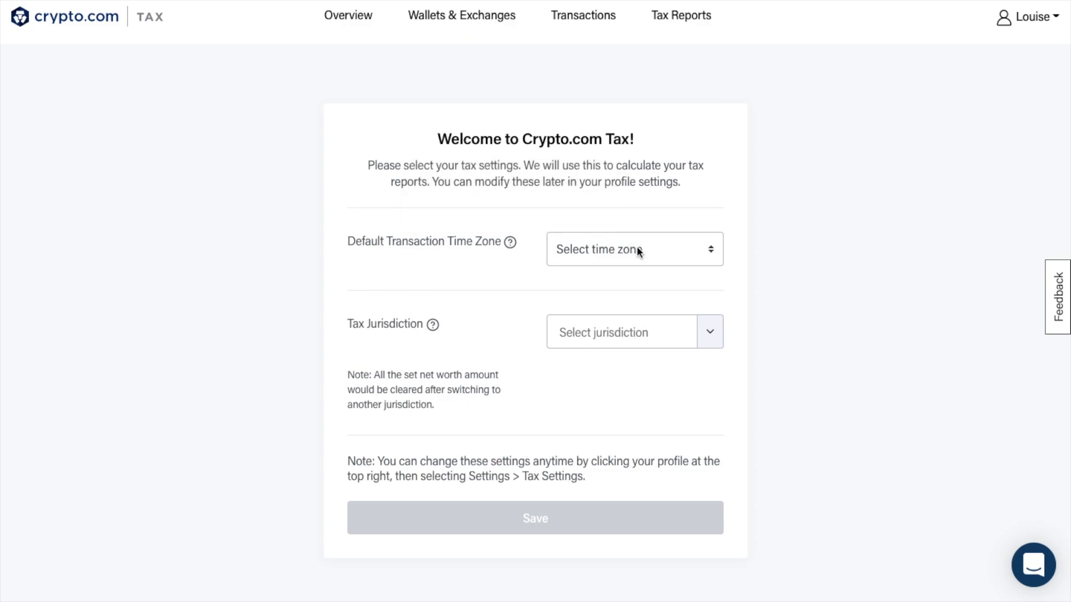
{"action": "left_click", "coordinate": [632, 250]}
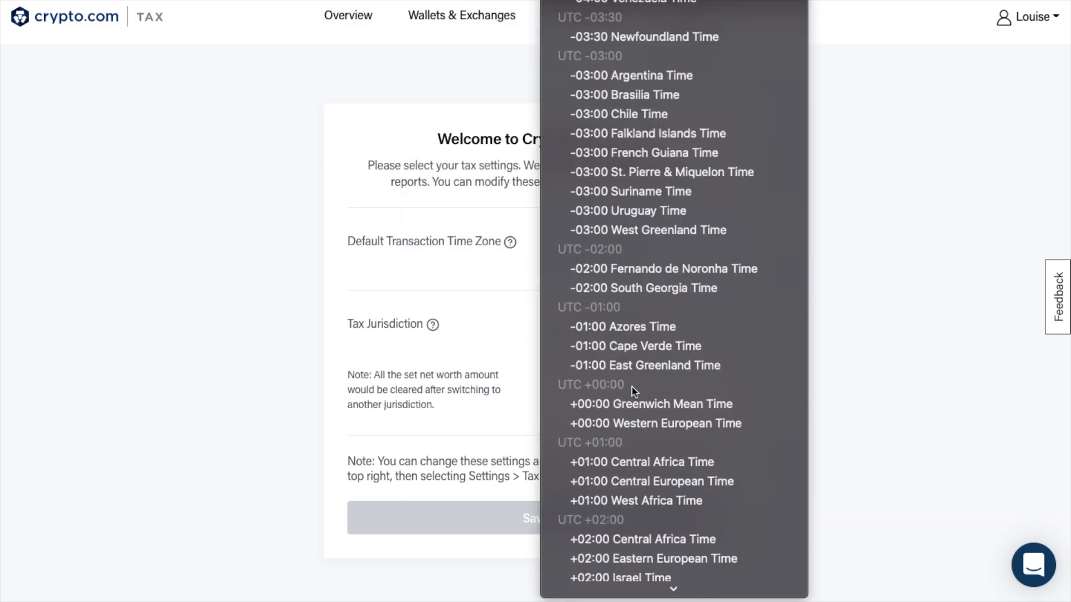
{"action": "left_click", "coordinate": [651, 404]}
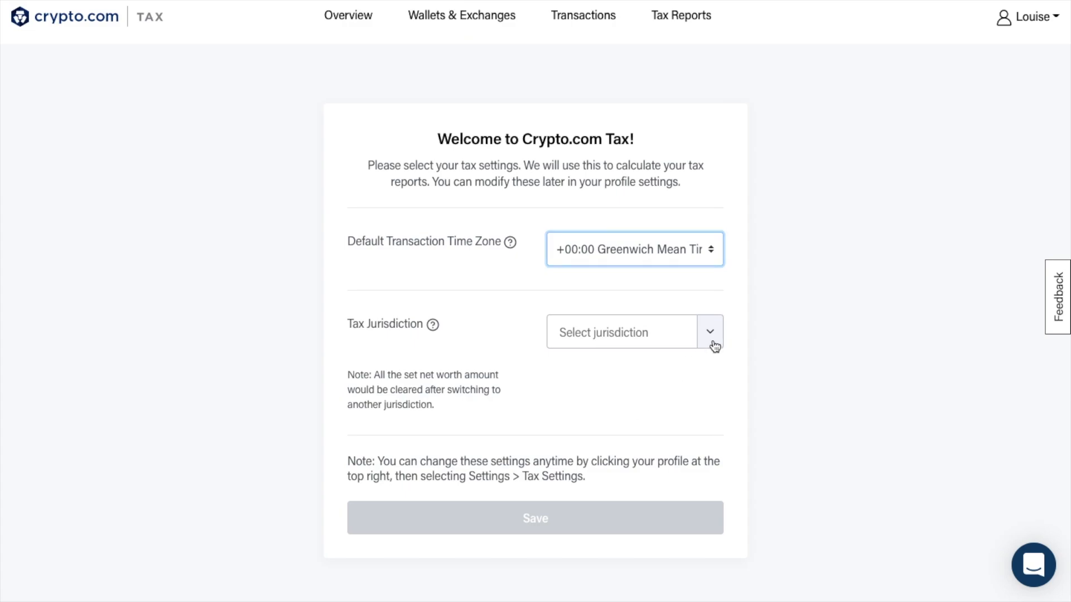
{"action": "left_click", "coordinate": [709, 332]}
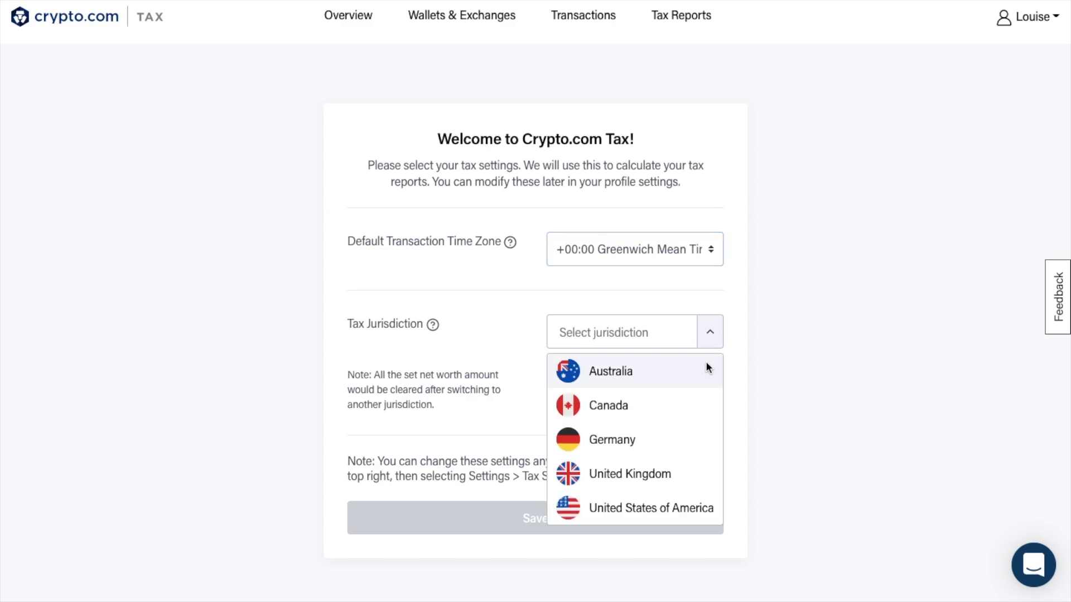
{"action": "mouse_move", "coordinate": [672, 508]}
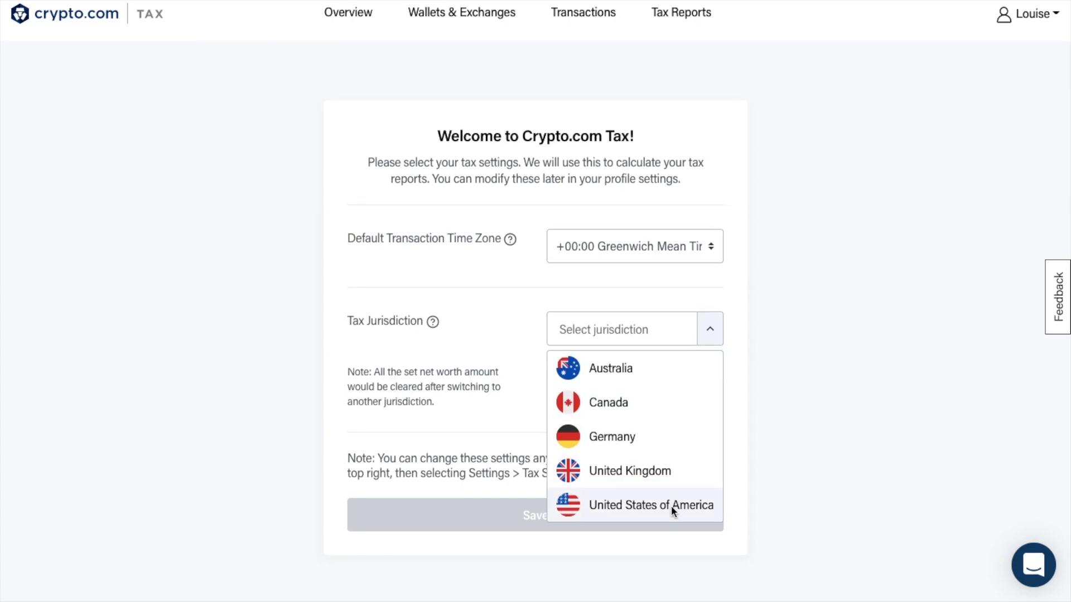
{"action": "mouse_move", "coordinate": [676, 470]}
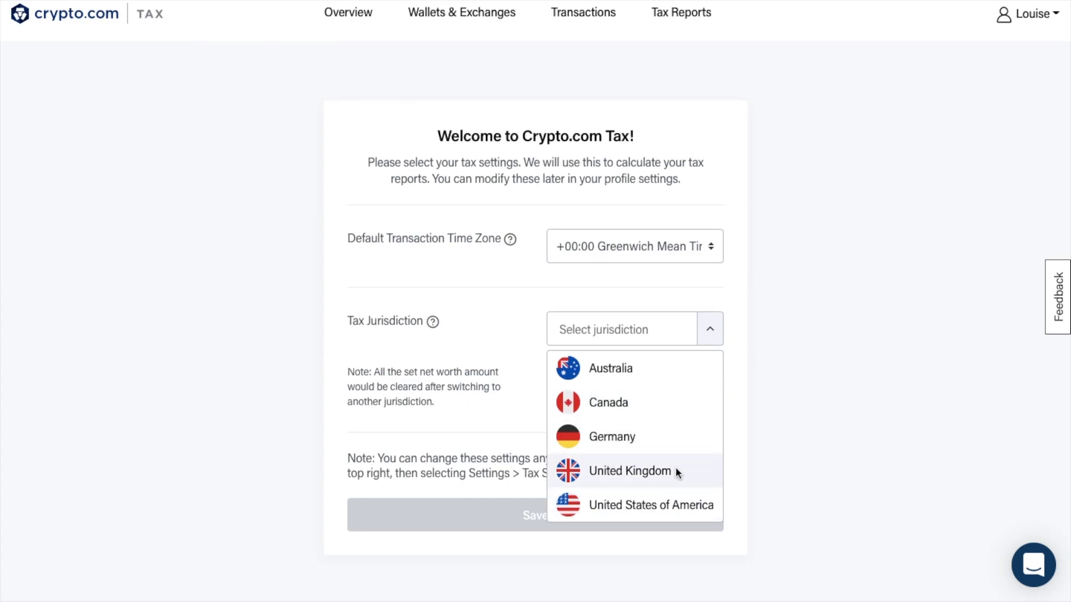
{"action": "left_click", "coordinate": [629, 471]}
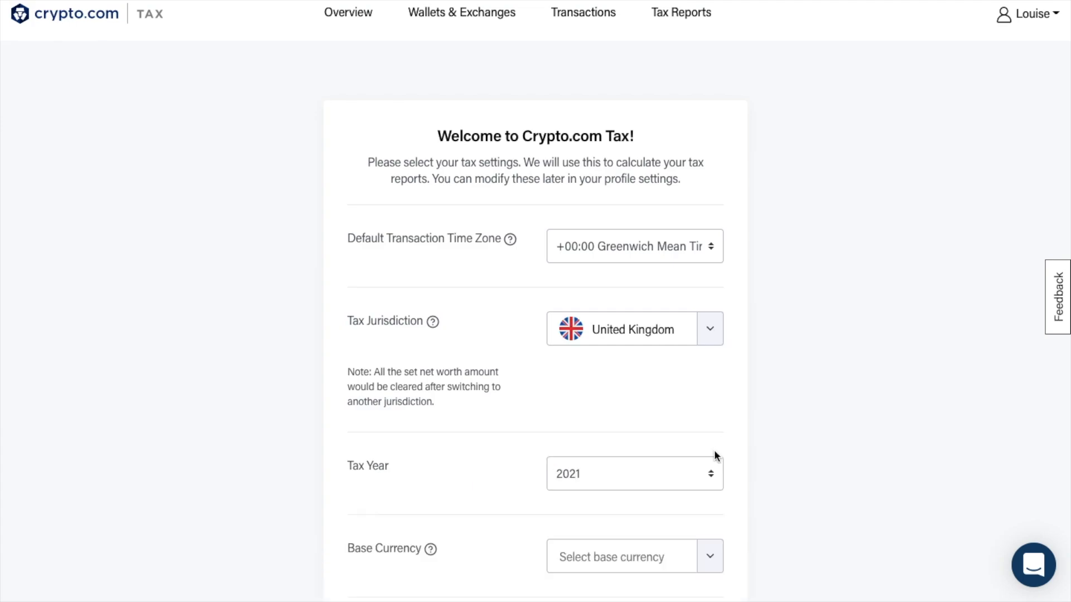
Choose GBP - Pound Sterling, Share Pooling cost basis, and accept the UK tax disclaimer
{"action": "left_click", "coordinate": [633, 473]}
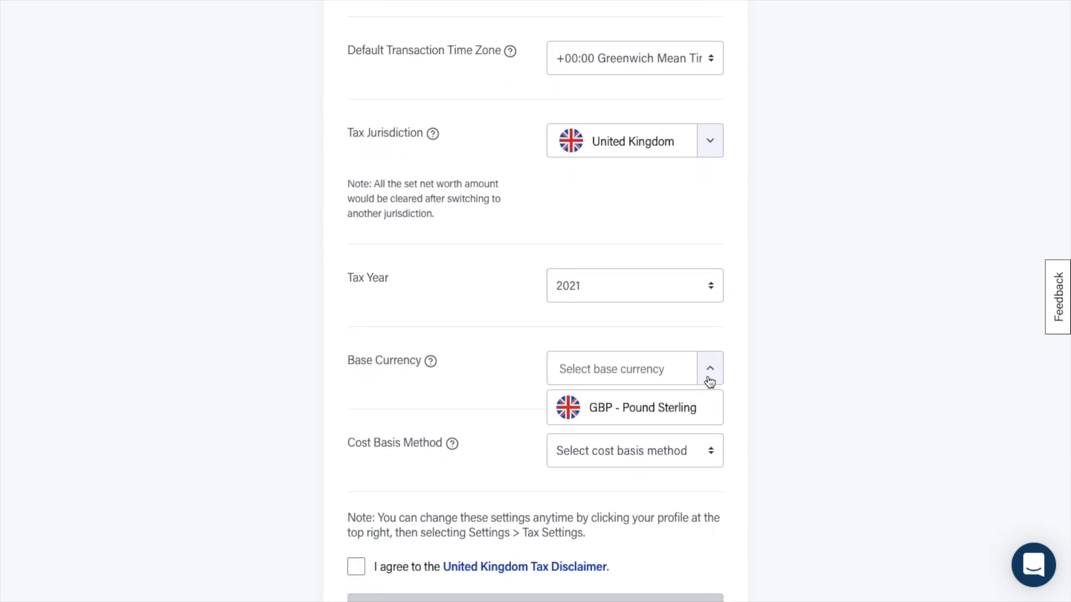
{"action": "left_click", "coordinate": [635, 407]}
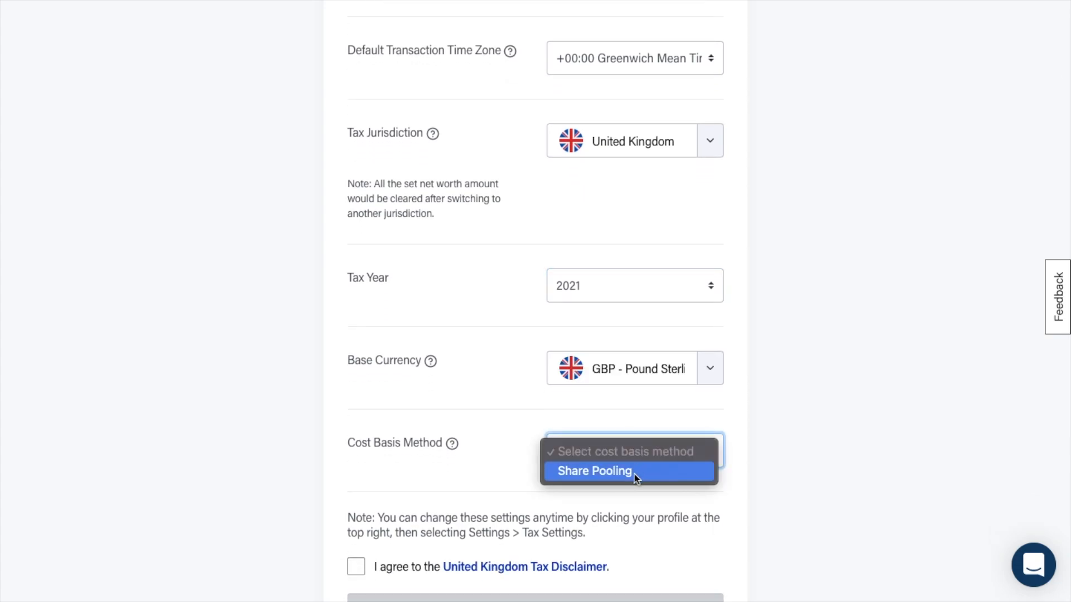
{"action": "left_click", "coordinate": [593, 471]}
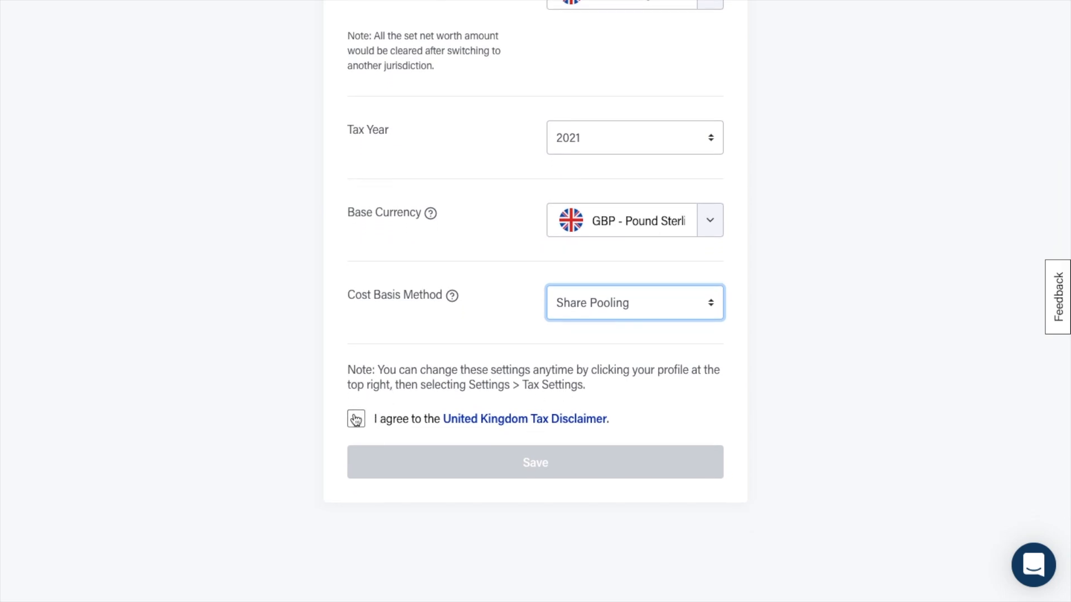
{"action": "left_click", "coordinate": [355, 419]}
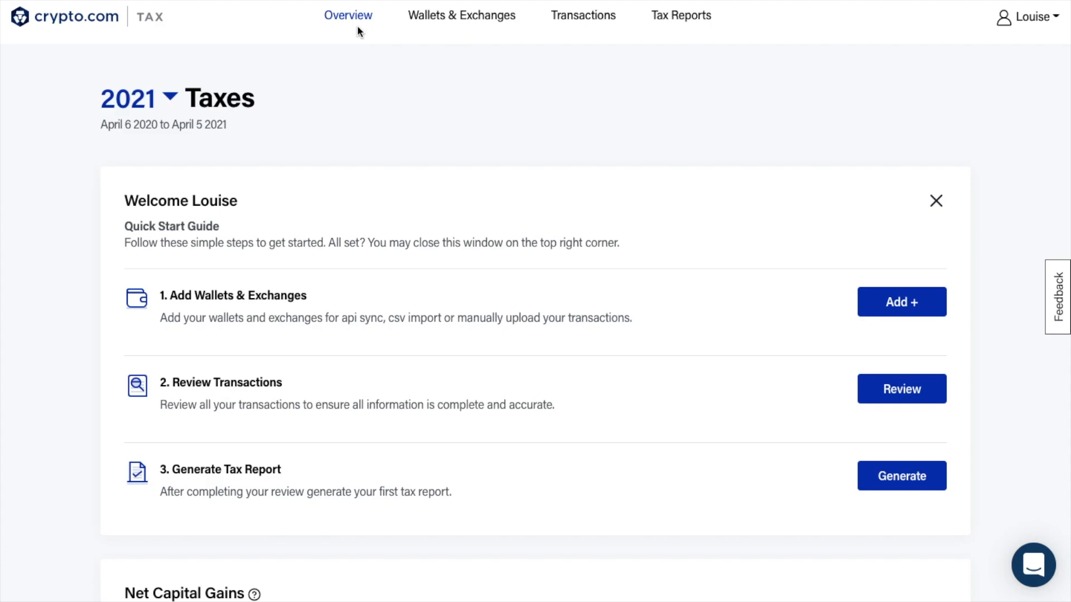
{"action": "scroll", "scroll_direction": "down", "scroll_amount": 3}
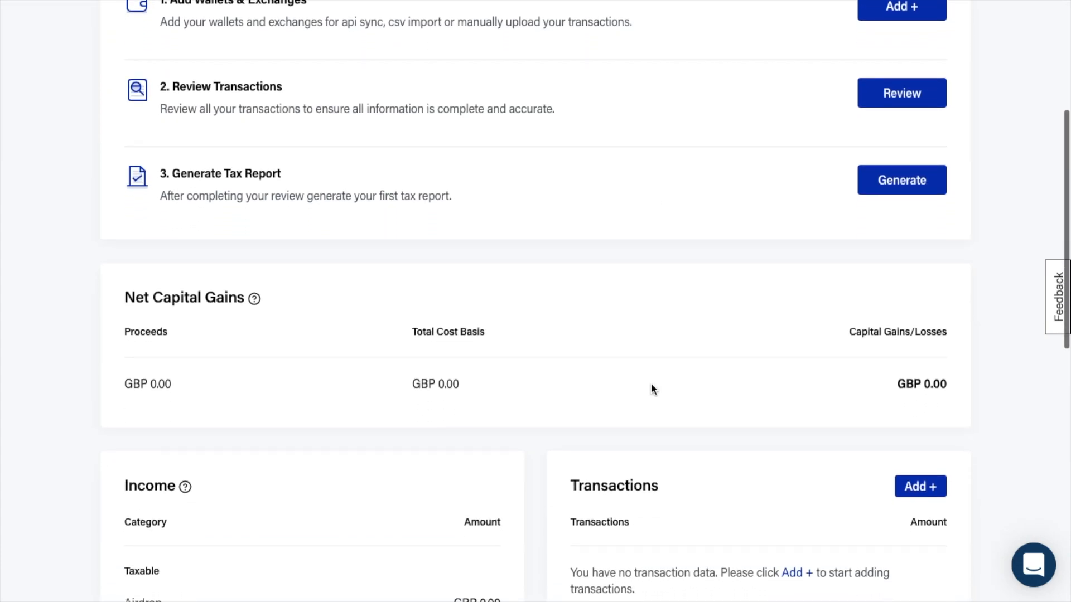
{"action": "scroll", "scroll_direction": "down", "scroll_amount": 3}
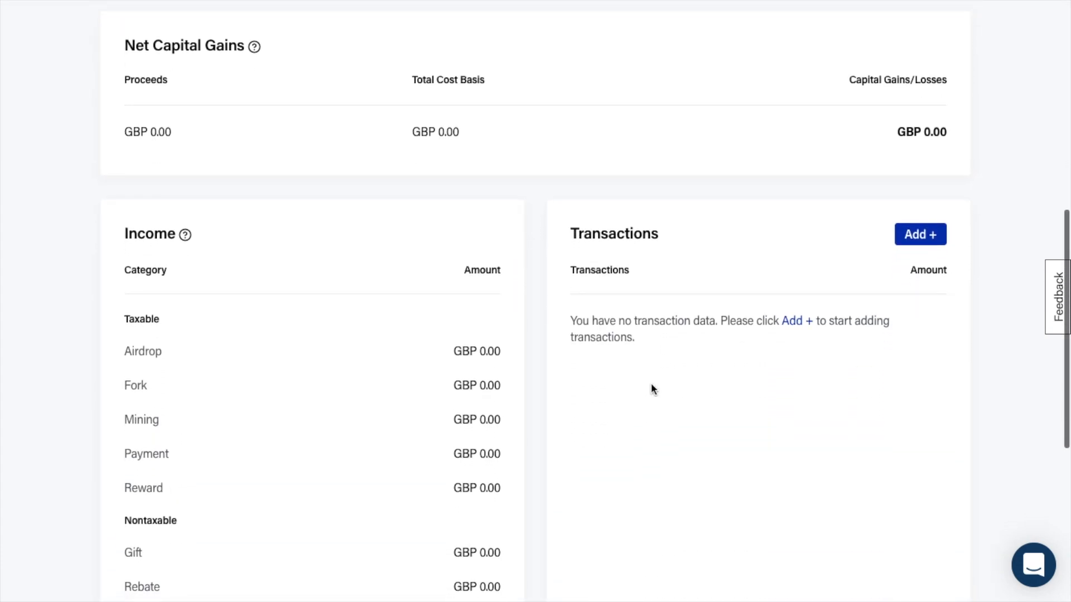
{"action": "mouse_move", "coordinate": [235, 74]}
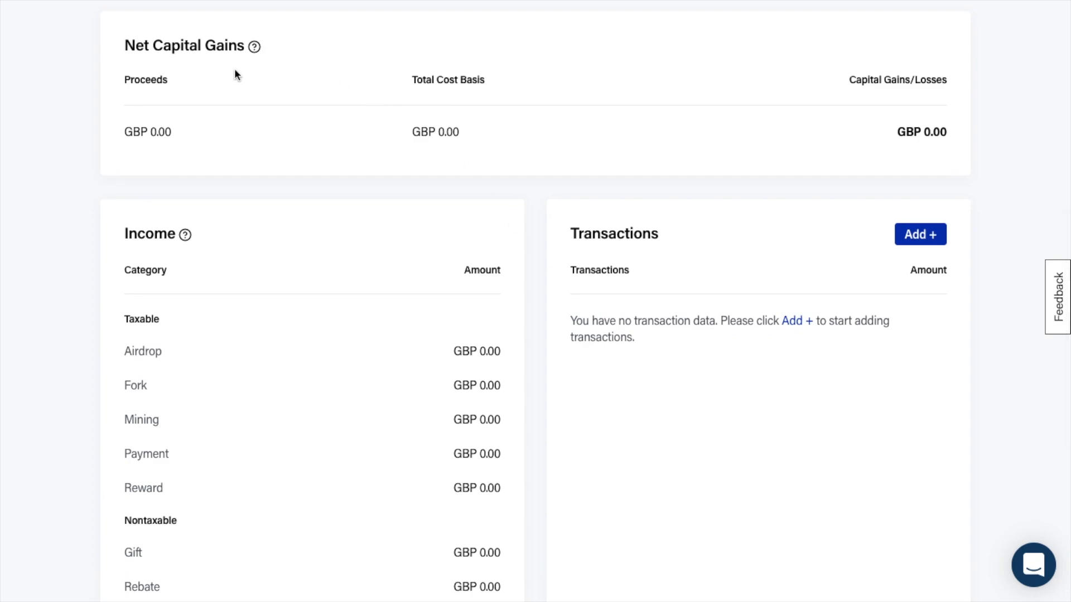
{"action": "mouse_move", "coordinate": [538, 171]}
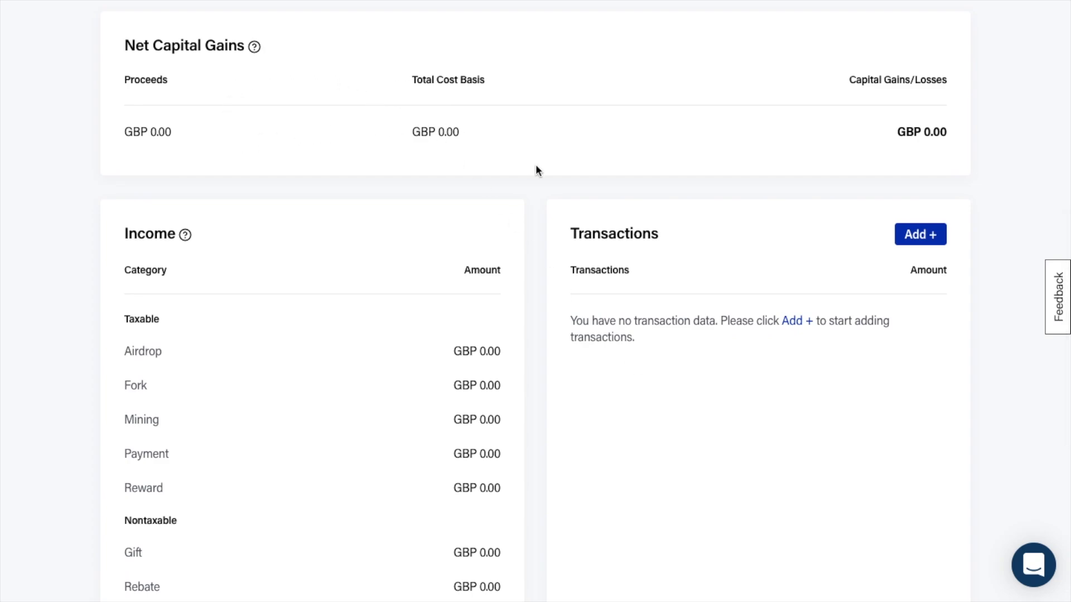
{"action": "mouse_move", "coordinate": [369, 214]}
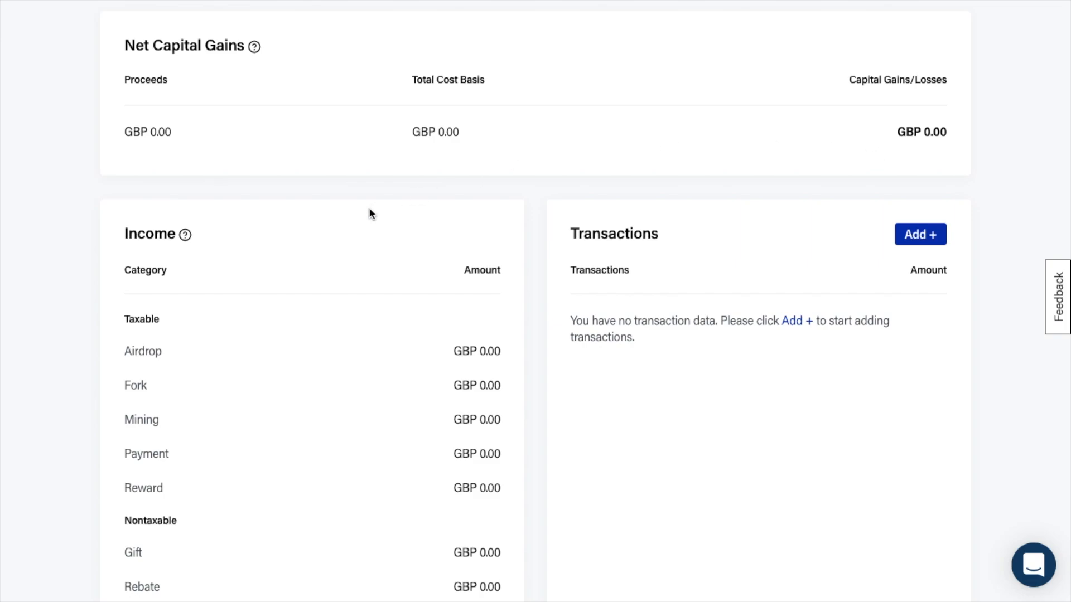
{"action": "mouse_move", "coordinate": [716, 183]}
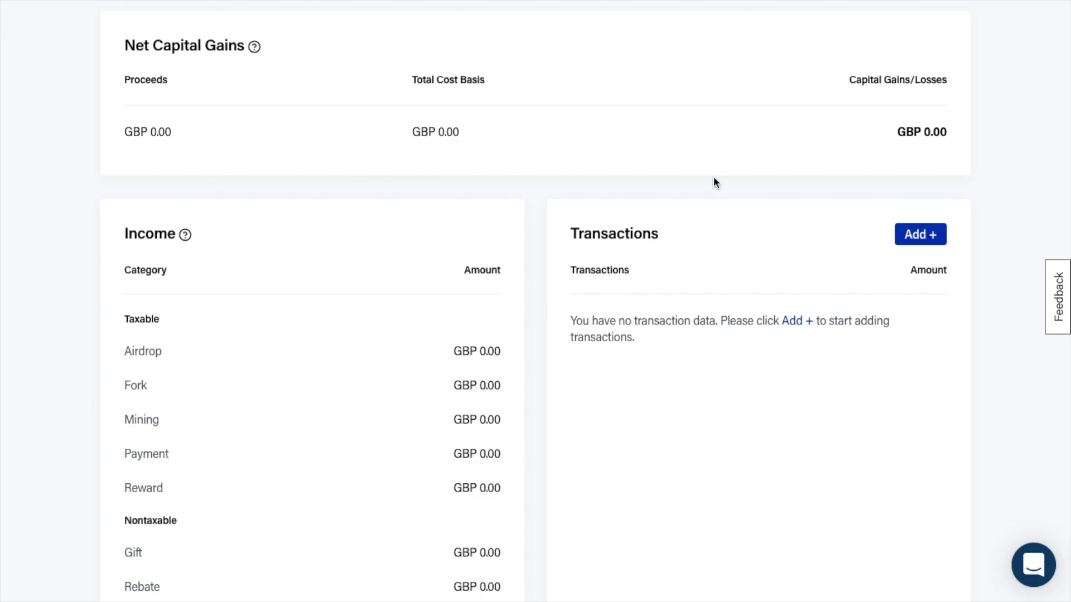
{"action": "scroll", "scroll_direction": "up", "scroll_amount": 3}
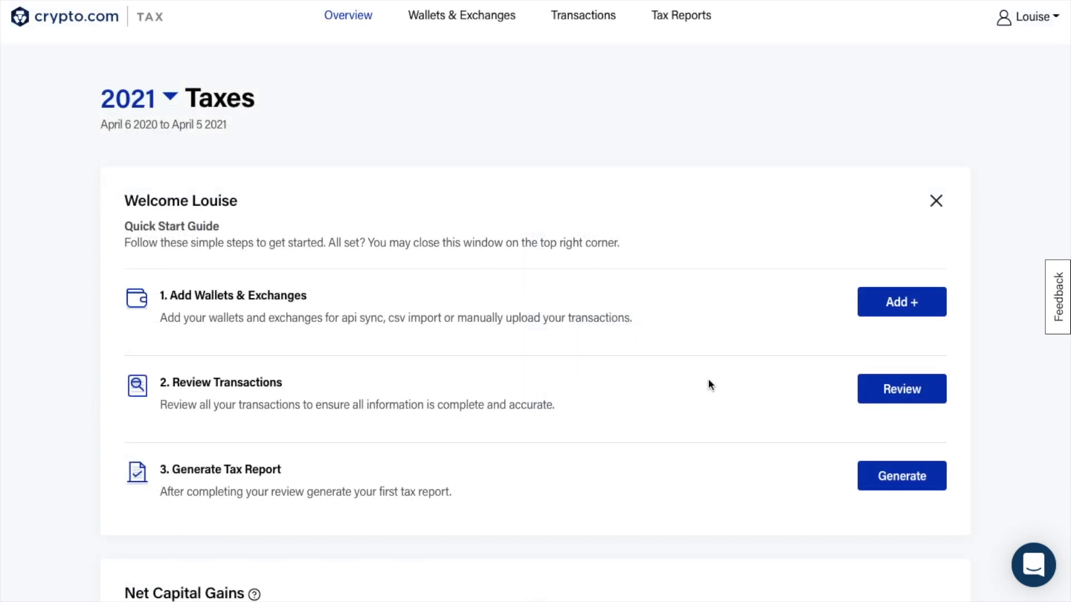
{"action": "mouse_move", "coordinate": [661, 329]}
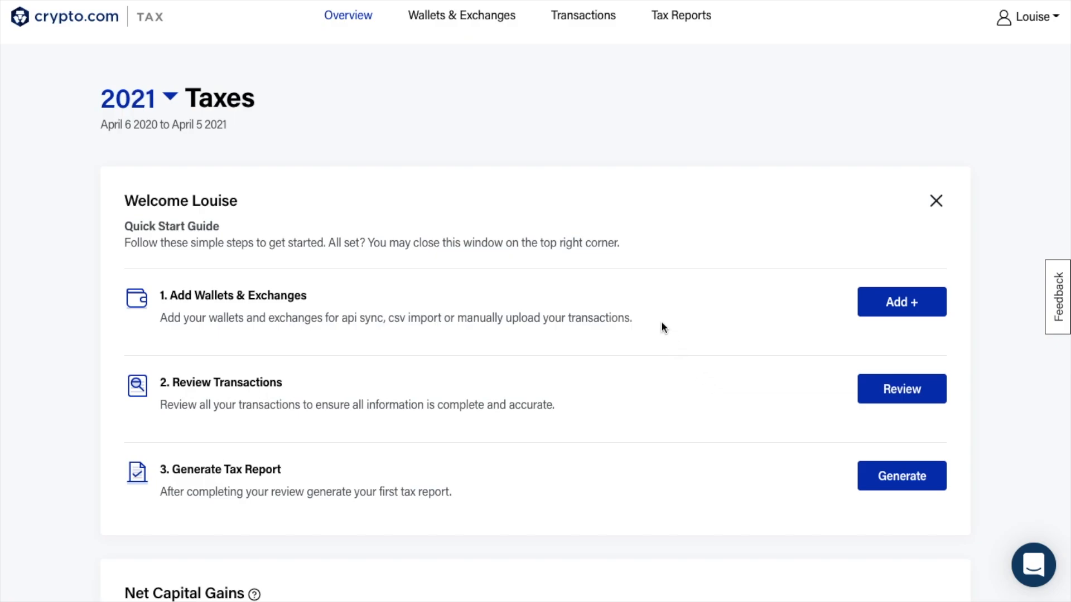
Add a new wallet, select Crypto.com App as its type, and name it 'Crypto.com App'
{"action": "left_click", "coordinate": [900, 302]}
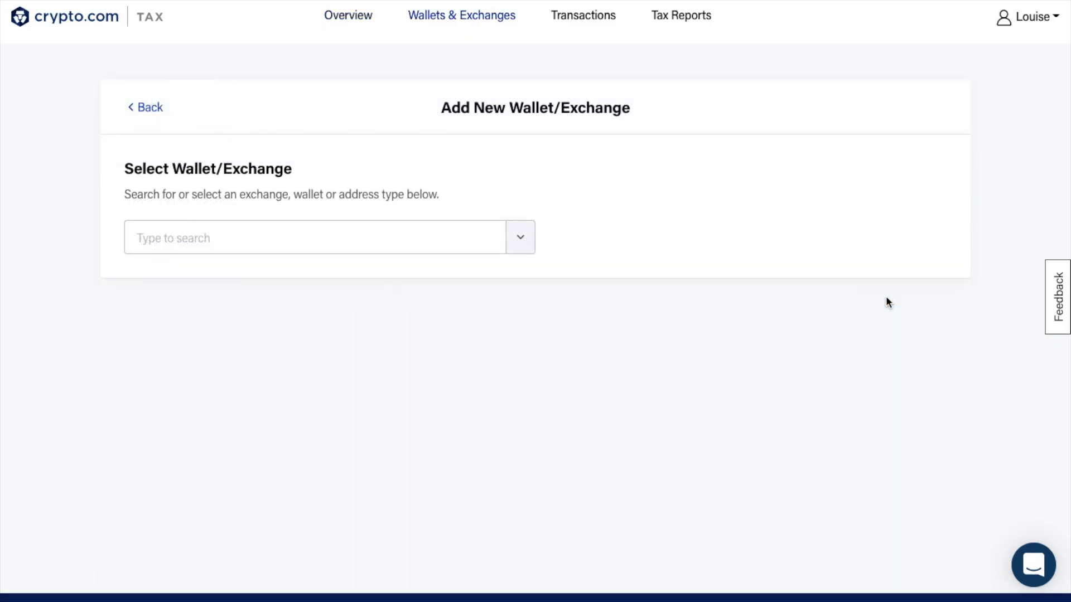
{"action": "mouse_move", "coordinate": [124, 194]}
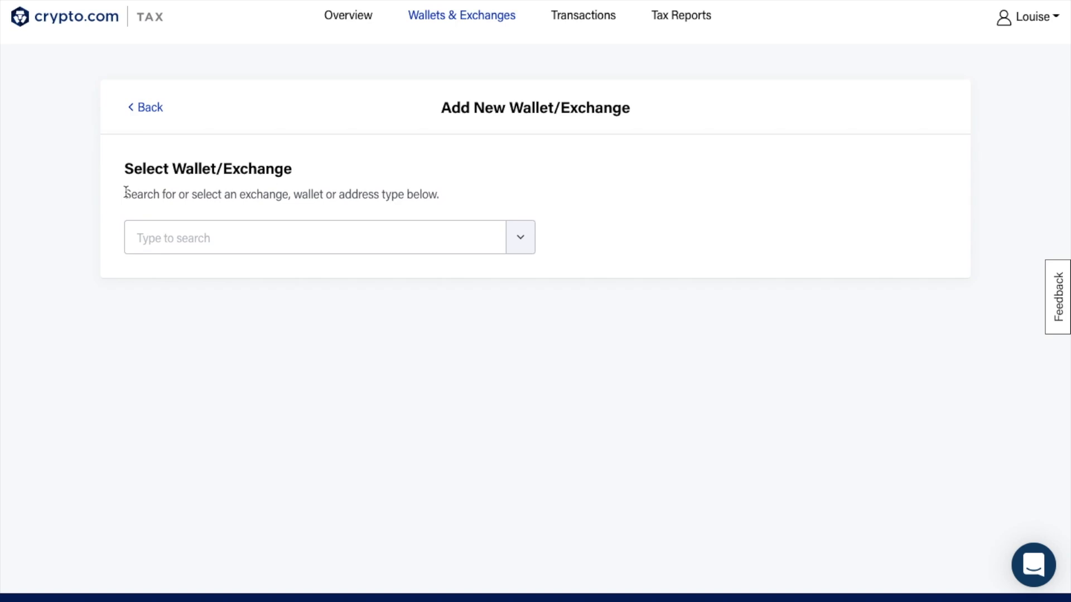
{"action": "mouse_move", "coordinate": [244, 212]}
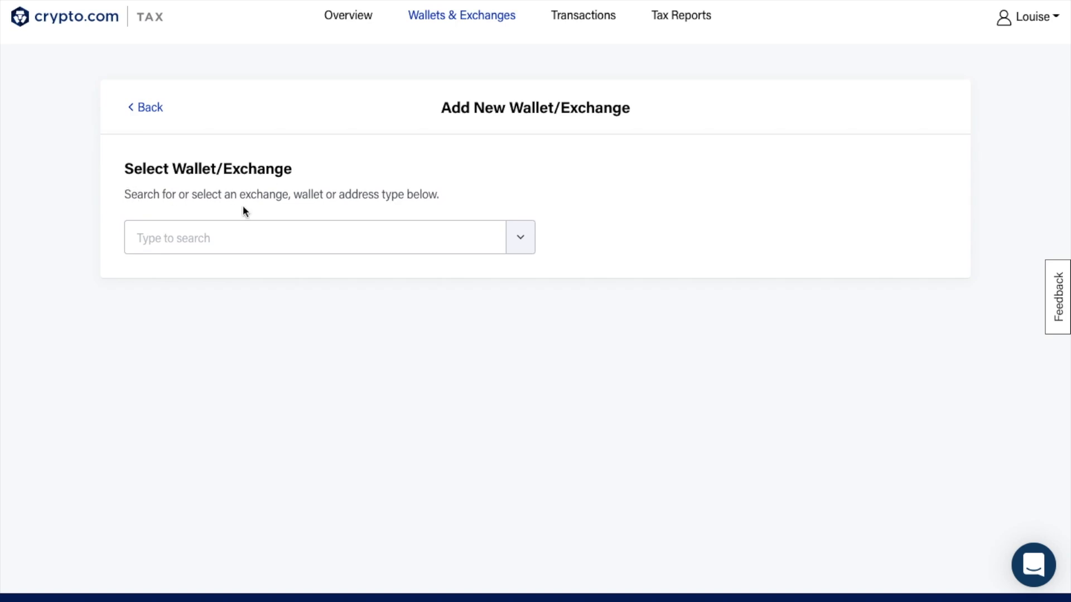
{"action": "mouse_move", "coordinate": [480, 216]}
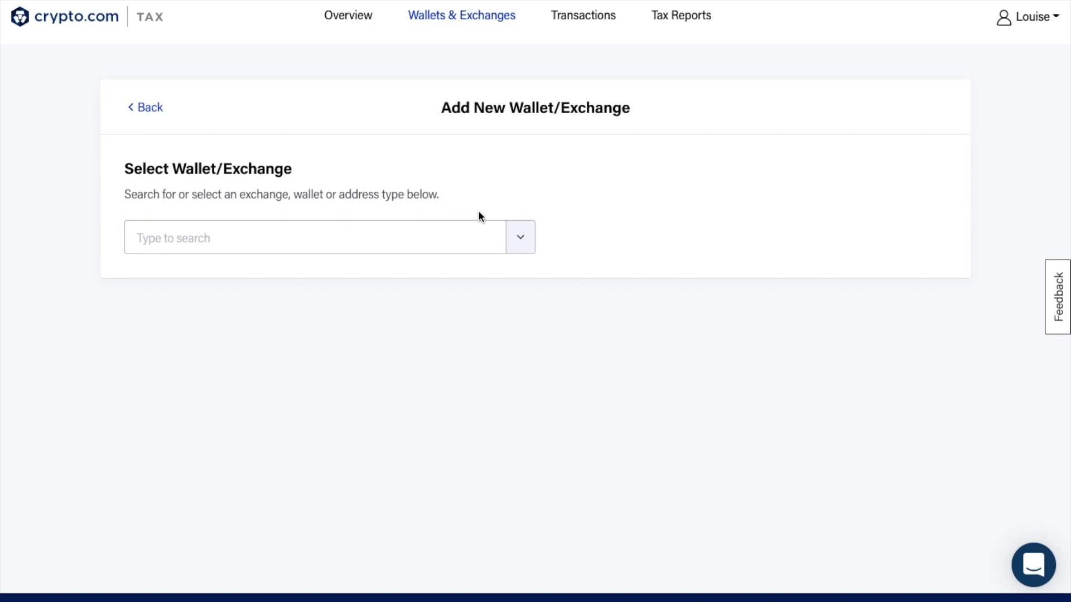
{"action": "left_click", "coordinate": [520, 237]}
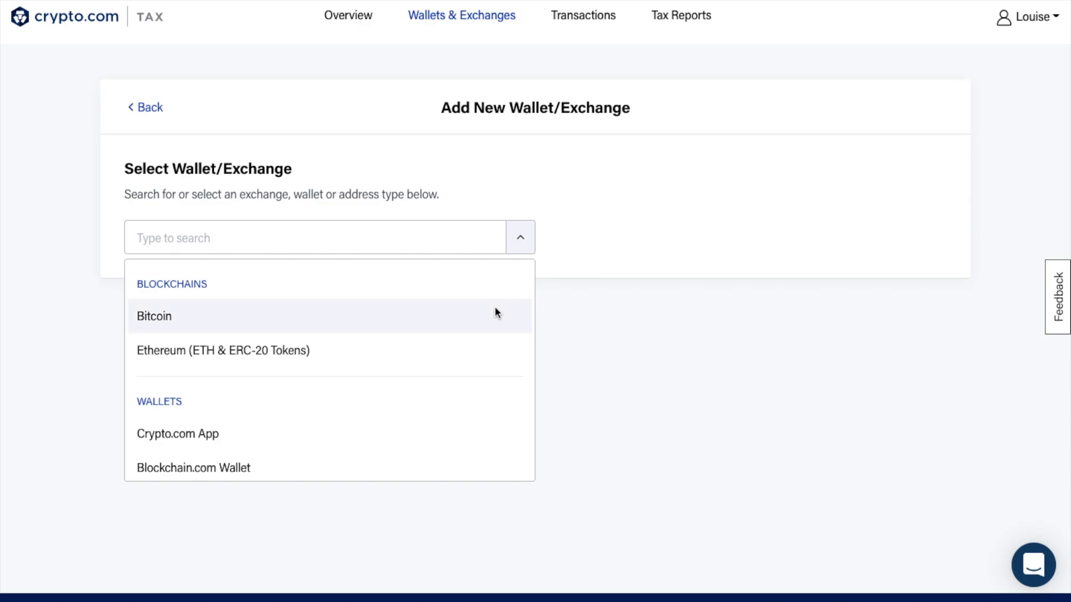
{"action": "scroll", "scroll_direction": "down", "scroll_amount": 3}
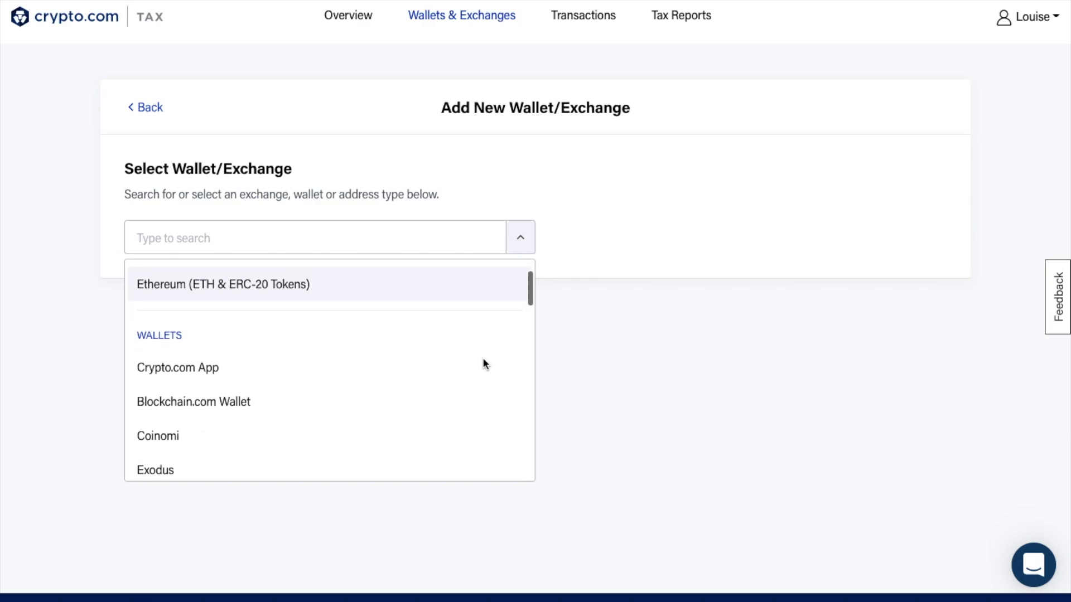
{"action": "scroll", "scroll_direction": "down", "scroll_amount": 3}
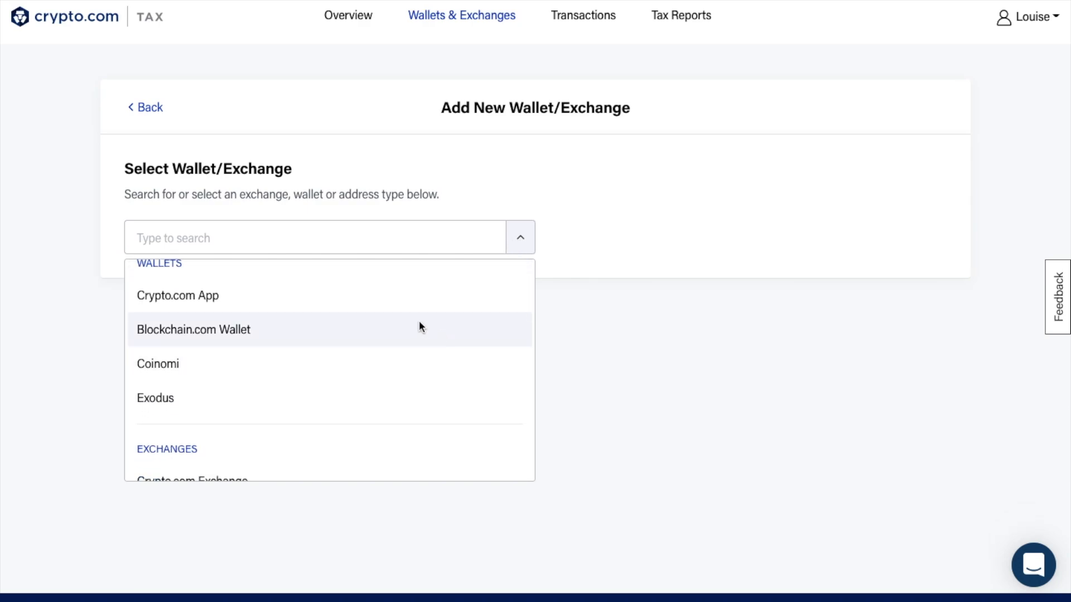
{"action": "mouse_move", "coordinate": [410, 408]}
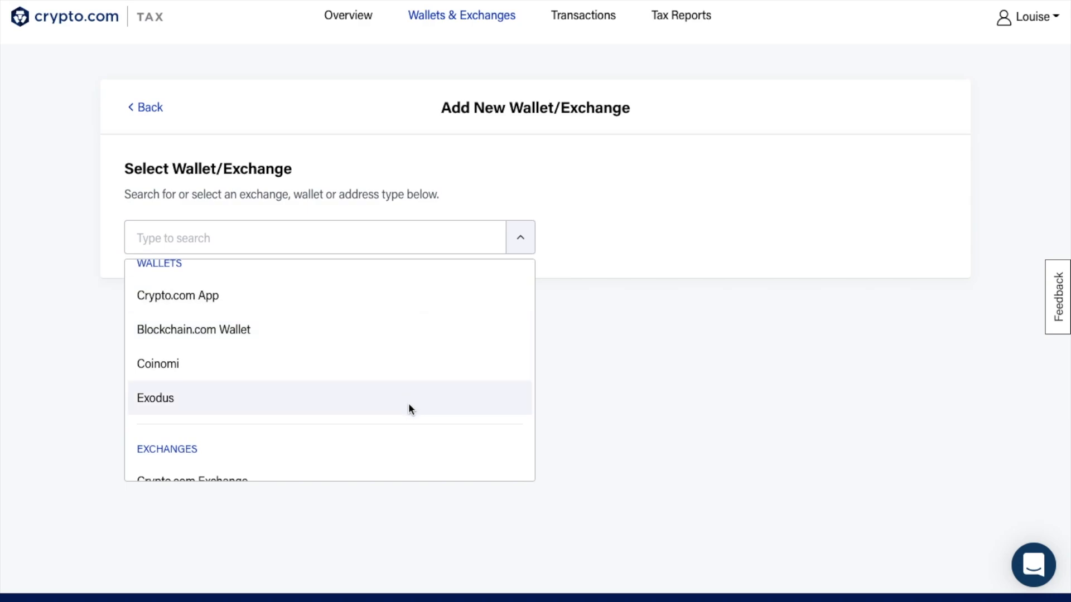
{"action": "scroll", "scroll_direction": "down", "scroll_amount": 3}
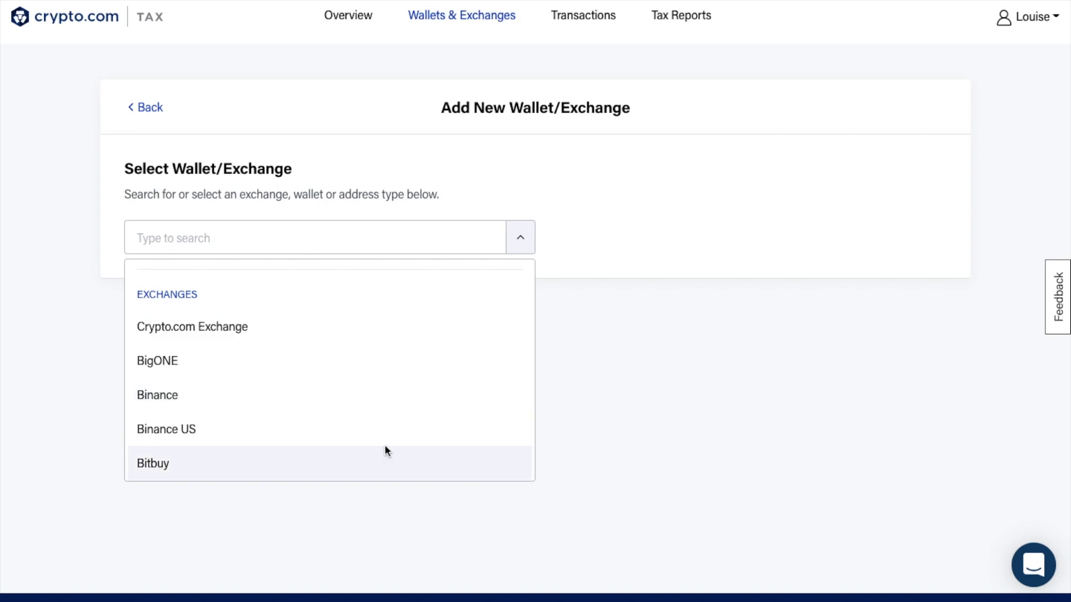
{"action": "scroll", "scroll_direction": "down", "scroll_amount": 3}
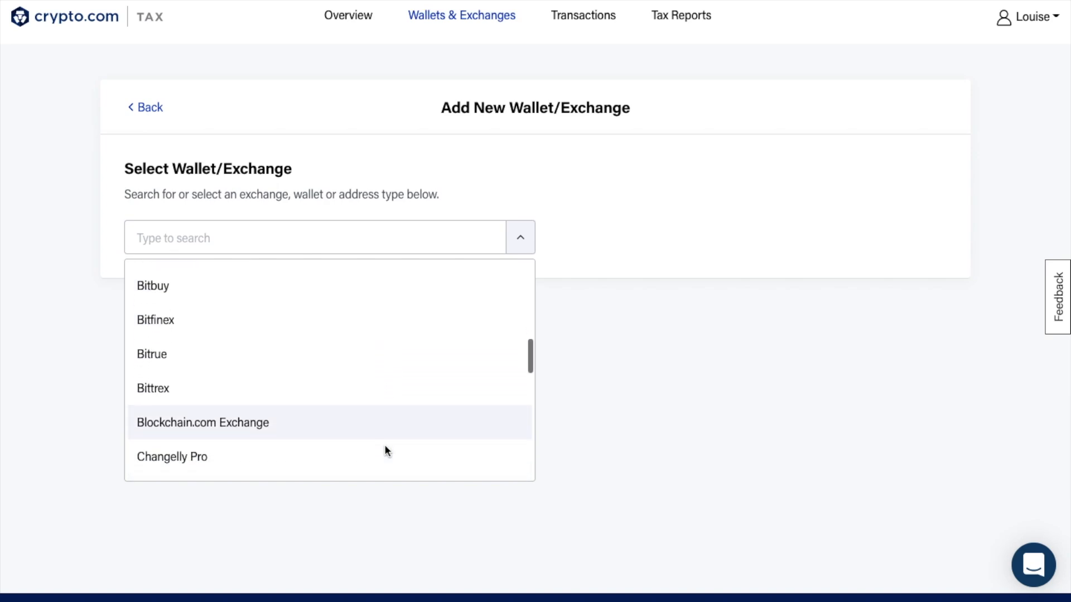
{"action": "scroll", "scroll_direction": "down", "scroll_amount": 3}
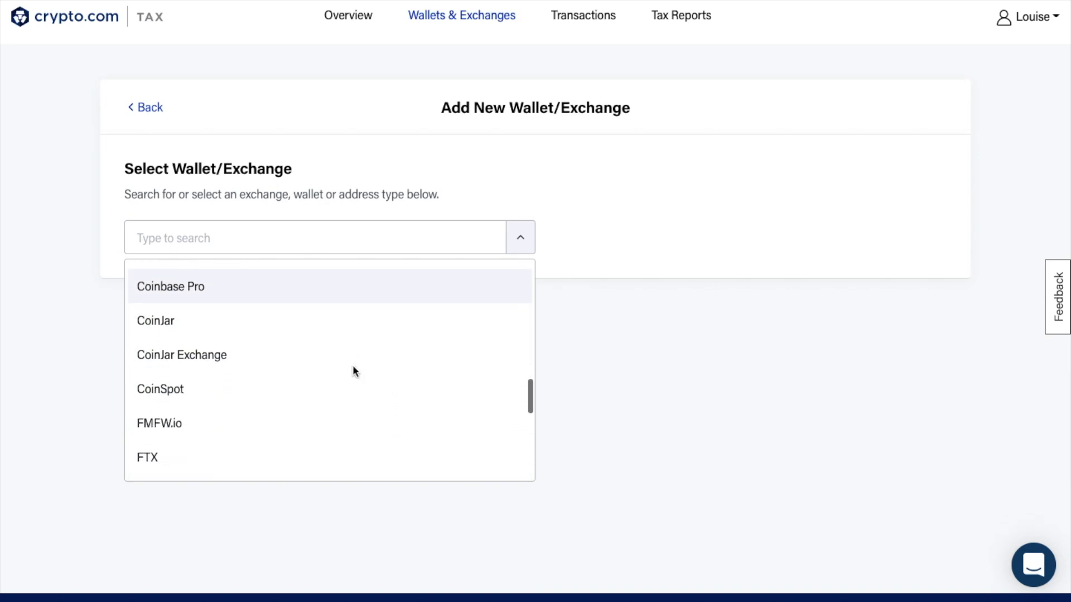
{"action": "scroll", "scroll_direction": "down", "scroll_amount": 3}
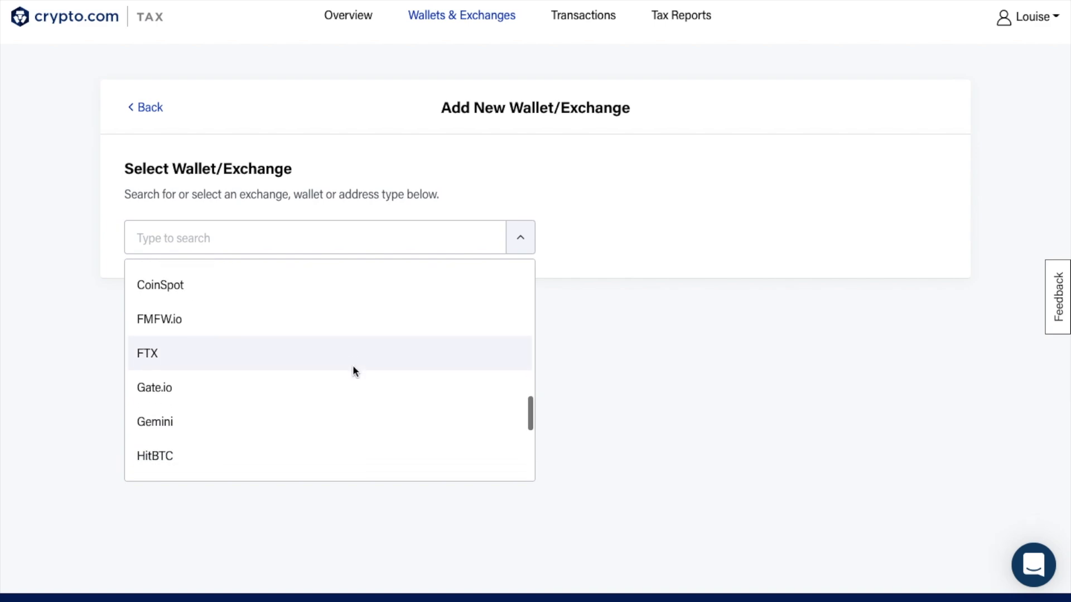
{"action": "scroll", "scroll_direction": "down", "scroll_amount": 3}
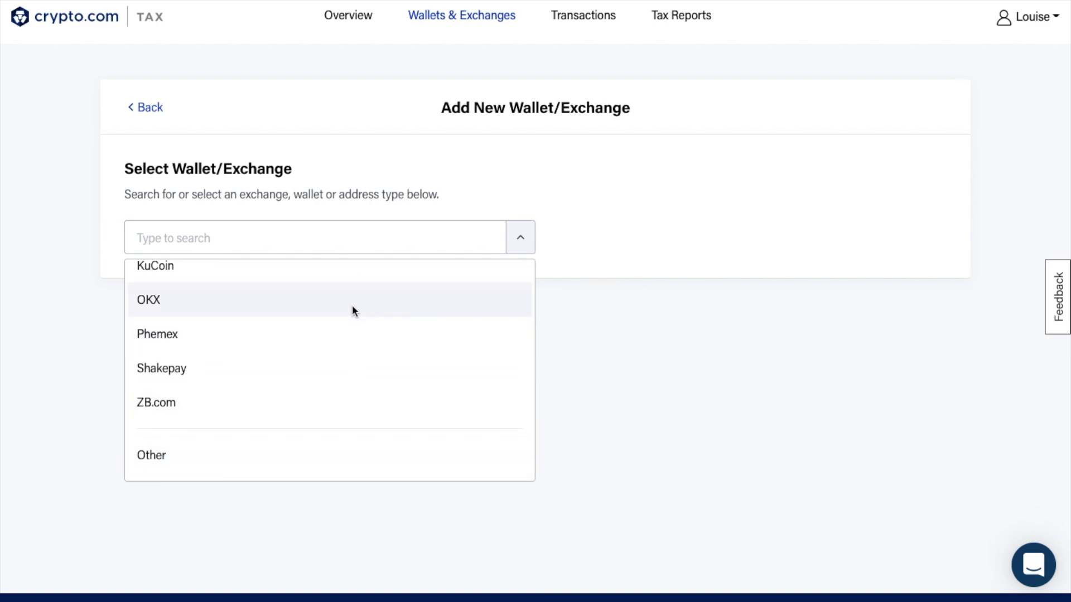
{"action": "scroll", "scroll_direction": "up", "scroll_amount": 3}
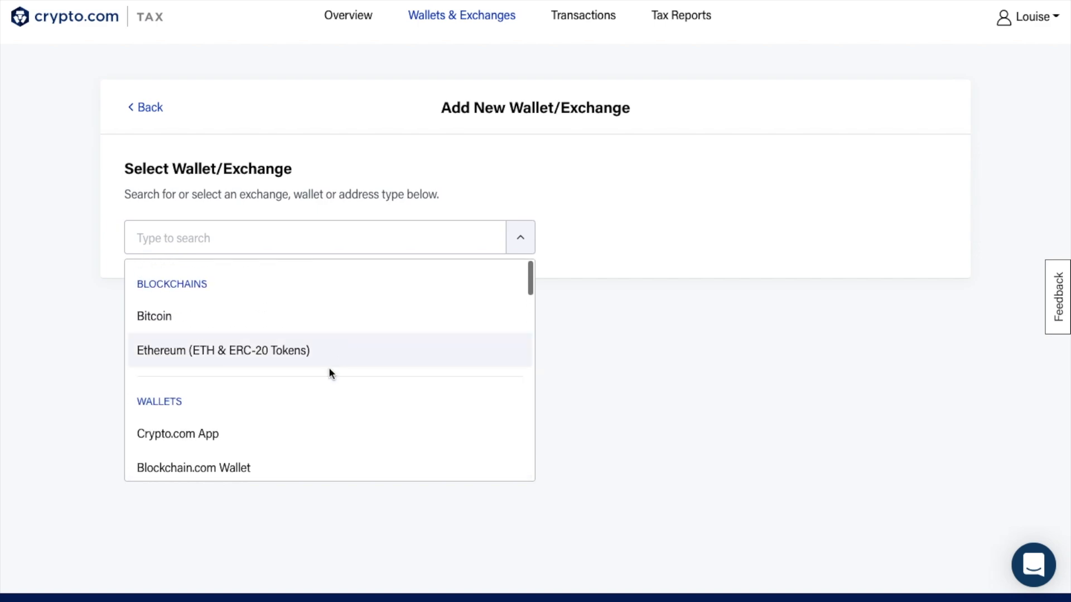
{"action": "mouse_move", "coordinate": [267, 442]}
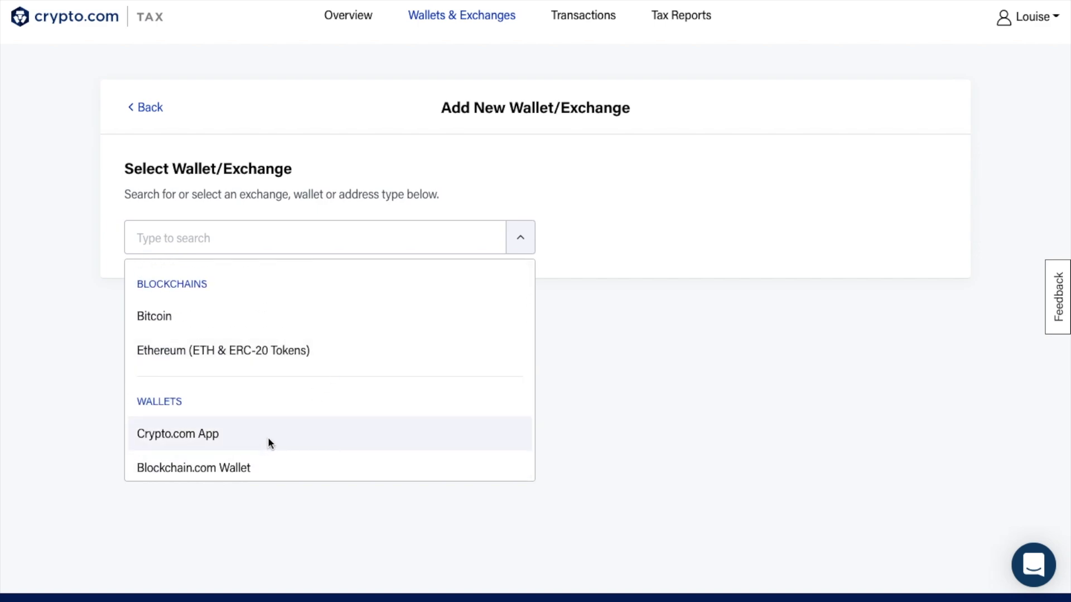
{"action": "left_click", "coordinate": [178, 434]}
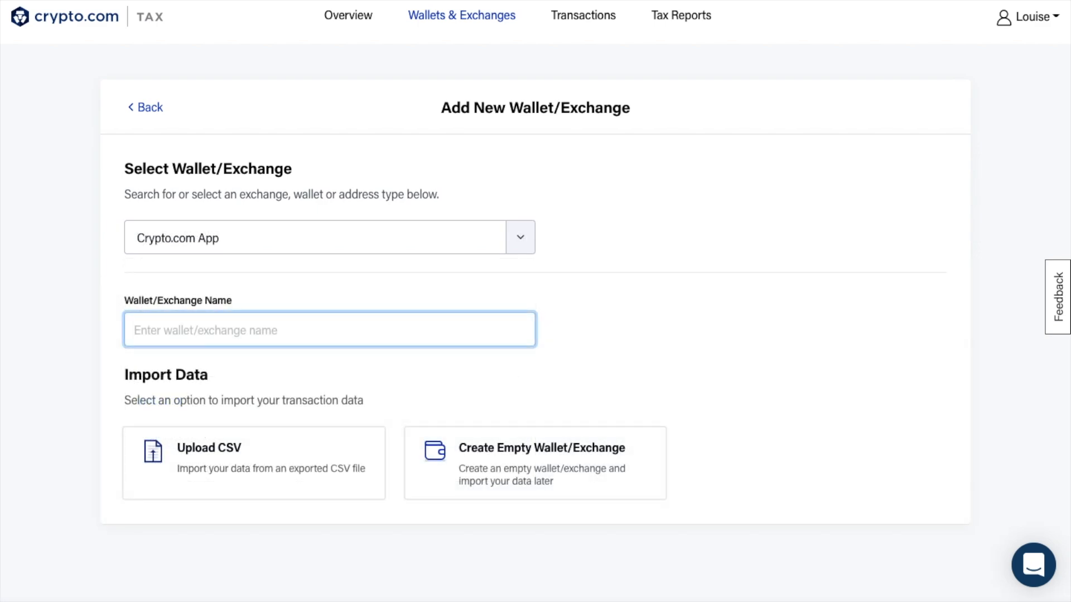
{"action": "type", "text": "Cry"}
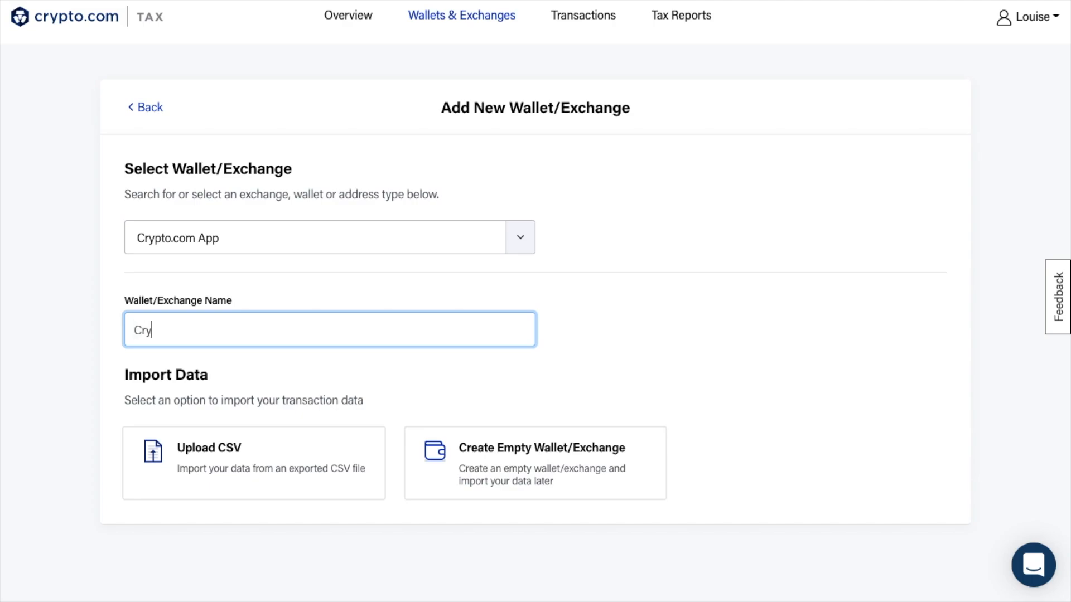
{"action": "type", "text": "Crypto.com App"}
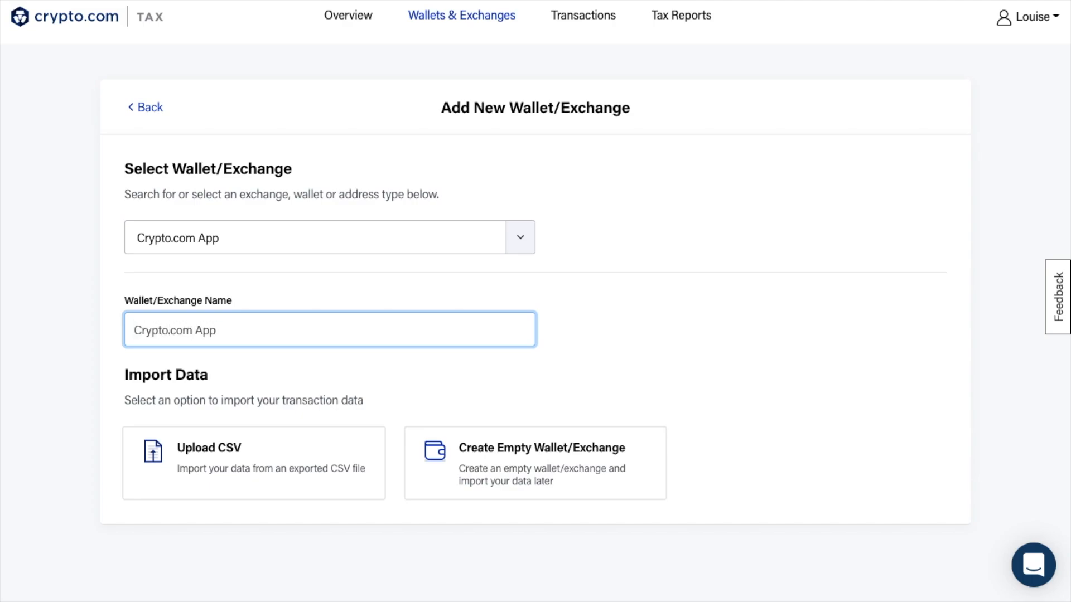
{"action": "mouse_move", "coordinate": [212, 407]}
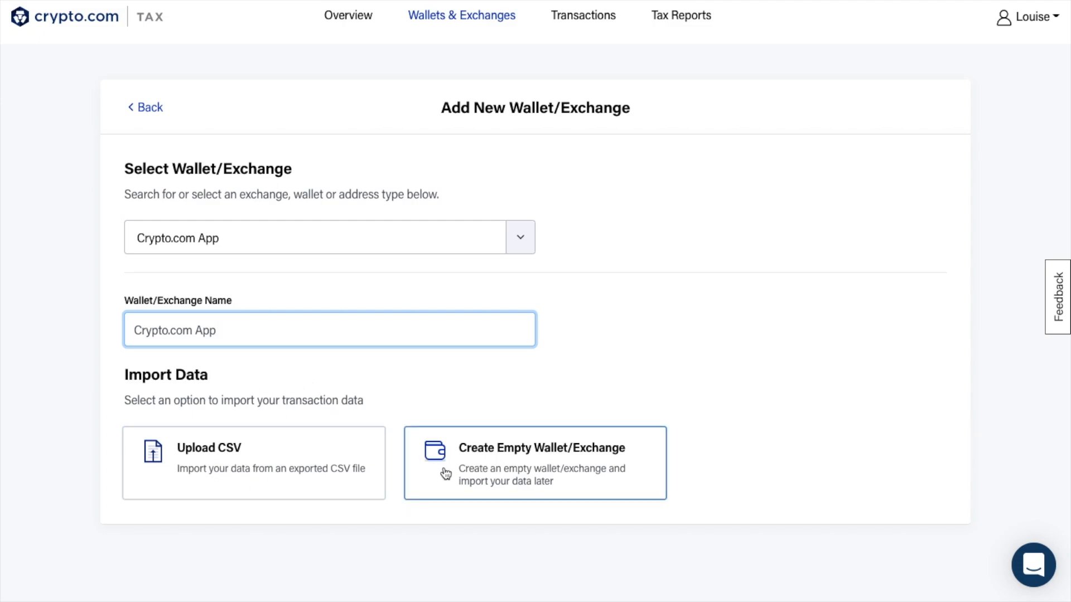
Select the Upload CSV import option and scroll to the upload box and export instructions
{"action": "left_click", "coordinate": [253, 463]}
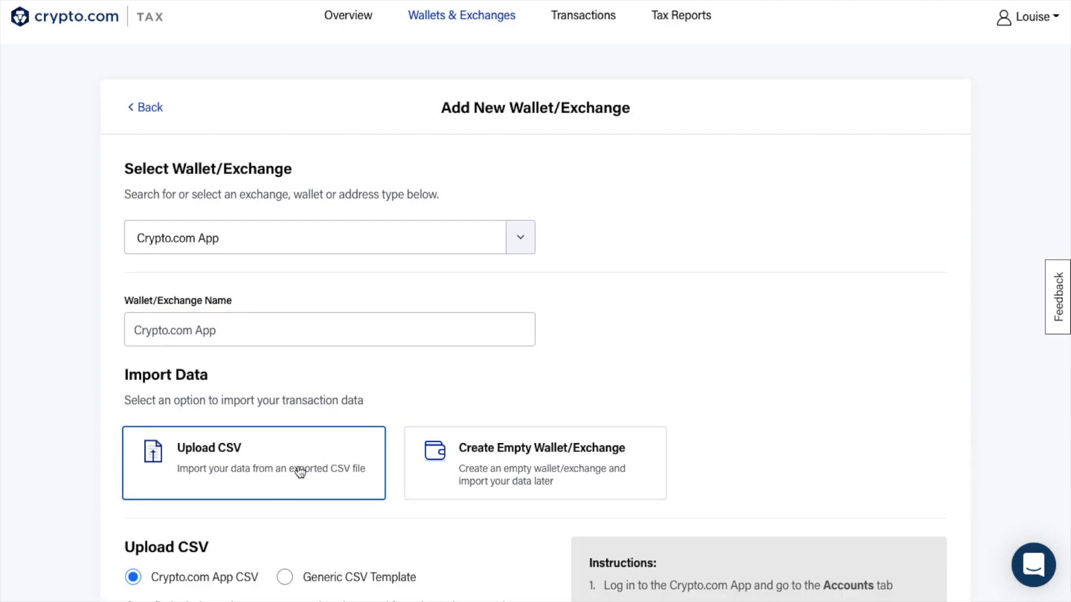
{"action": "scroll", "scroll_direction": "down", "scroll_amount": 3}
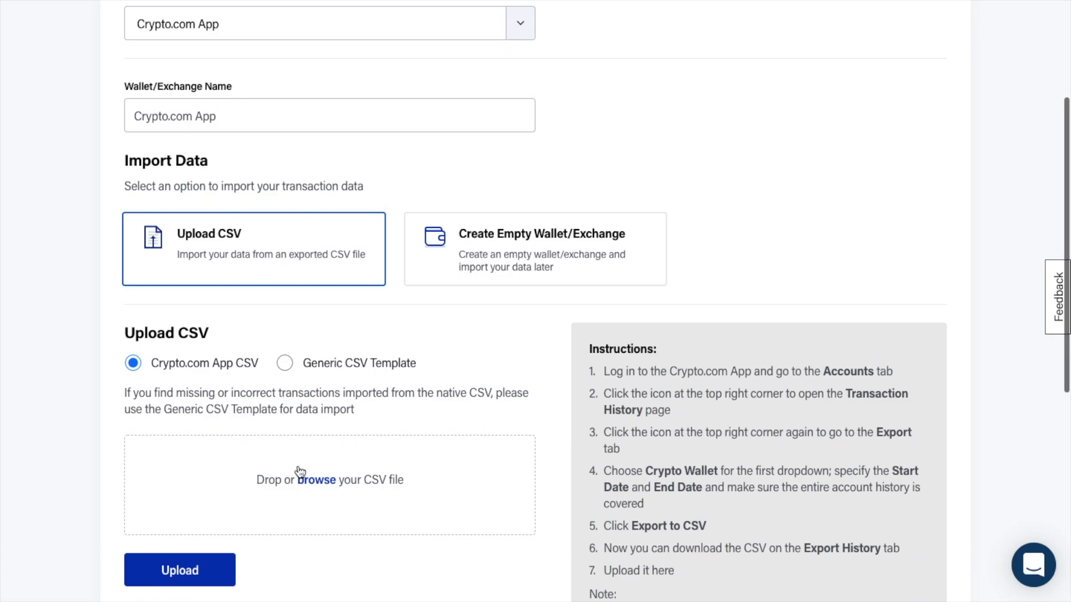
{"action": "scroll", "scroll_direction": "down", "scroll_amount": 3}
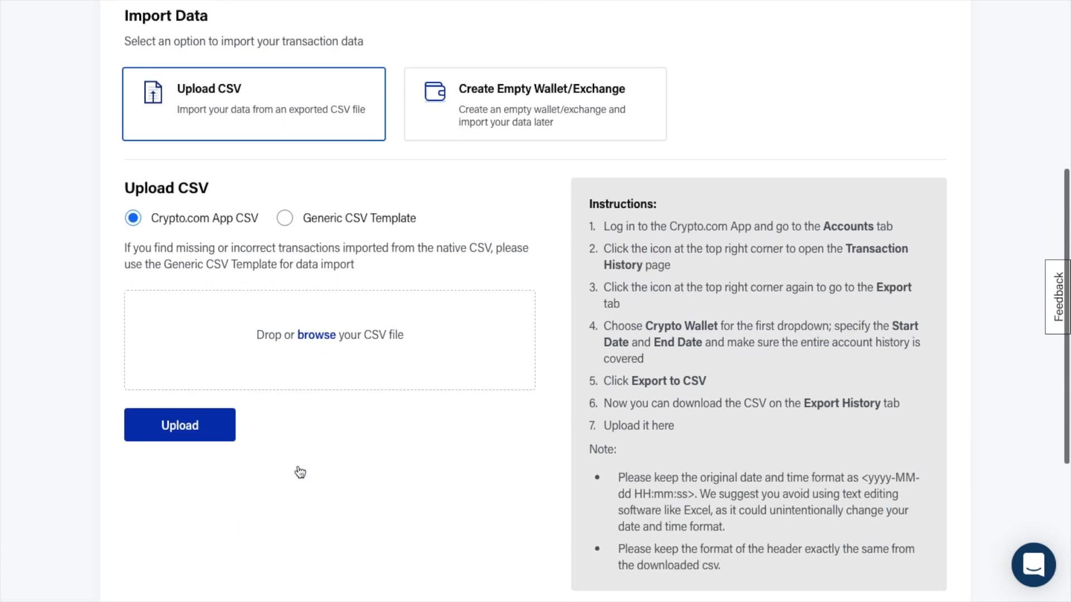
{"action": "scroll", "scroll_direction": "down", "scroll_amount": 3}
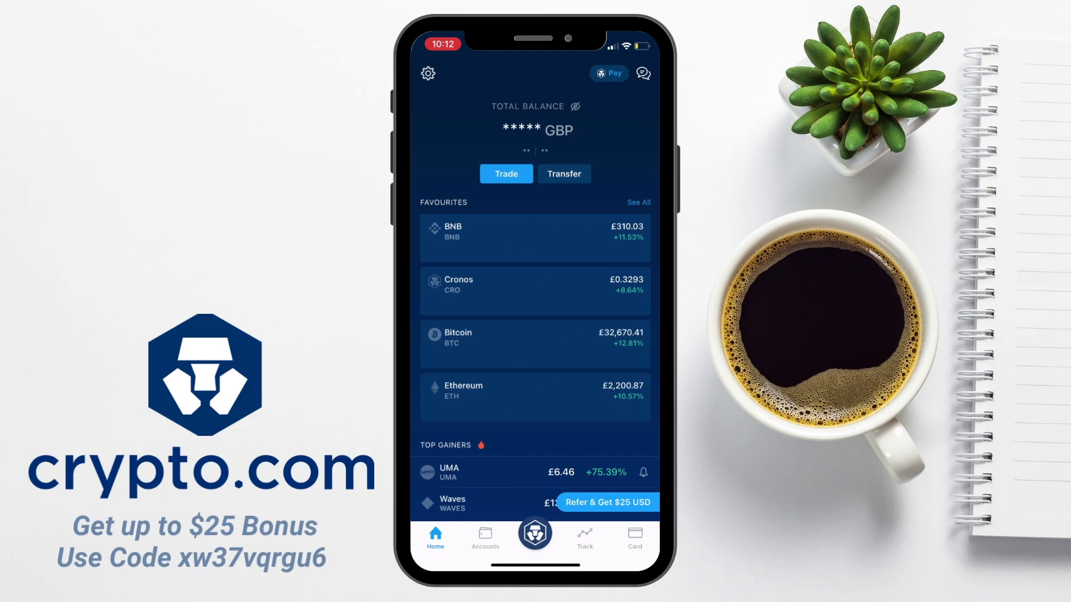
Export Crypto Wallet transactions from 1 Mar 2020 to 1 Mar 2021 as CSV
{"action": "left_click", "coordinate": [484, 538]}
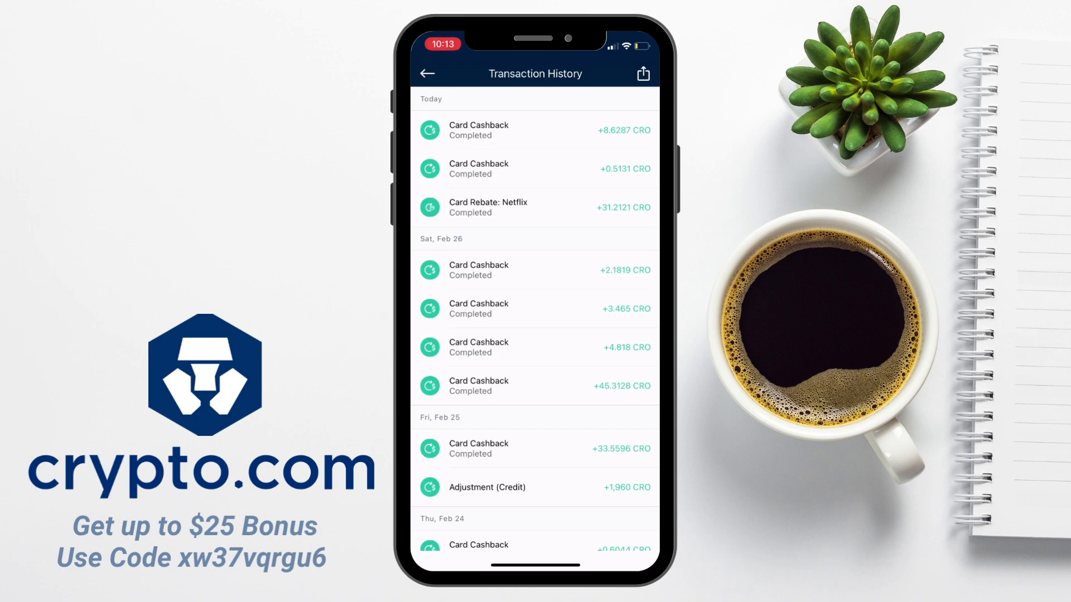
{"action": "left_click", "coordinate": [642, 73]}
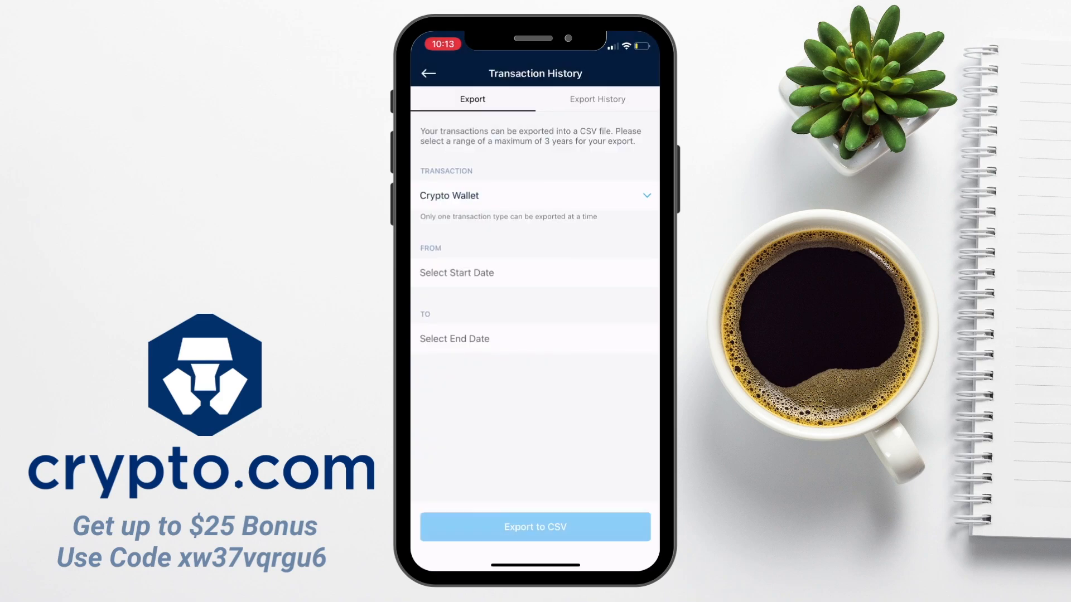
{"action": "left_click", "coordinate": [535, 196]}
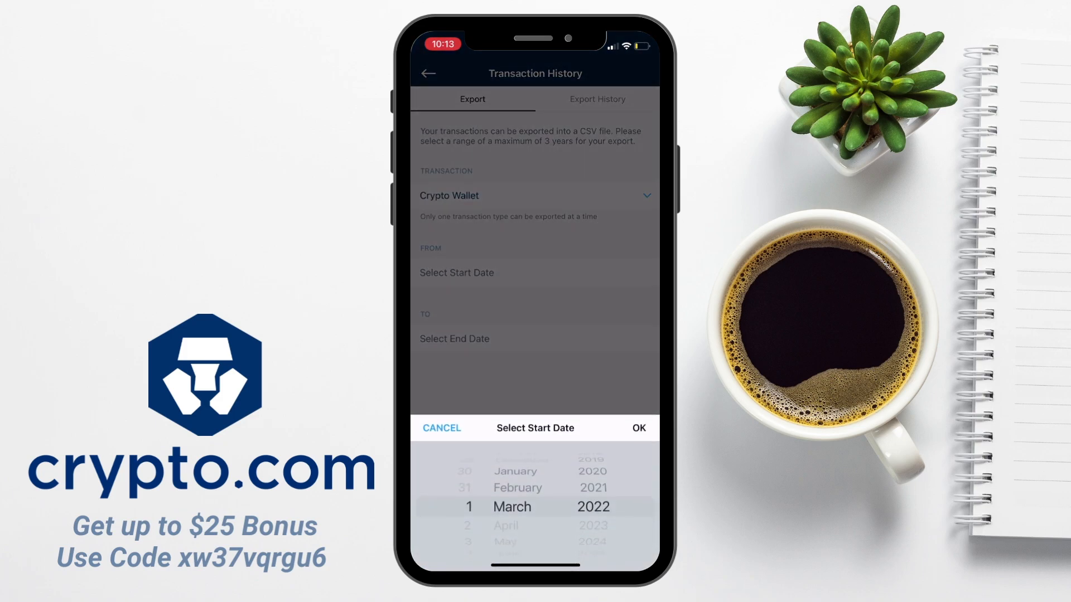
{"action": "left_click", "coordinate": [637, 428]}
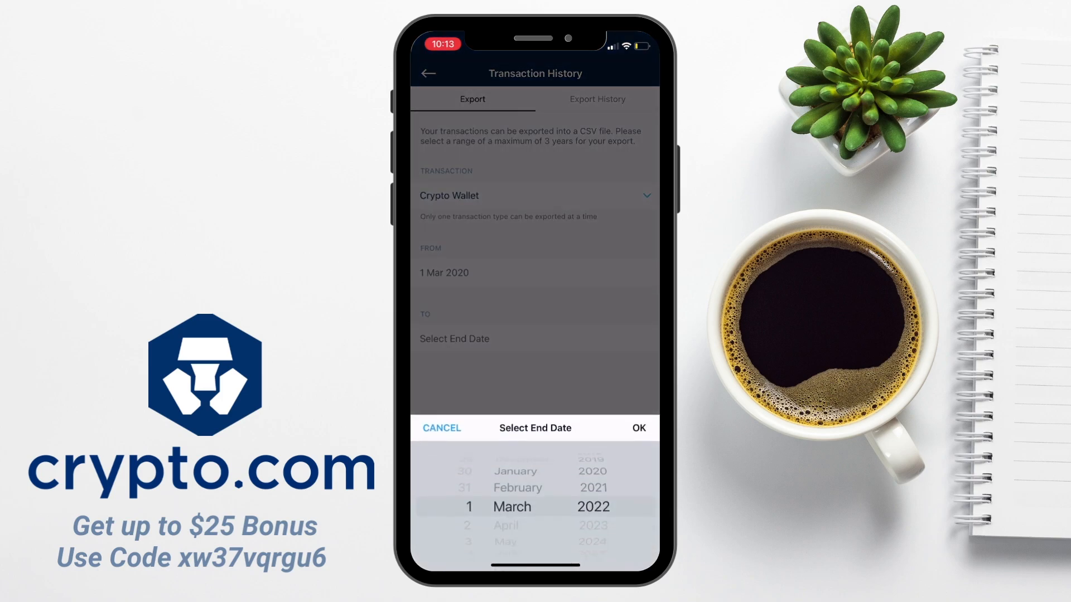
{"action": "scroll", "scroll_direction": "down", "scroll_amount": 3}
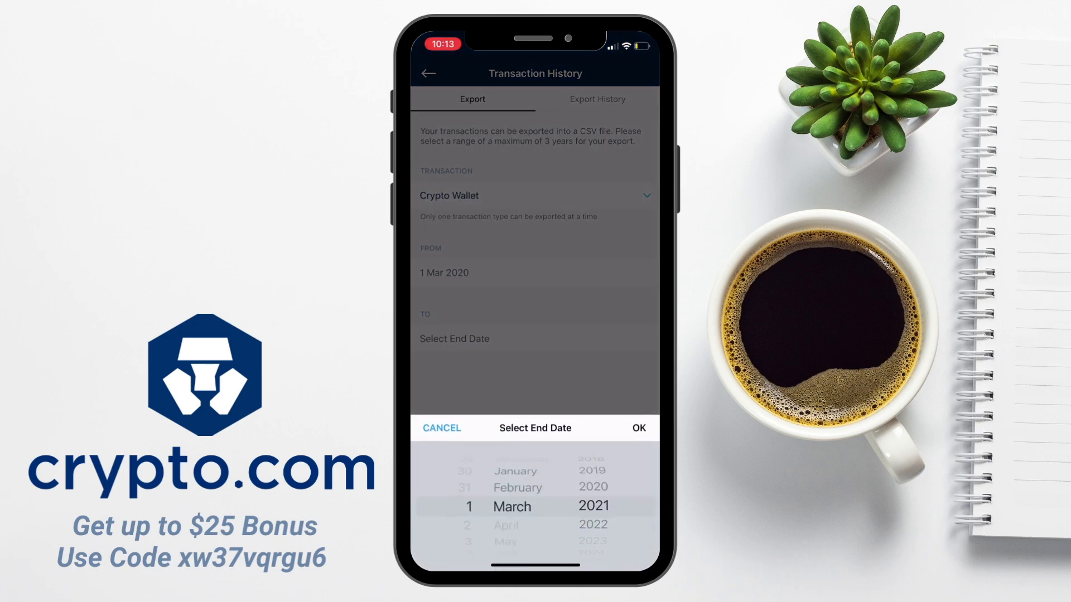
{"action": "left_click", "coordinate": [637, 428]}
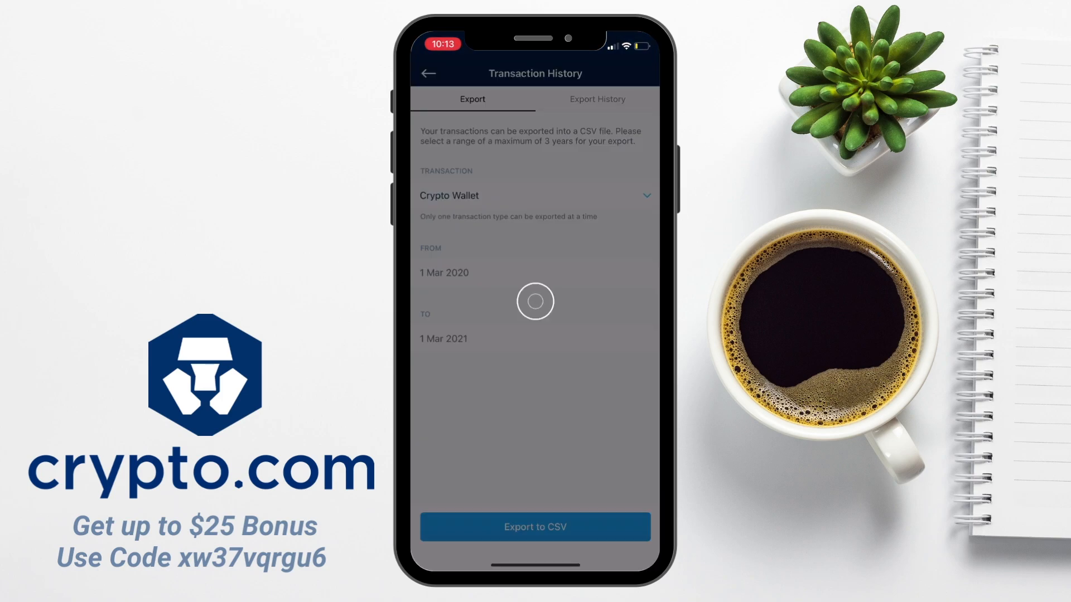
{"action": "left_click", "coordinate": [596, 100]}
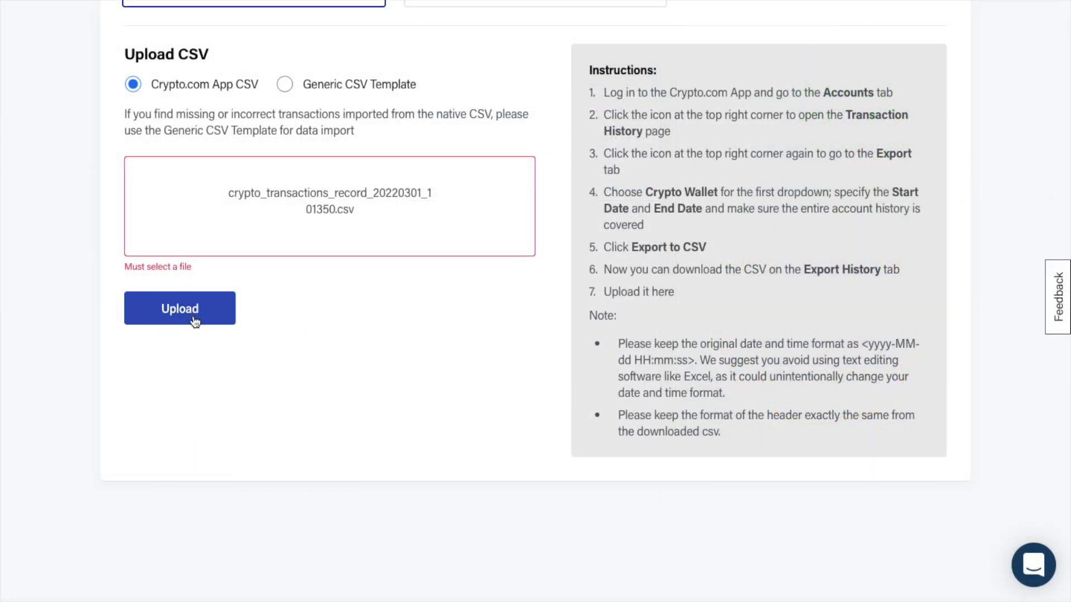
Upload the Crypto.com App CSV and dismiss the summary of 281 imported, 8 skipped
{"action": "left_click", "coordinate": [179, 308]}
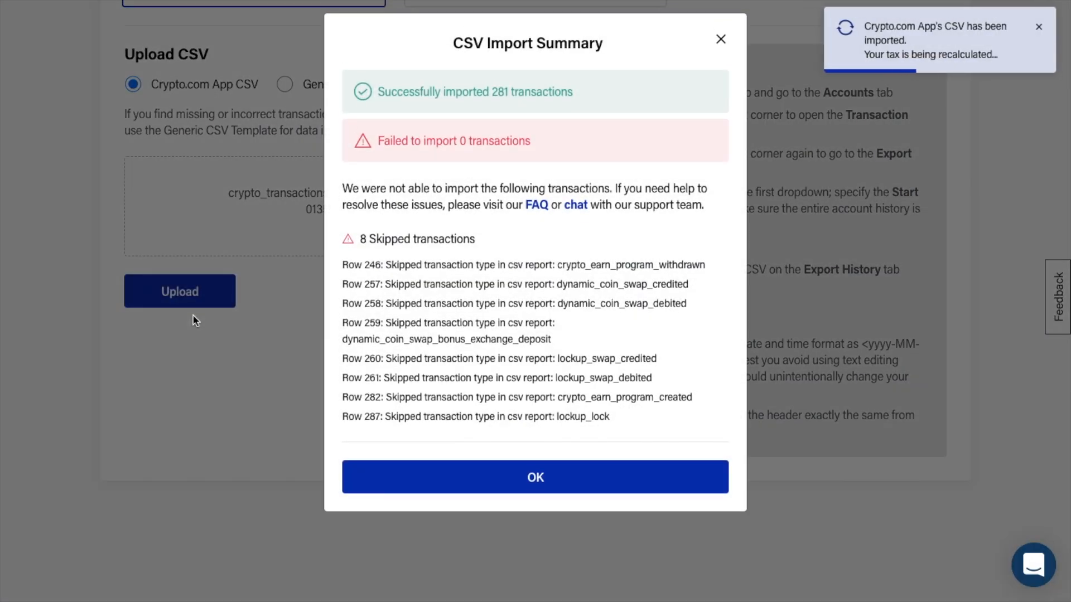
{"action": "mouse_move", "coordinate": [532, 104]}
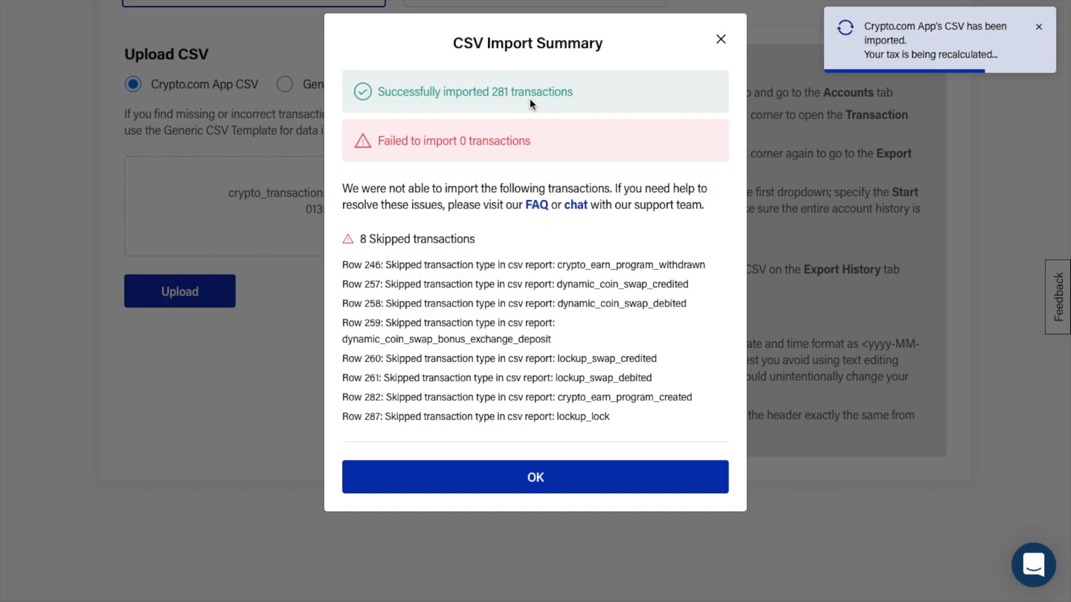
{"action": "mouse_move", "coordinate": [383, 201]}
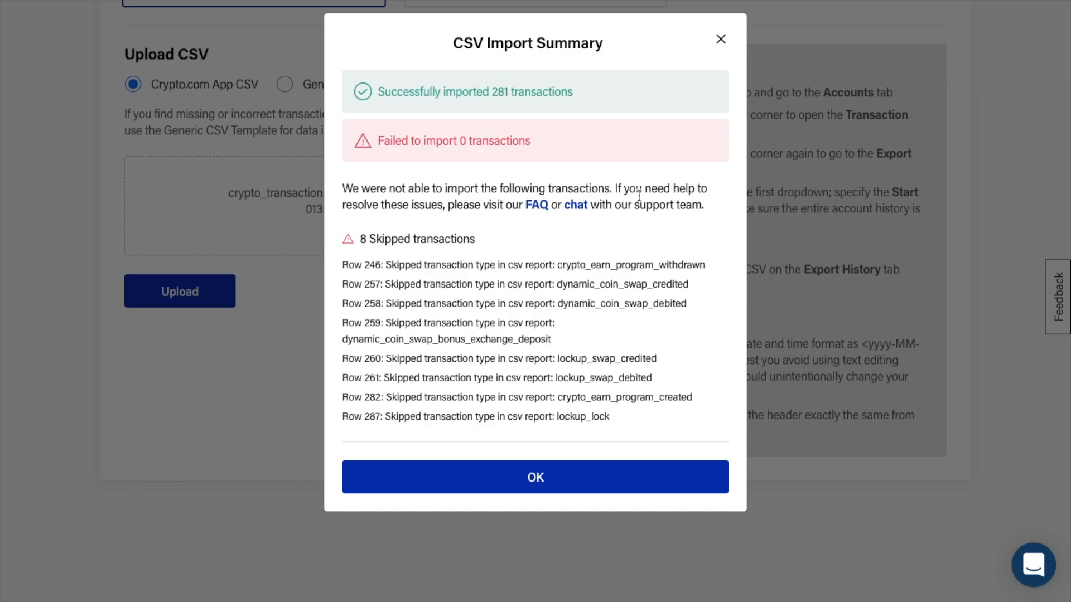
{"action": "mouse_move", "coordinate": [524, 350]}
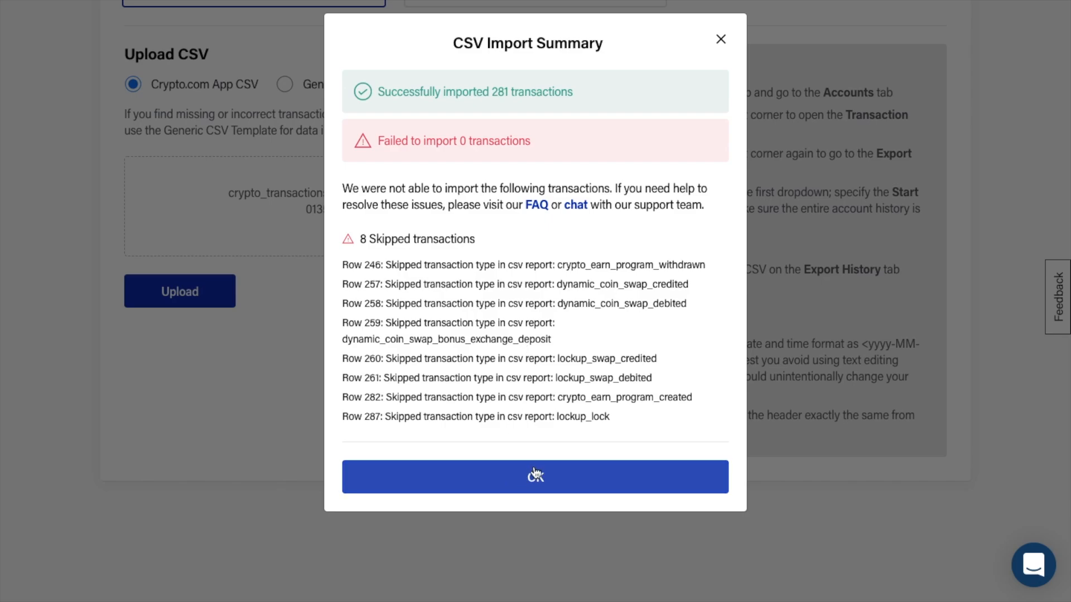
{"action": "mouse_move", "coordinate": [608, 412]}
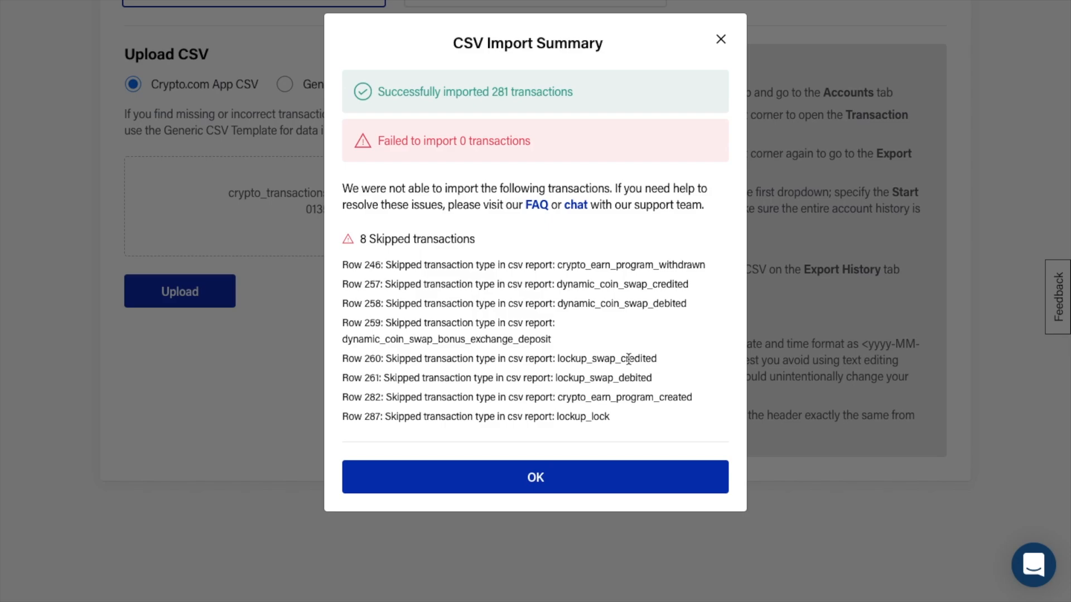
{"action": "left_click", "coordinate": [535, 477]}
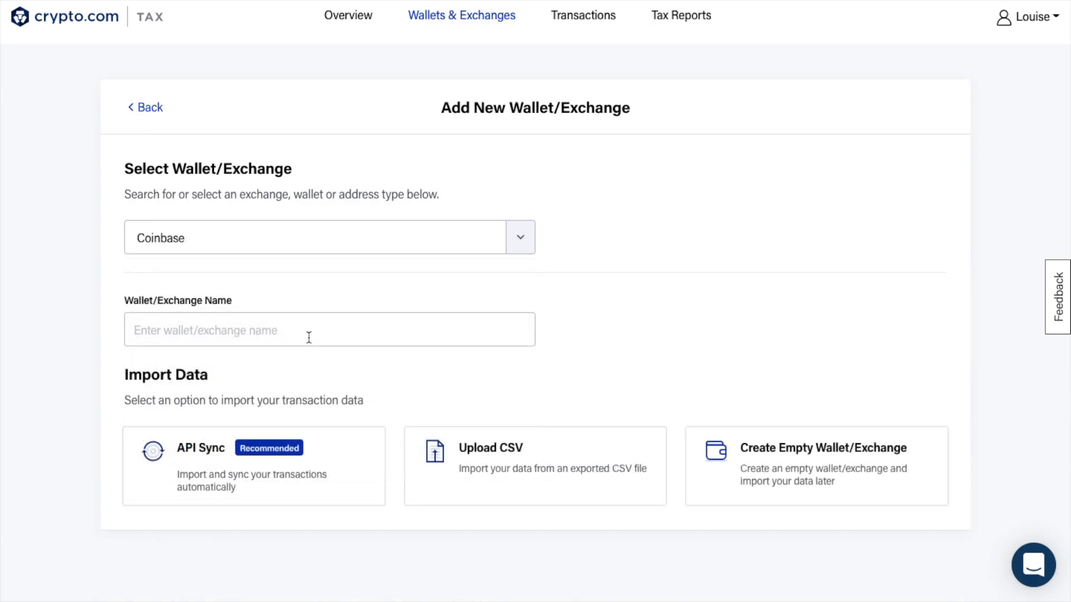
Name the Coinbase exchange 'COinbase', choose API Sync, and continue to Coinbase
{"action": "type", "text": "COinbase"}
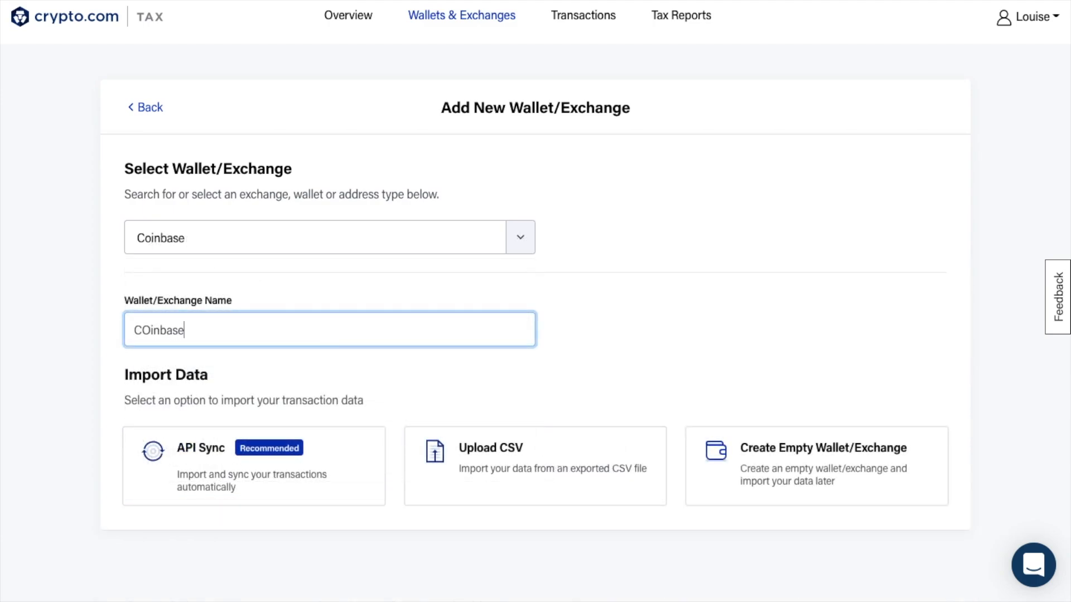
{"action": "left_click", "coordinate": [253, 465]}
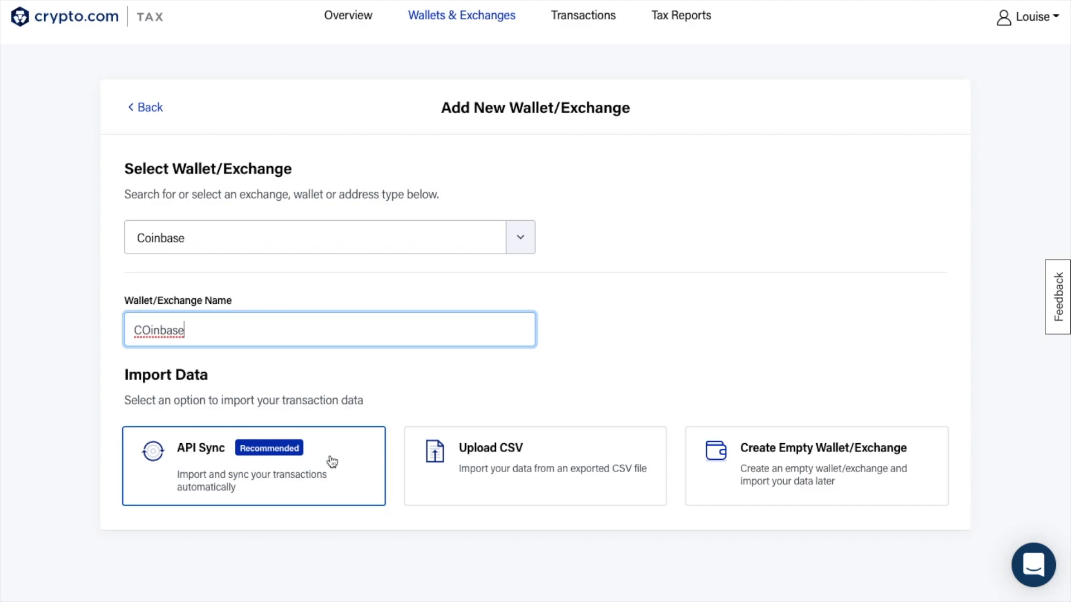
{"action": "left_click", "coordinate": [254, 466]}
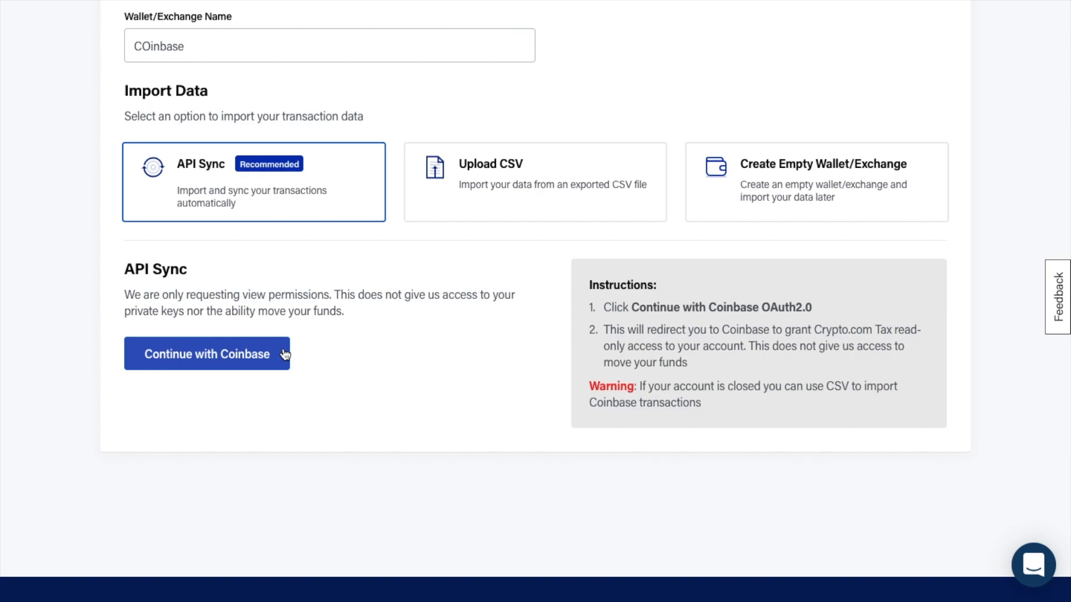
{"action": "left_click", "coordinate": [207, 353]}
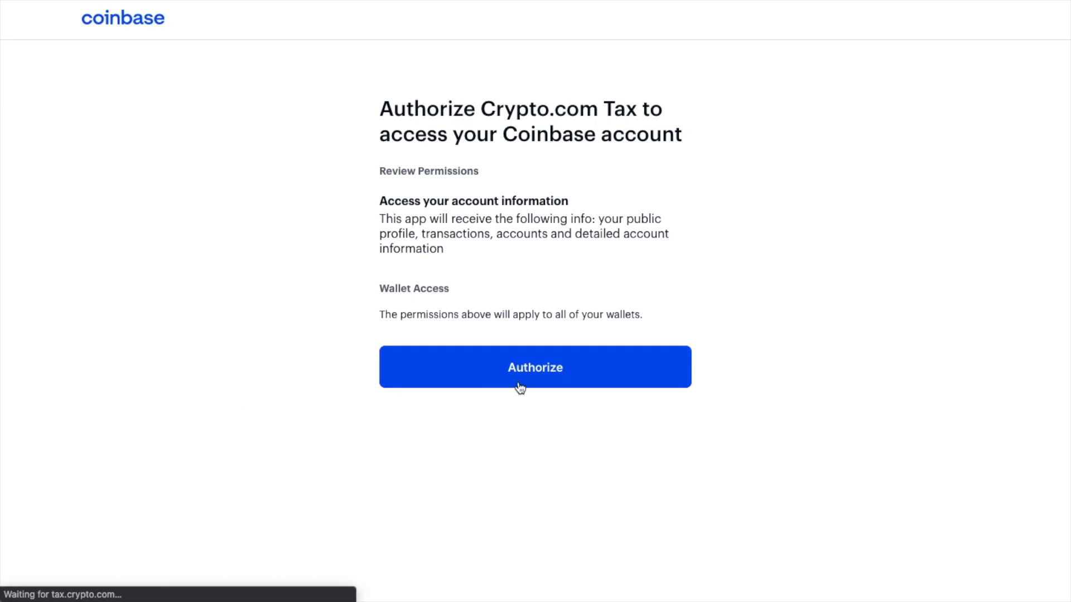
{"action": "mouse_move", "coordinate": [576, 377]}
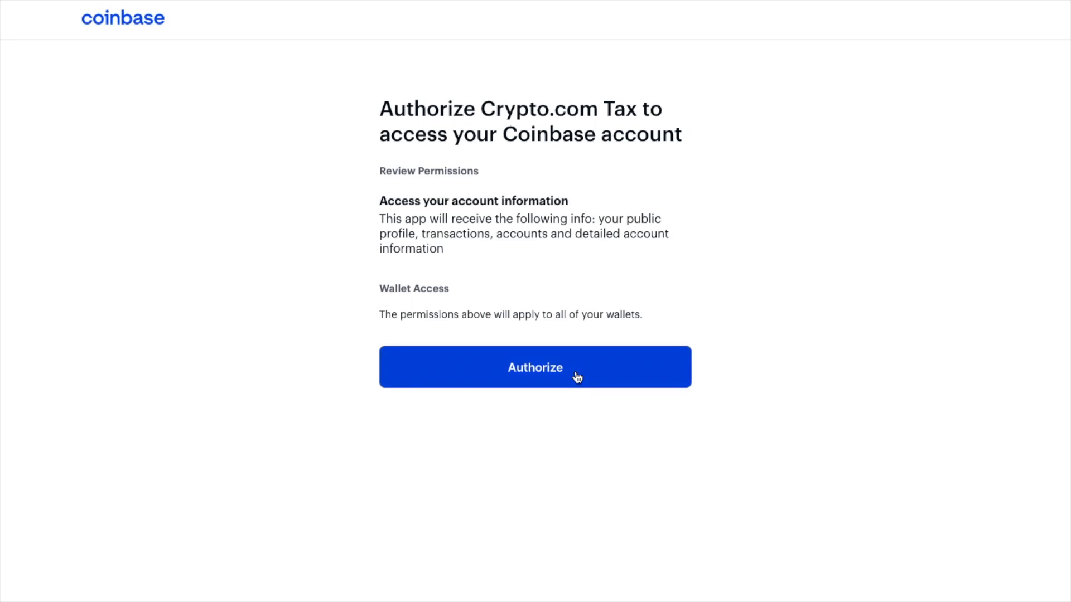
Authorize Crypto.com Tax to read the Coinbase account on the authorization page
{"action": "left_click", "coordinate": [535, 367]}
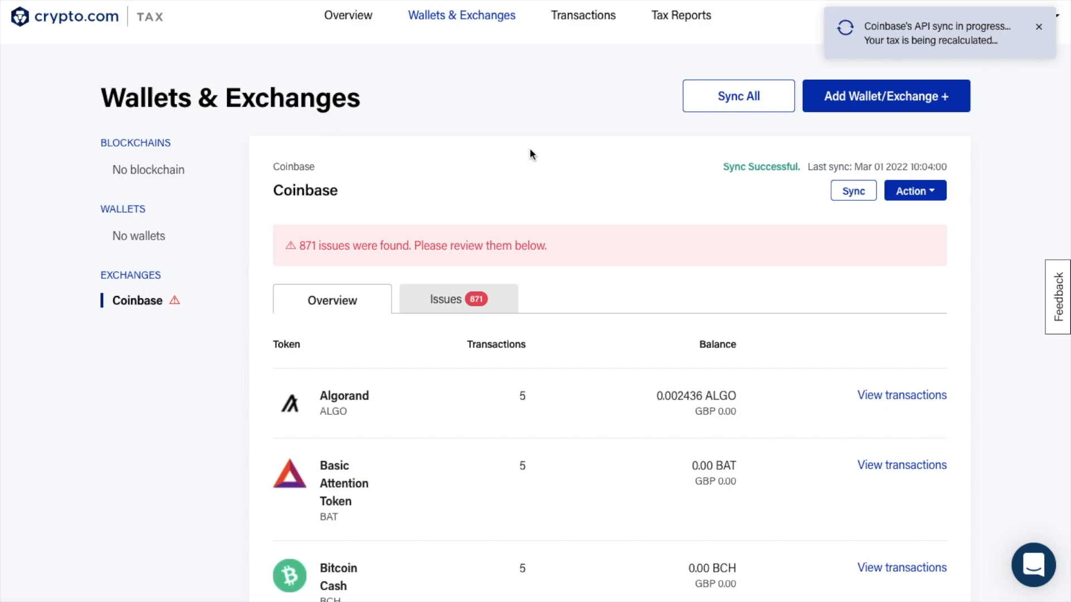
Browse Coinbase token balances across pages 2, 3 and 1, then show the Issues list
{"action": "scroll", "scroll_direction": "down", "scroll_amount": 3}
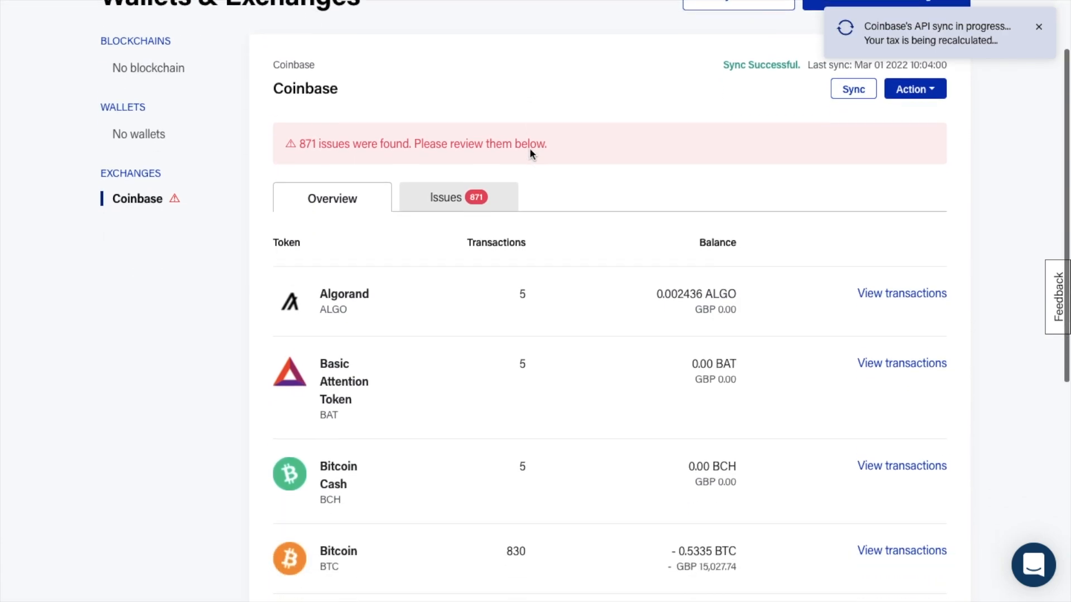
{"action": "scroll", "scroll_direction": "down", "scroll_amount": 3}
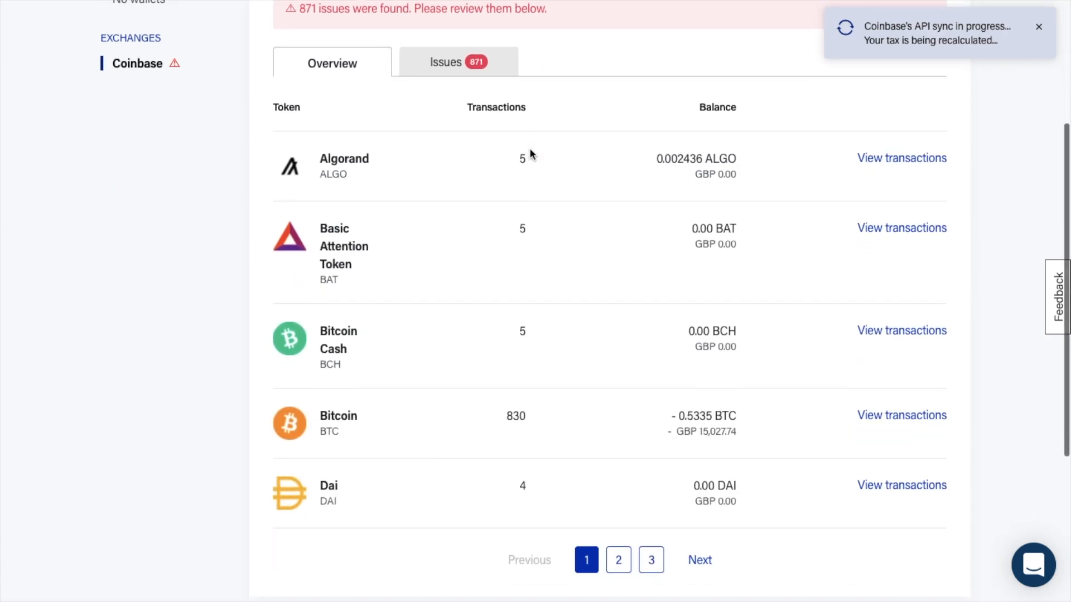
{"action": "mouse_move", "coordinate": [582, 456]}
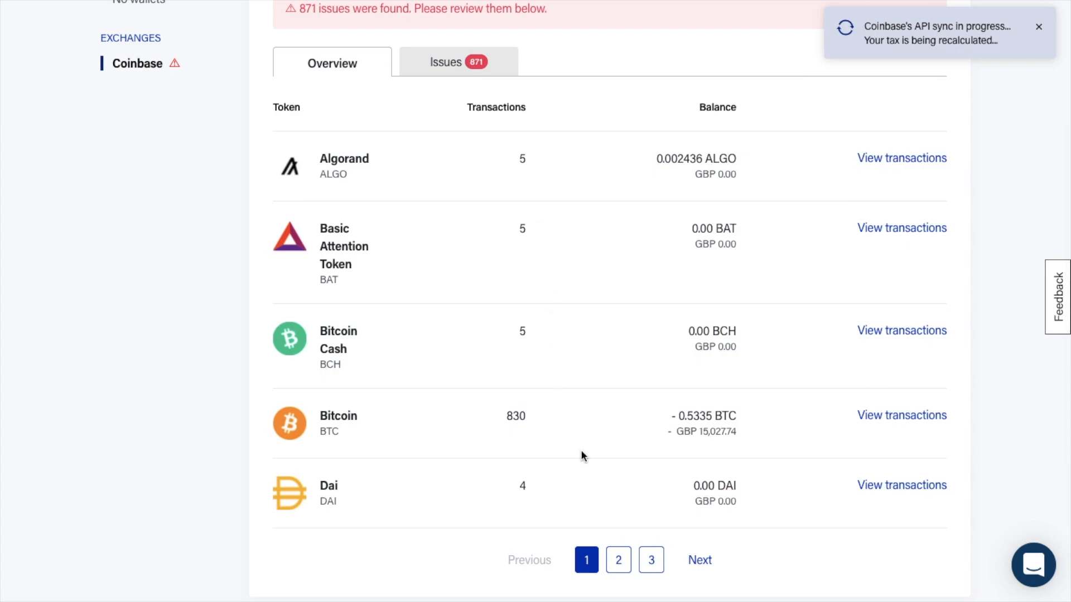
{"action": "mouse_move", "coordinate": [618, 560]}
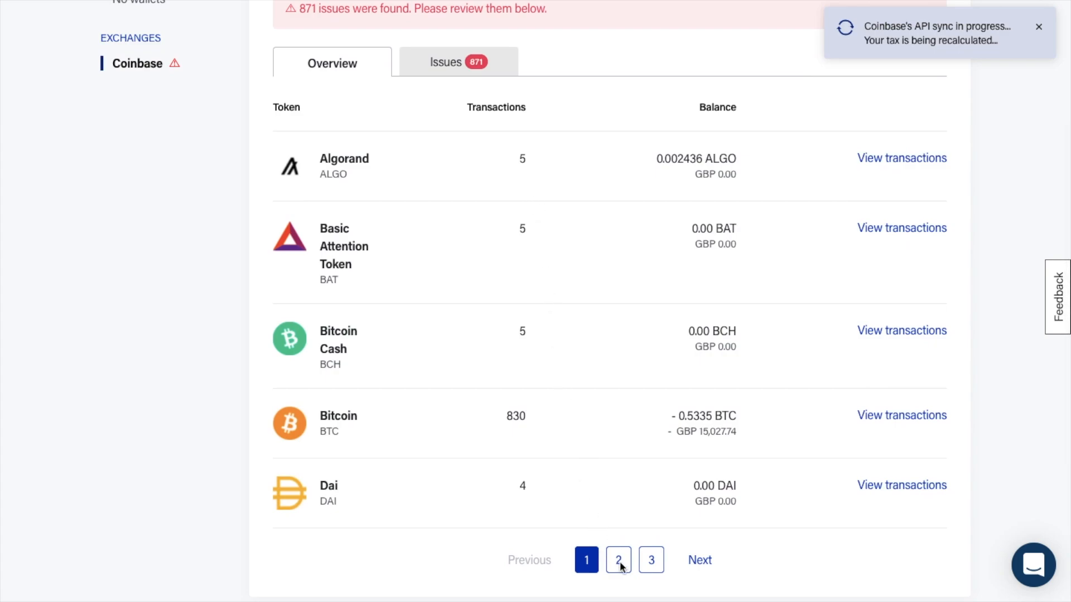
{"action": "left_click", "coordinate": [617, 560]}
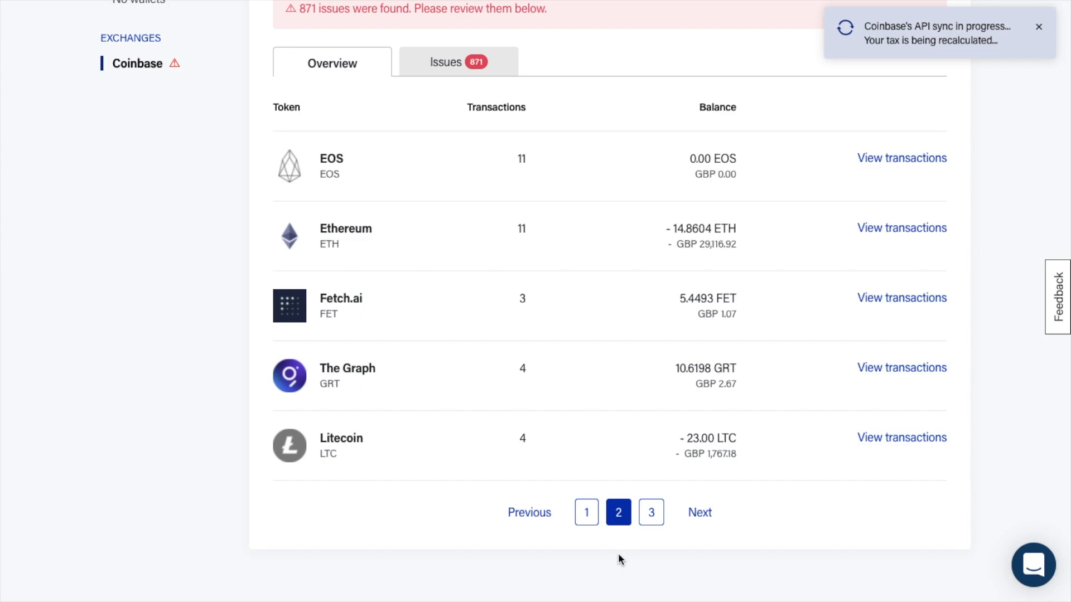
{"action": "left_click", "coordinate": [649, 512]}
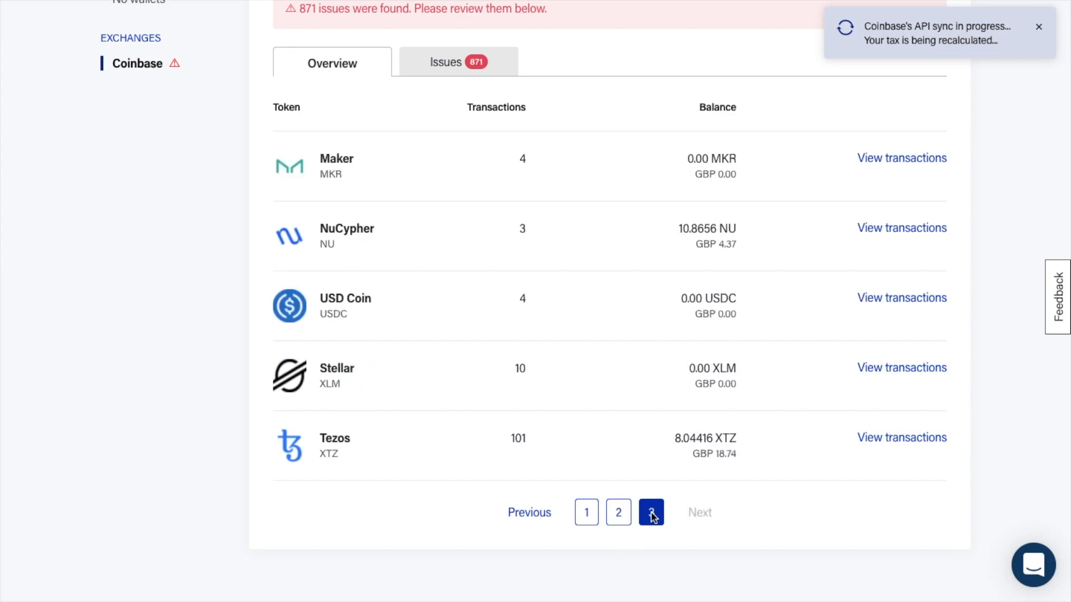
{"action": "left_click", "coordinate": [650, 512]}
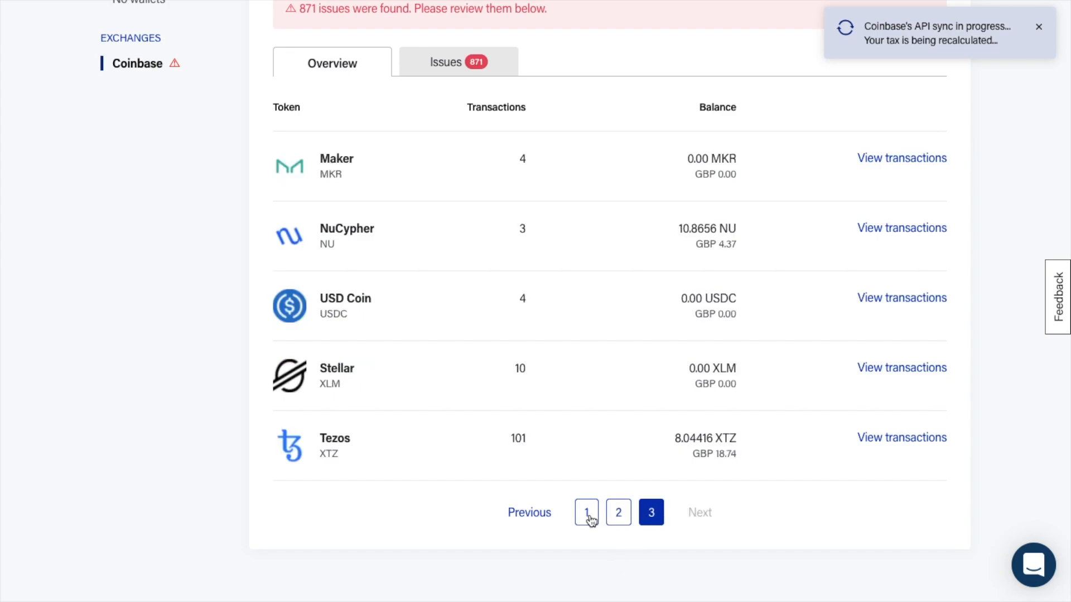
{"action": "left_click", "coordinate": [585, 512]}
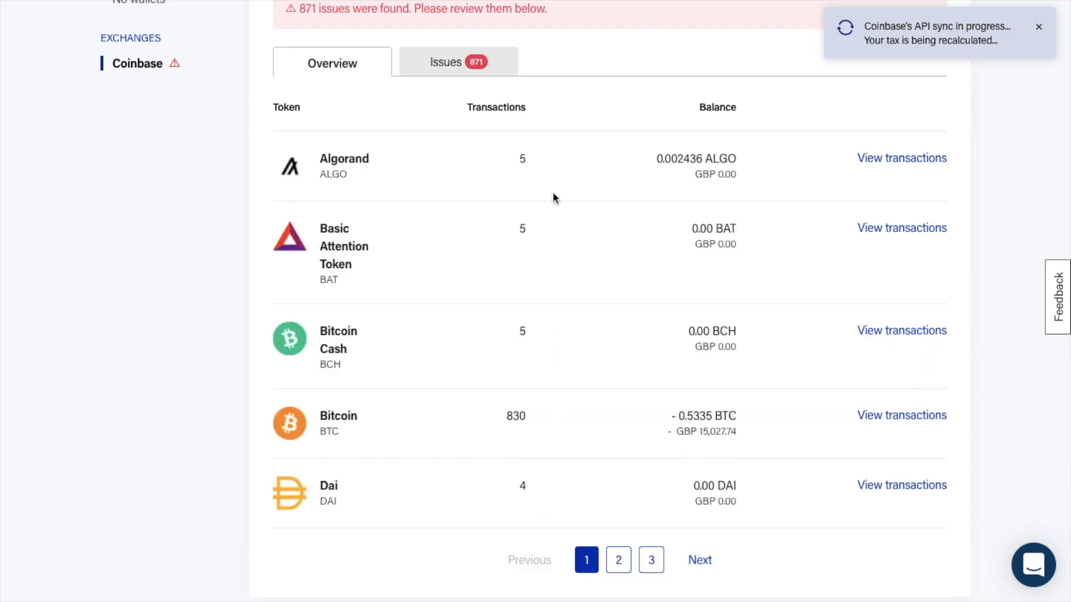
{"action": "scroll", "scroll_direction": "up", "scroll_amount": 3}
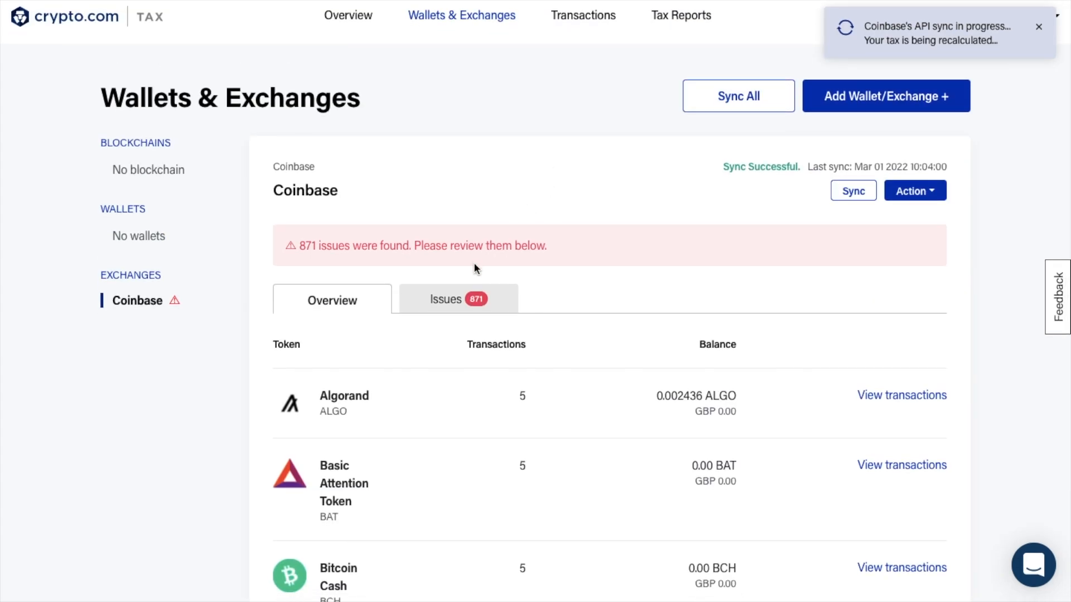
{"action": "mouse_move", "coordinate": [569, 241]}
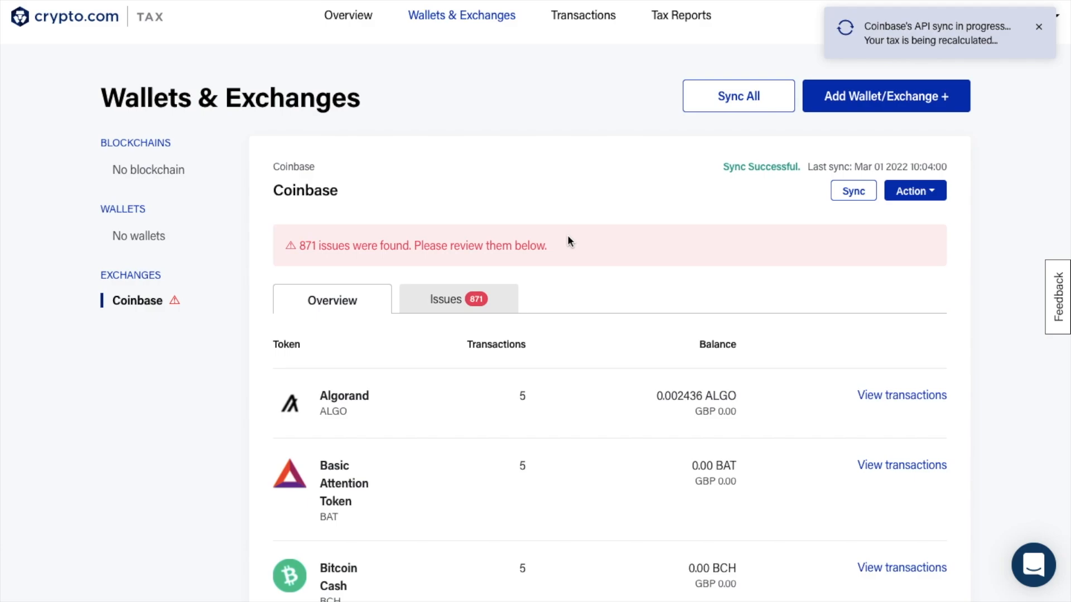
{"action": "left_click", "coordinate": [458, 299]}
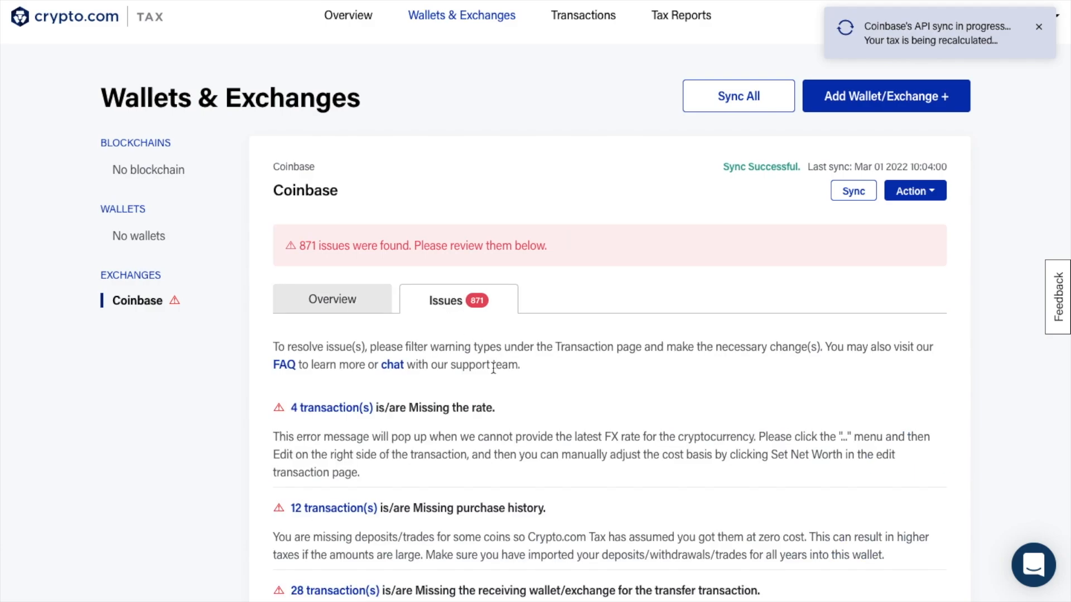
Scroll through the Coinbase issue categories and go back to the wallet overview
{"action": "scroll", "scroll_direction": "down", "scroll_amount": 3}
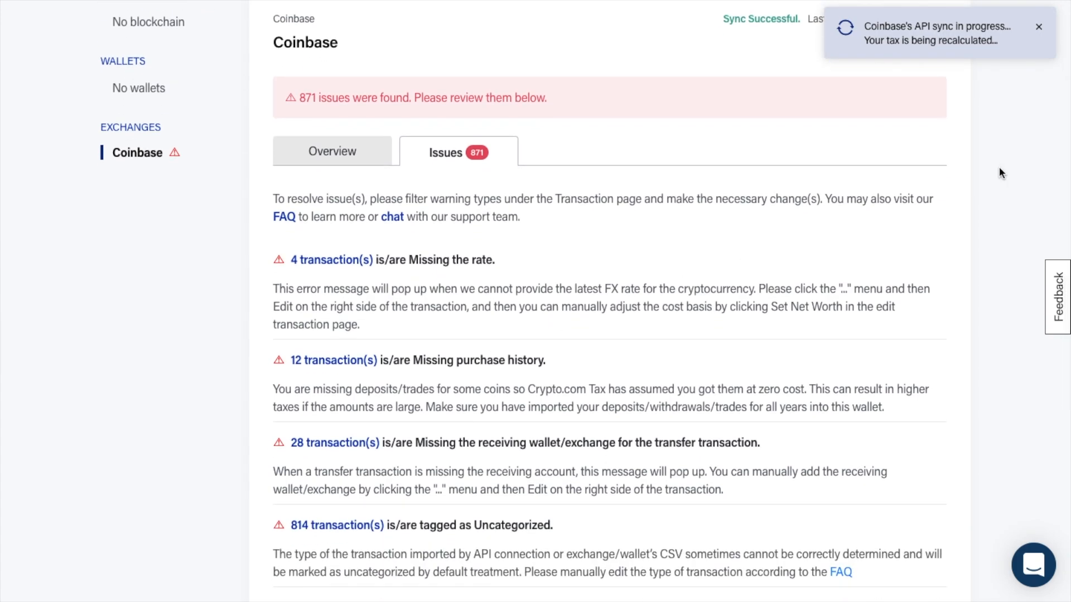
{"action": "mouse_move", "coordinate": [522, 204]}
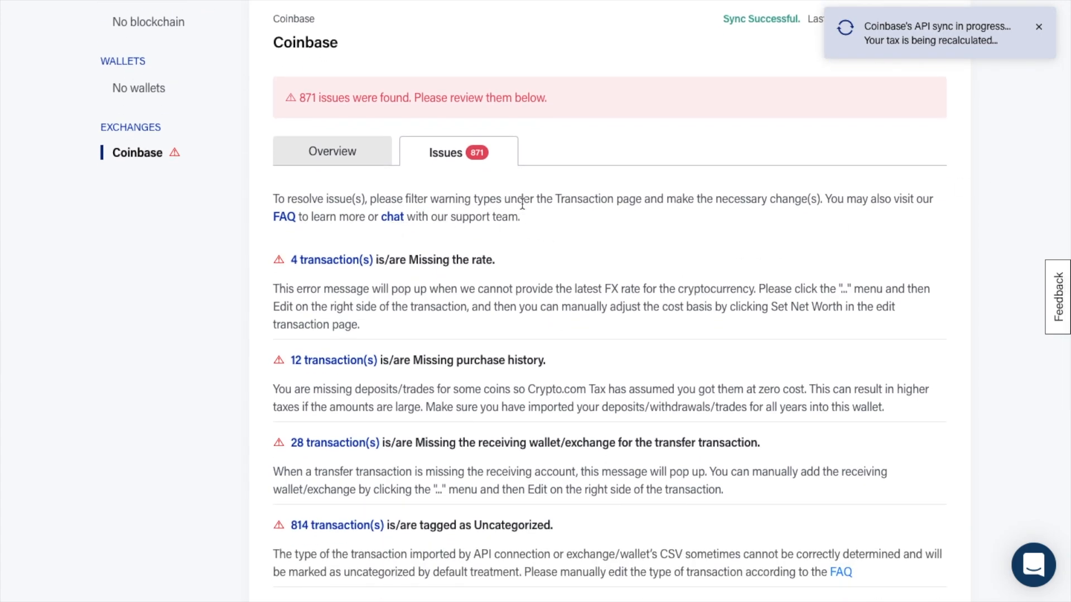
{"action": "mouse_move", "coordinate": [546, 220]}
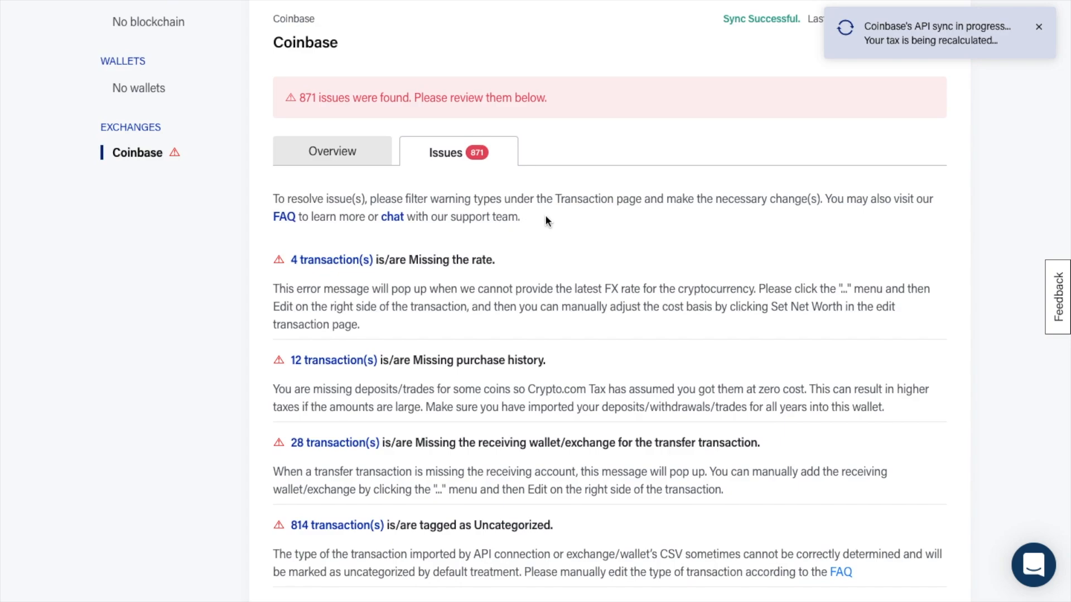
{"action": "mouse_move", "coordinate": [389, 305]}
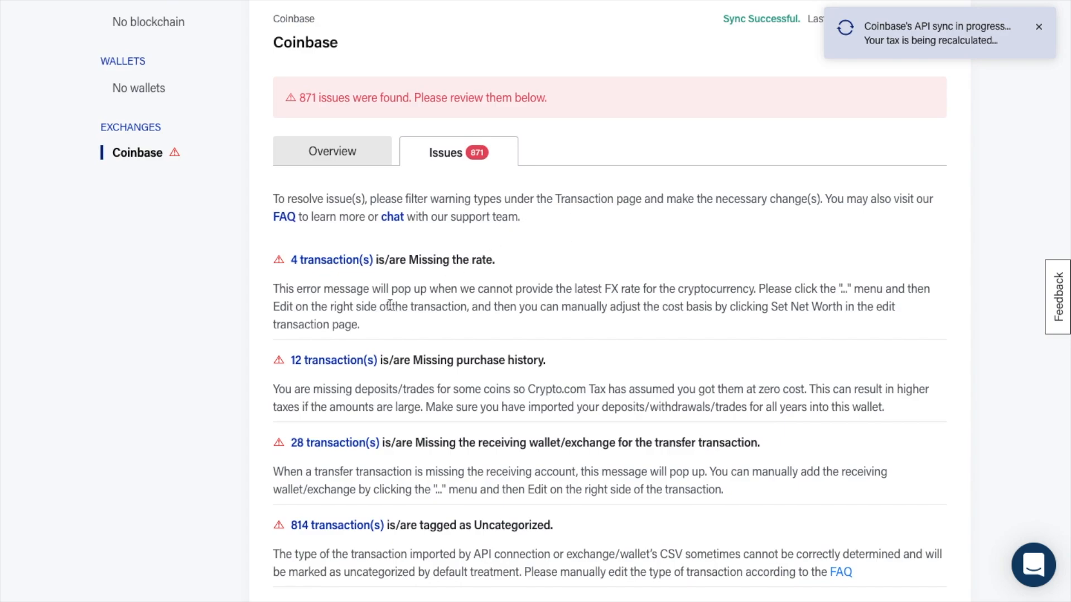
{"action": "mouse_move", "coordinate": [417, 333]}
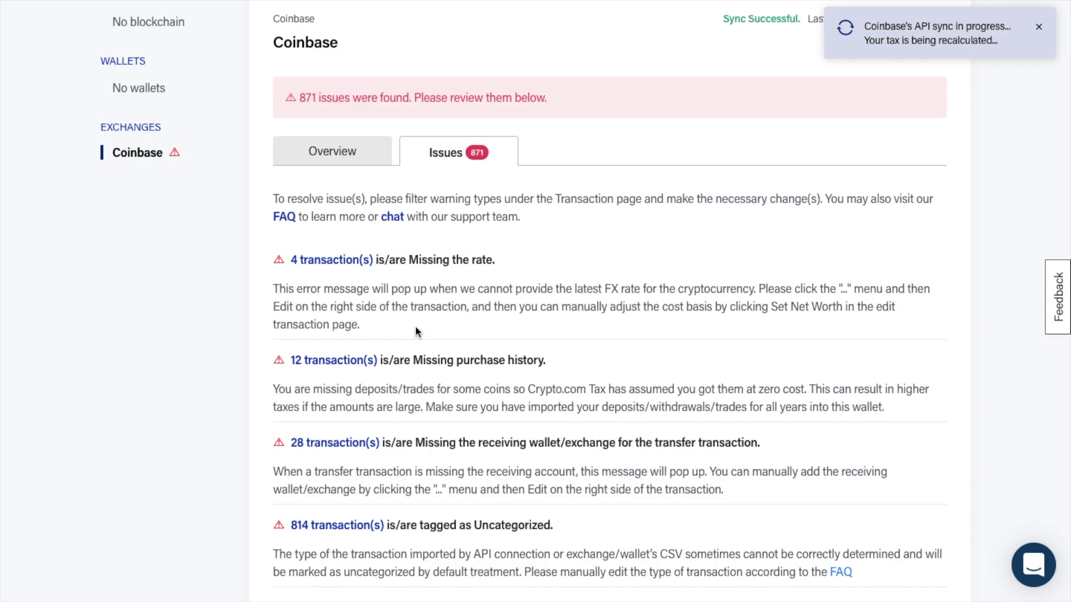
{"action": "mouse_move", "coordinate": [467, 323]}
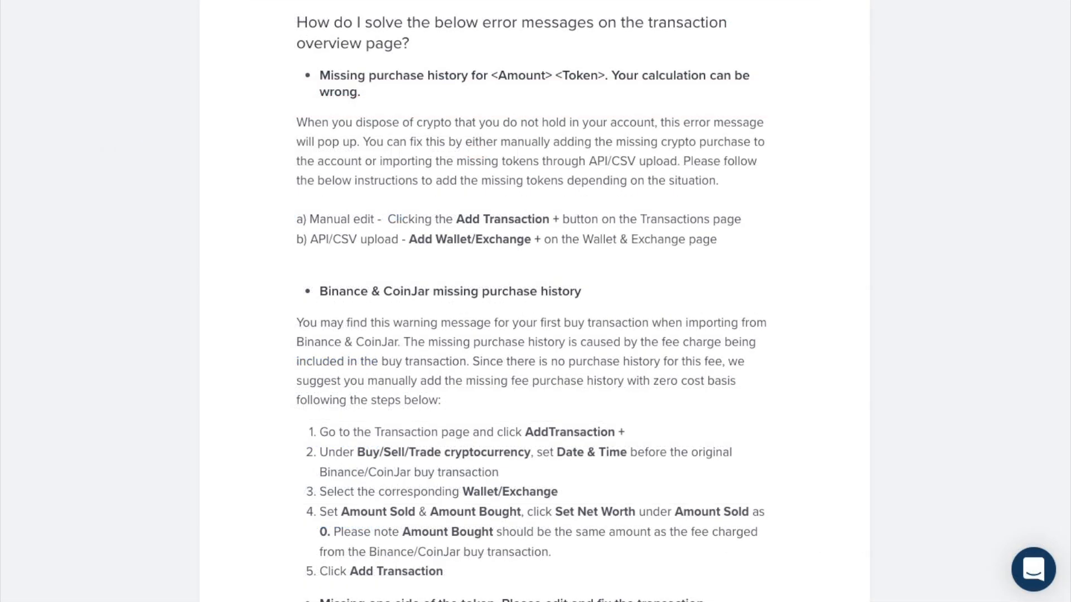
{"action": "left_click", "coordinate": [461, 15]}
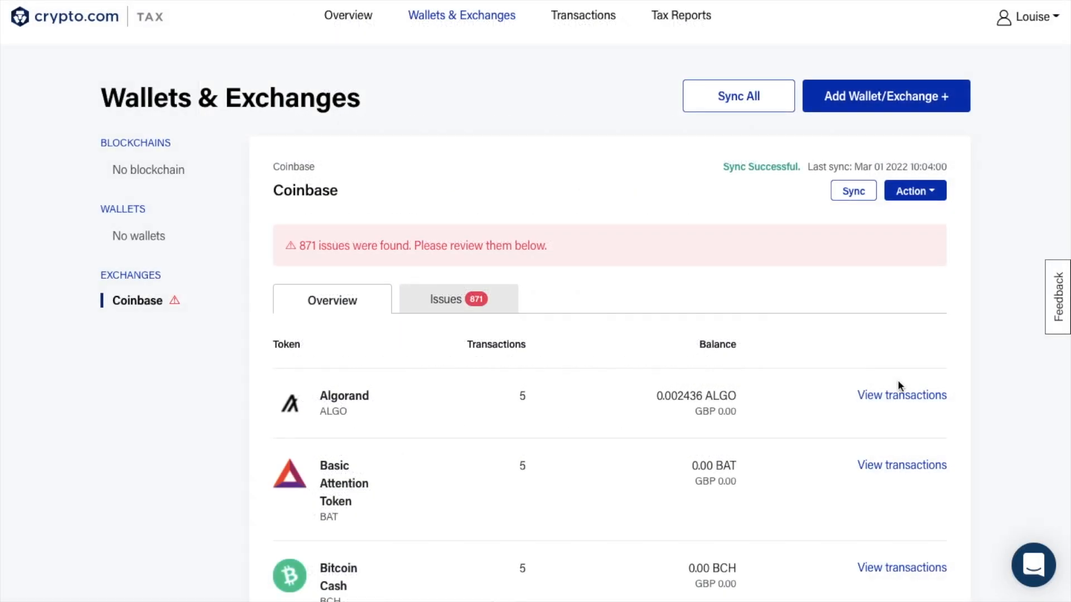
{"action": "mouse_move", "coordinate": [901, 399]}
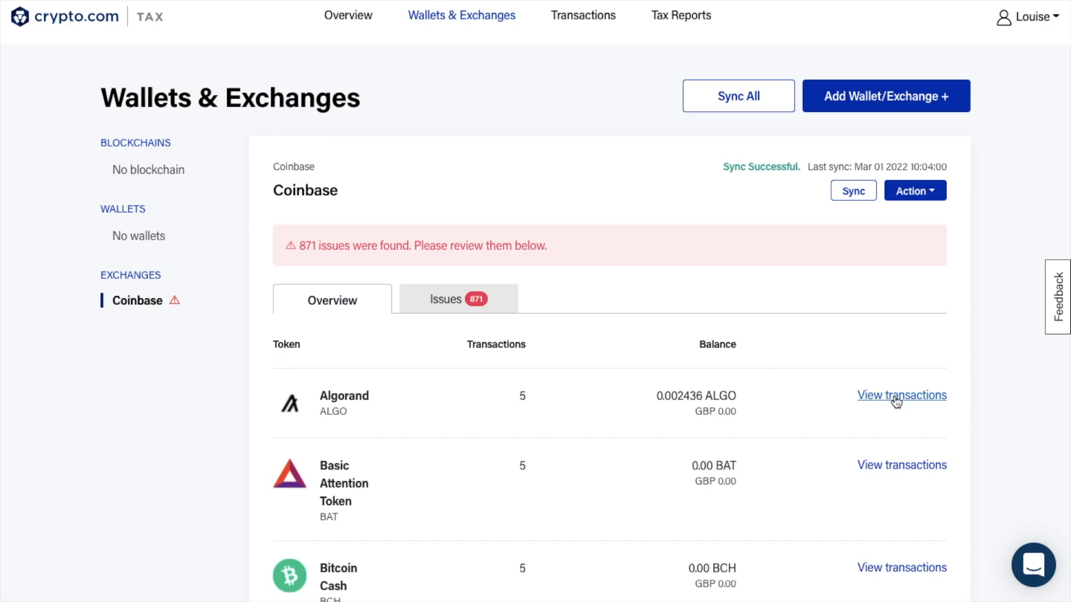
View the Coinbase Algorand (ALGO) transactions, including rewards and a BTC trade
{"action": "left_click", "coordinate": [901, 395]}
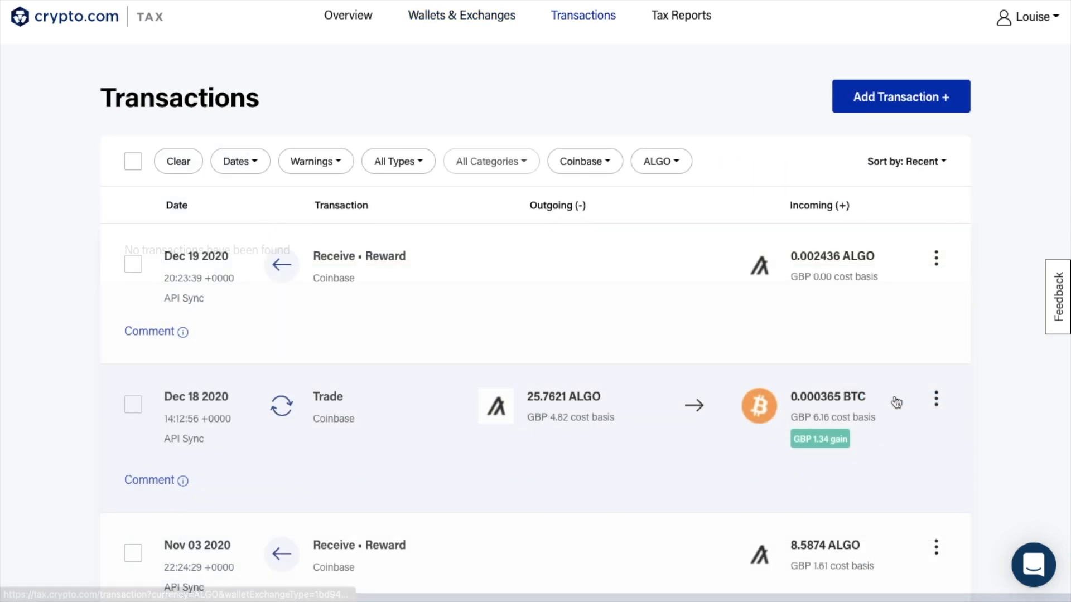
{"action": "mouse_move", "coordinate": [950, 472]}
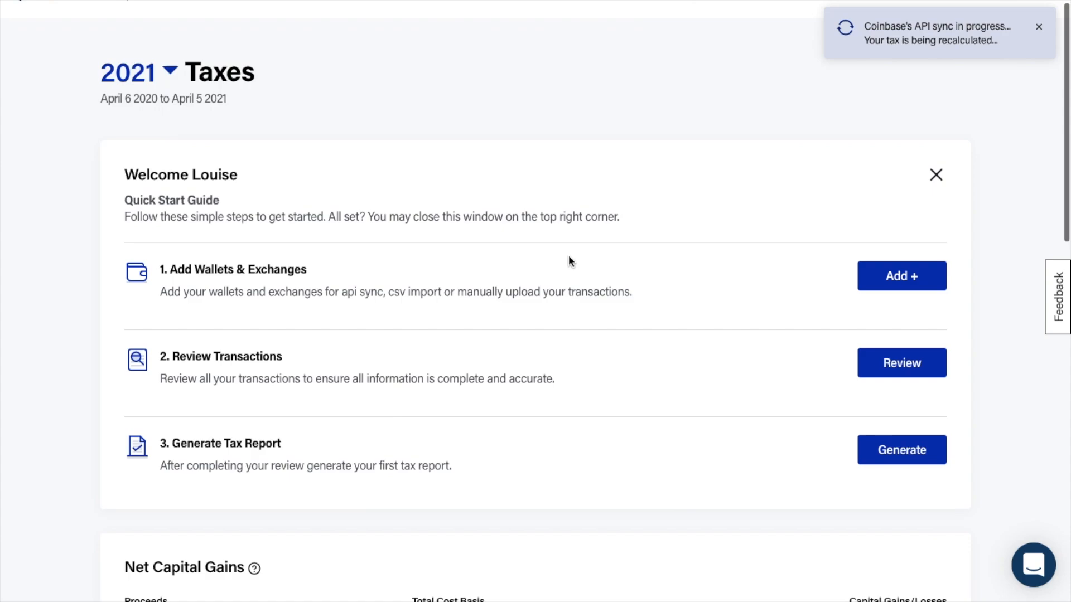
{"action": "scroll", "scroll_direction": "down", "scroll_amount": 3}
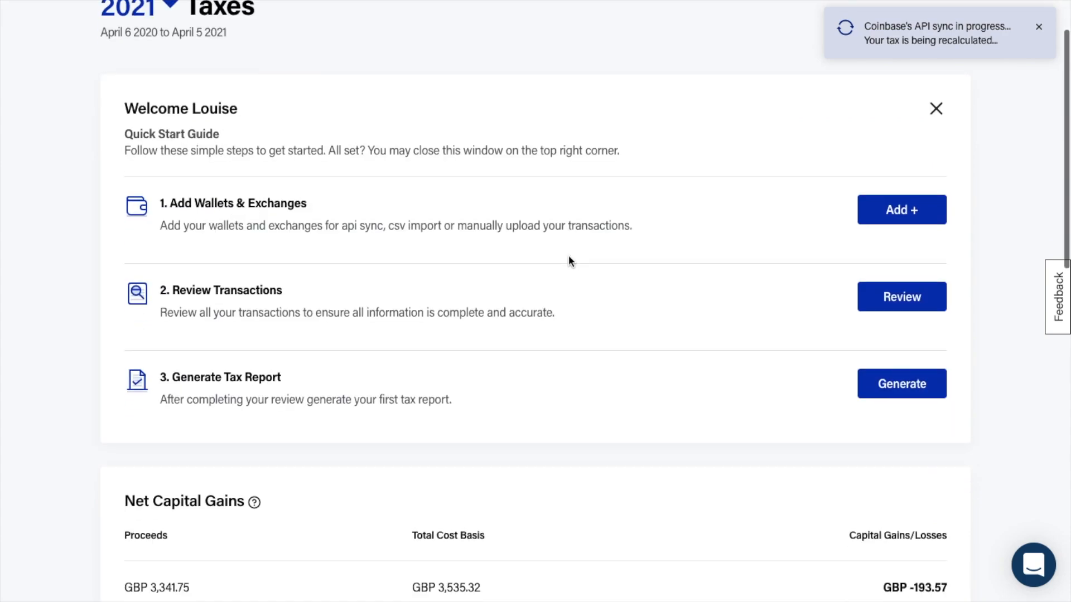
{"action": "scroll", "scroll_direction": "down", "scroll_amount": 3}
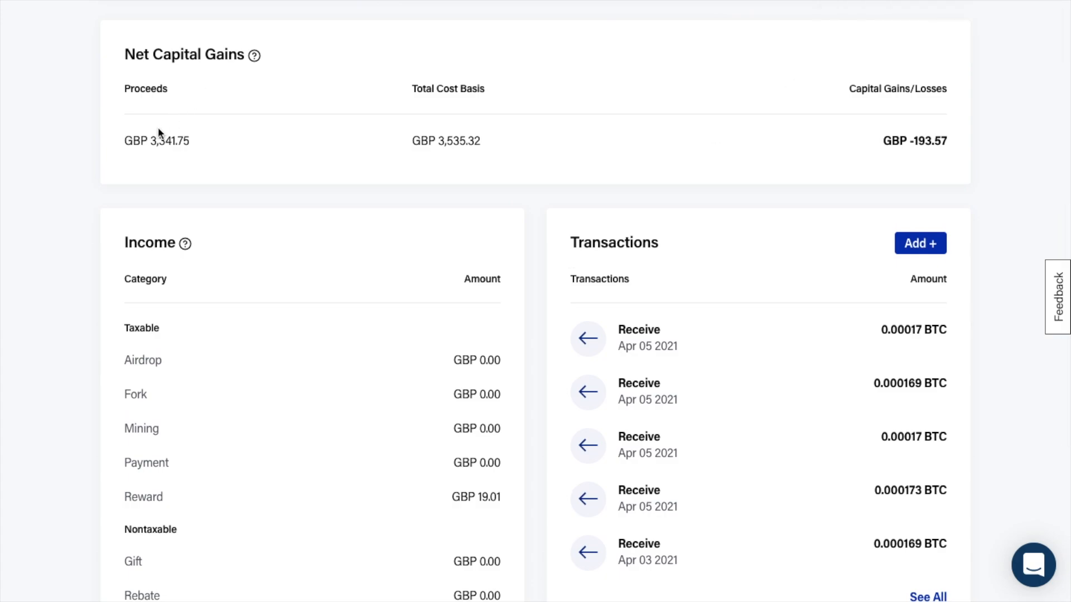
{"action": "mouse_move", "coordinate": [873, 136]}
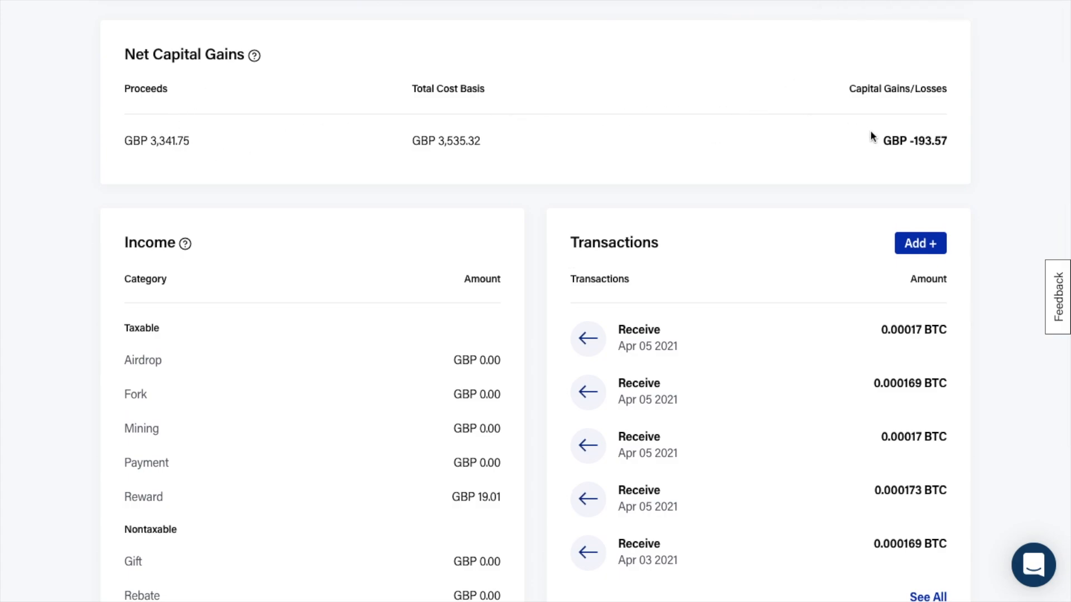
{"action": "mouse_move", "coordinate": [350, 366]}
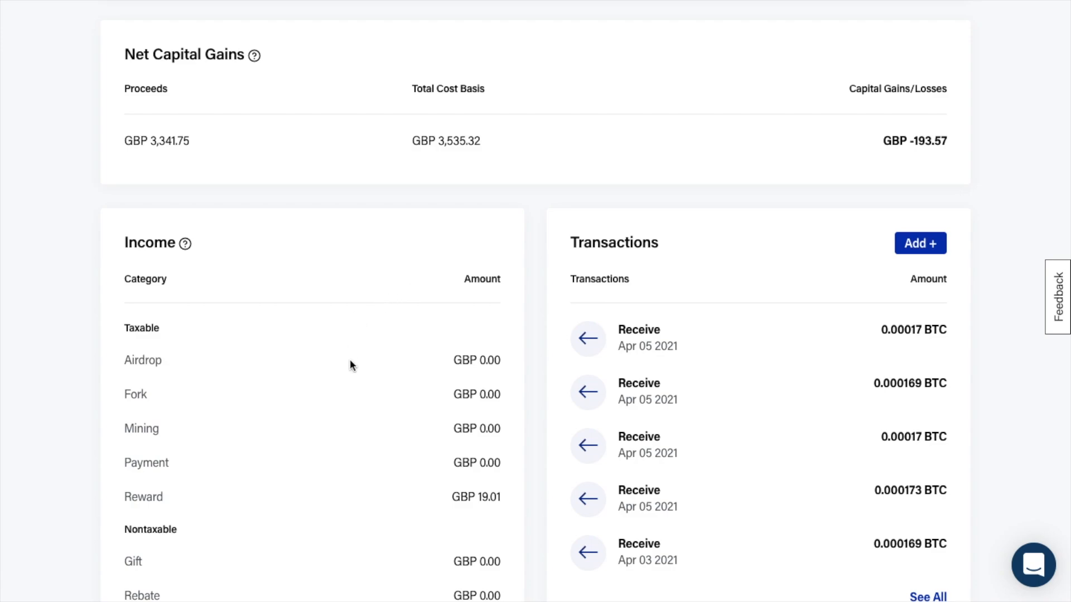
{"action": "scroll", "scroll_direction": "down", "scroll_amount": 3}
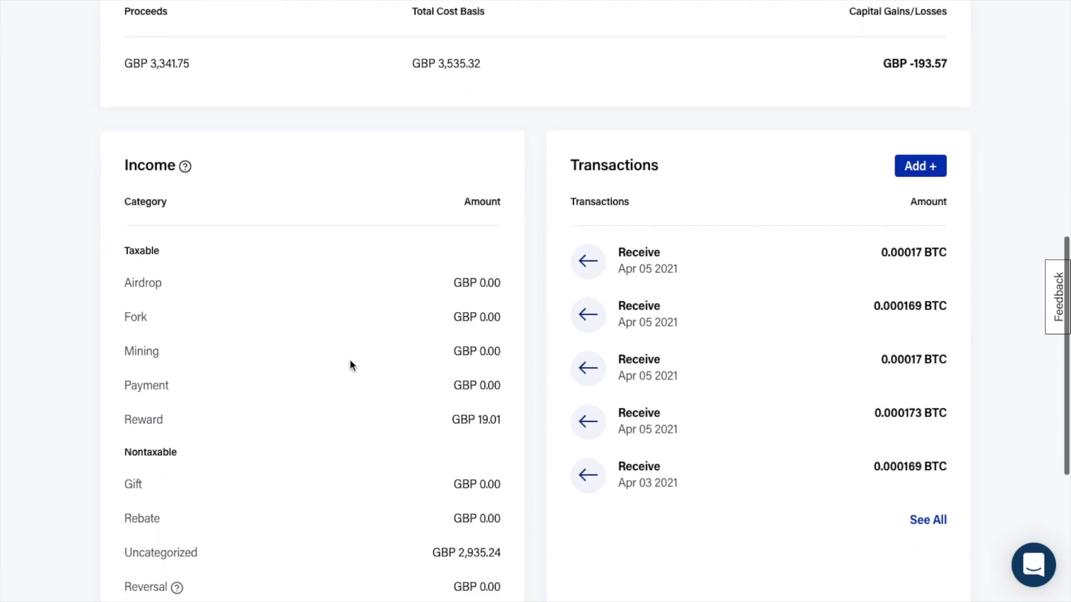
{"action": "scroll", "scroll_direction": "down", "scroll_amount": 3}
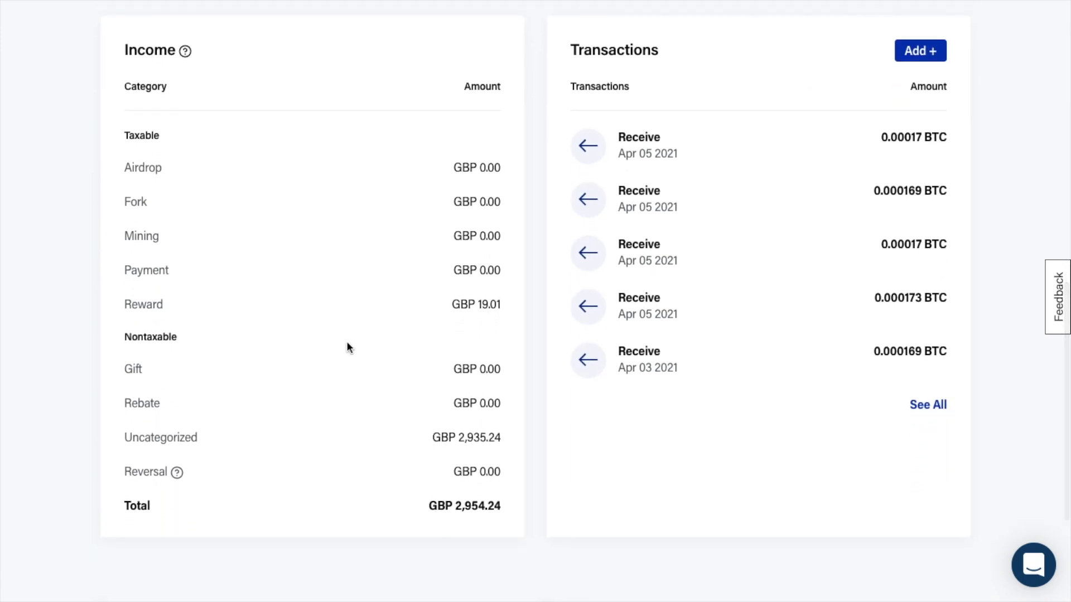
{"action": "mouse_move", "coordinate": [311, 509]}
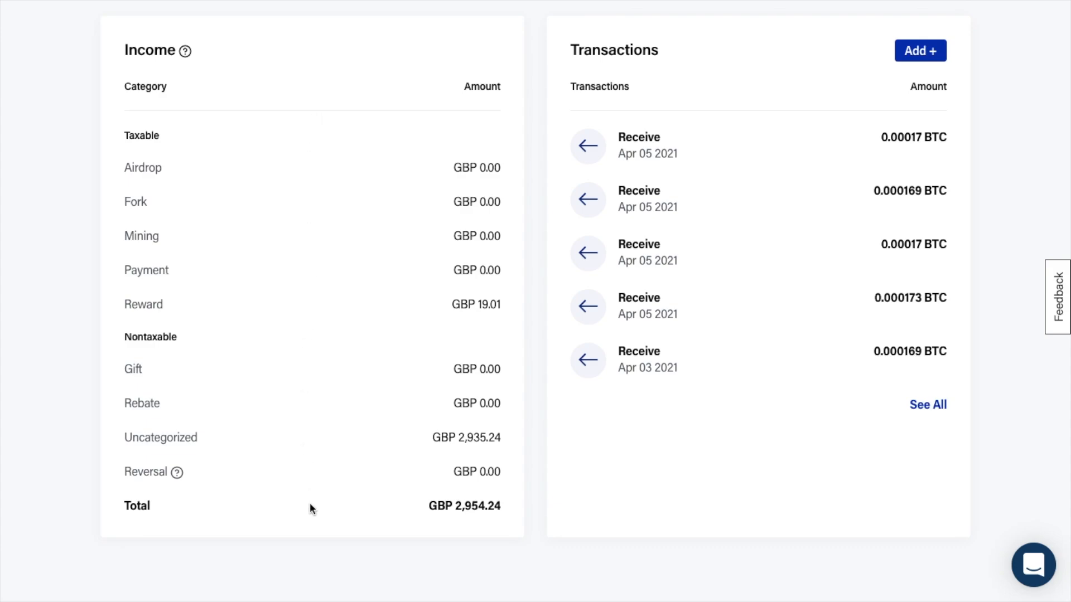
{"action": "mouse_move", "coordinate": [419, 465]}
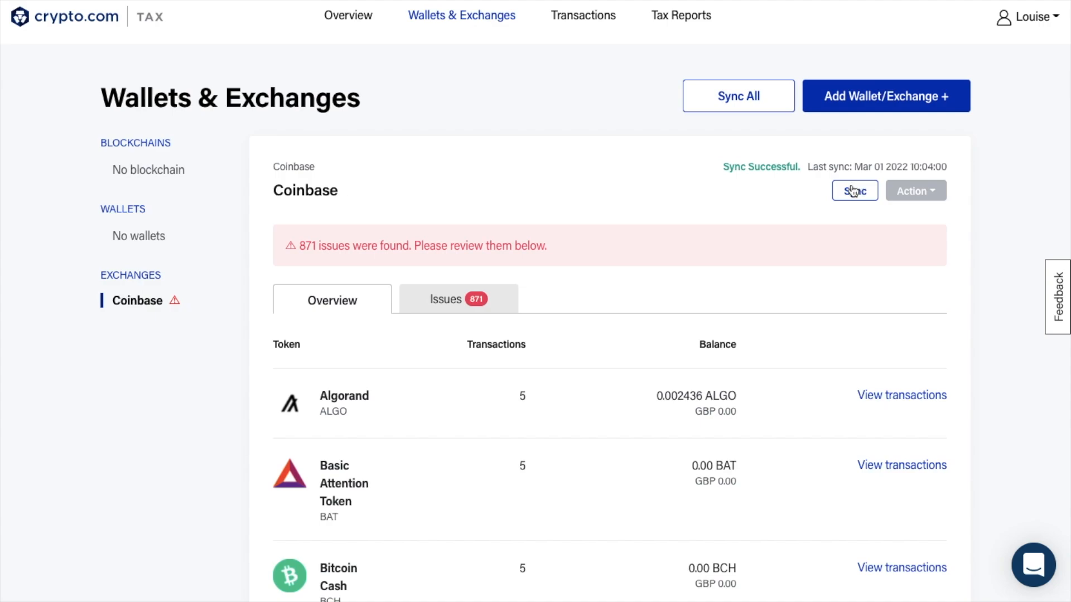
{"action": "mouse_move", "coordinate": [780, 125]}
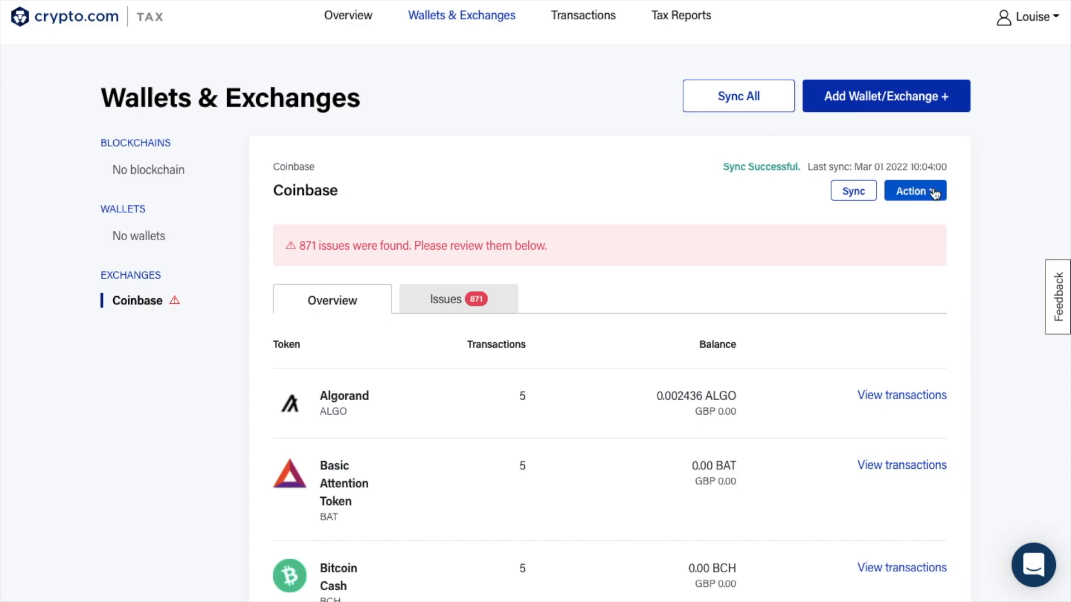
Look over the Coinbase exchange's action options, then dismiss them without choosing one
{"action": "left_click", "coordinate": [915, 191]}
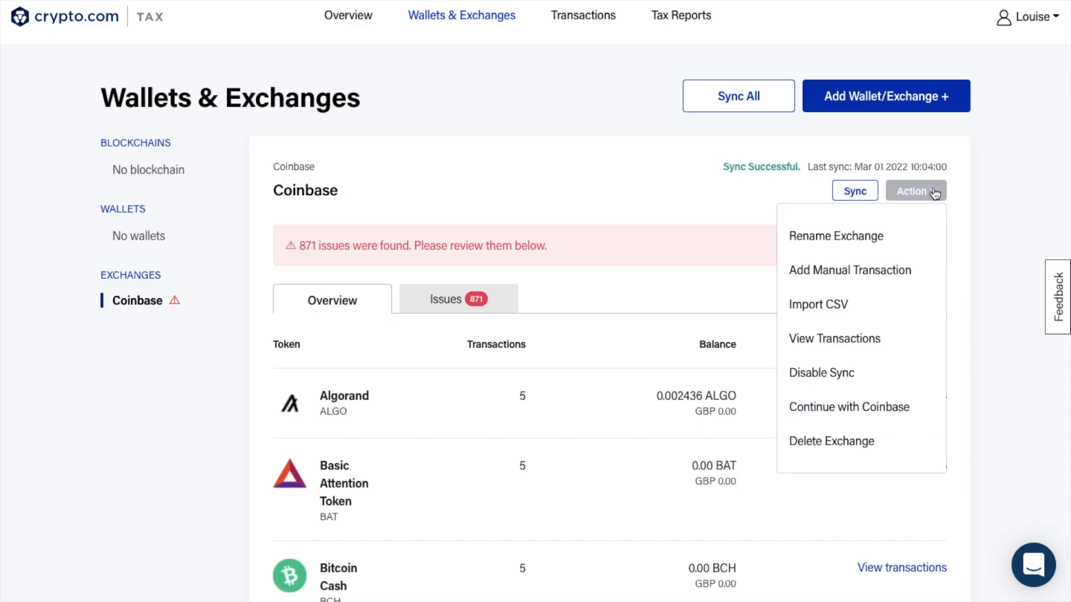
{"action": "mouse_move", "coordinate": [906, 239]}
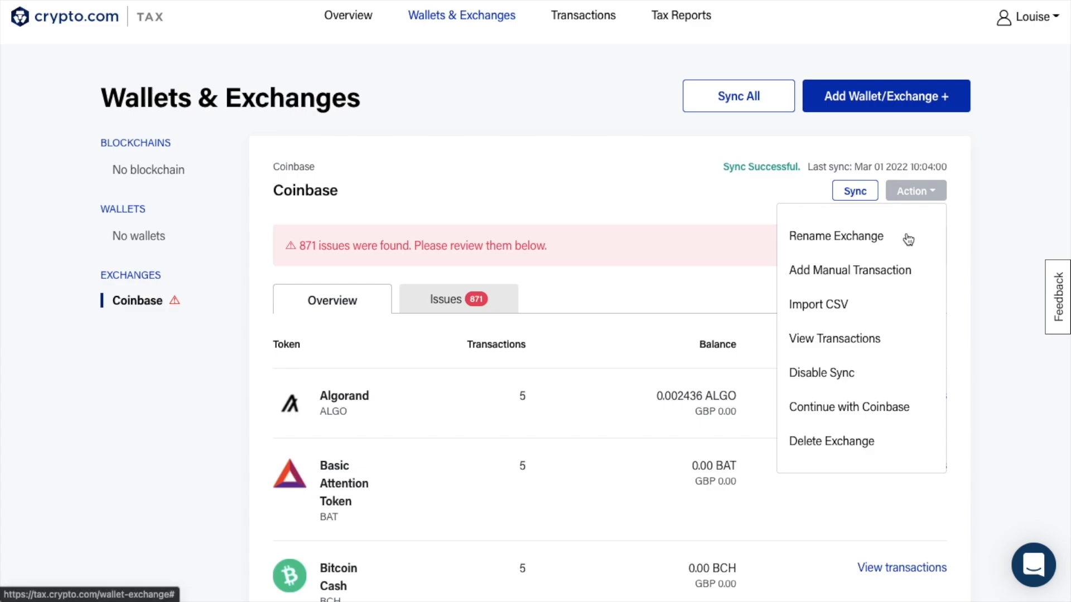
{"action": "mouse_move", "coordinate": [850, 327]}
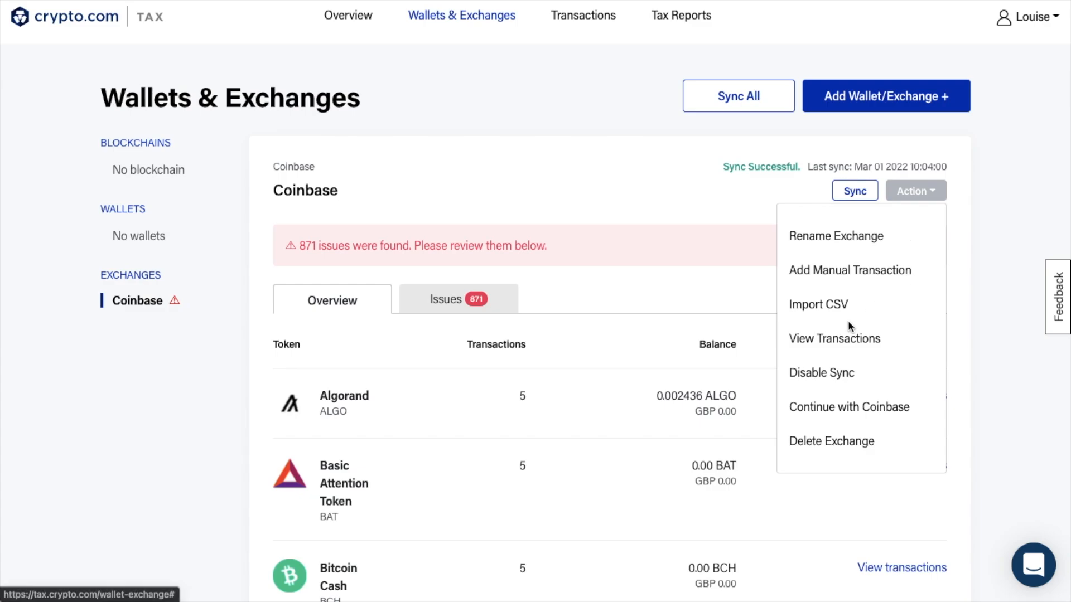
{"action": "mouse_move", "coordinate": [863, 414]}
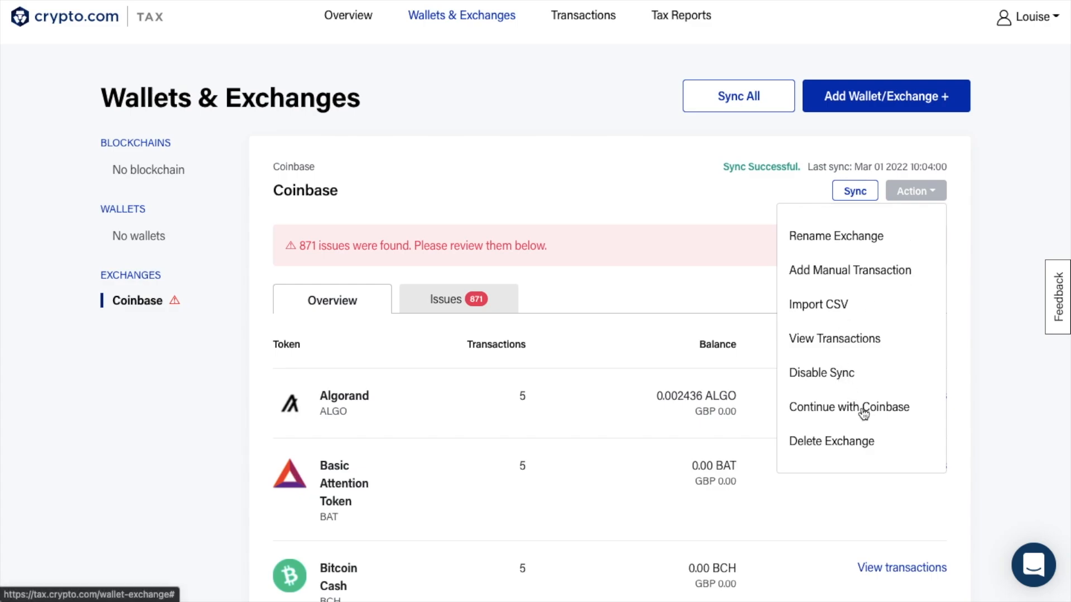
{"action": "left_click", "coordinate": [781, 125]}
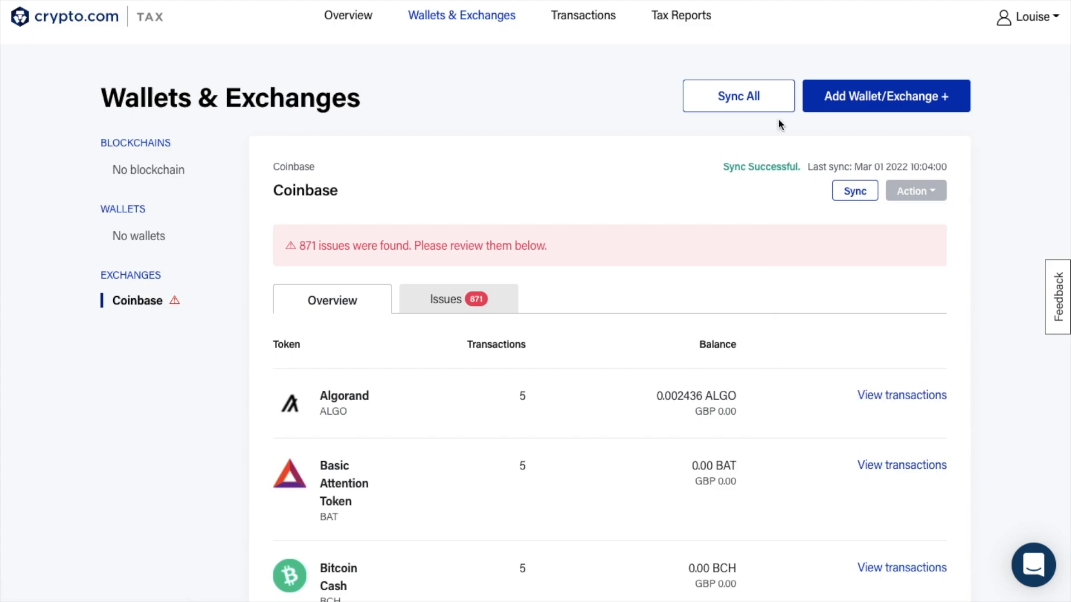
{"action": "mouse_move", "coordinate": [681, 15]}
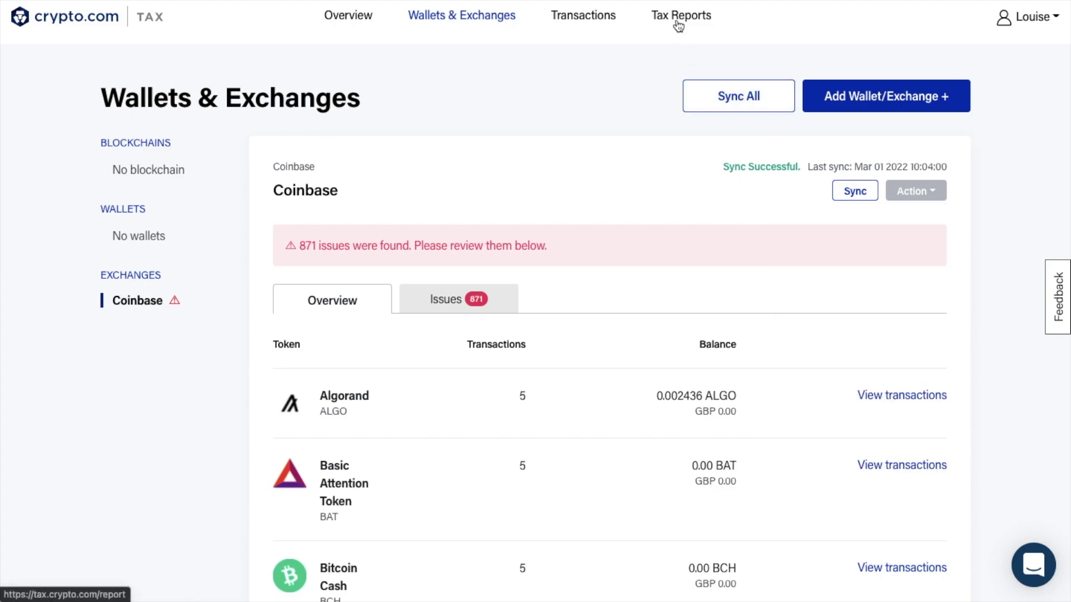
Download the 2021 UK Tax Summary report as a CSV from Tax Reports
{"action": "left_click", "coordinate": [681, 15]}
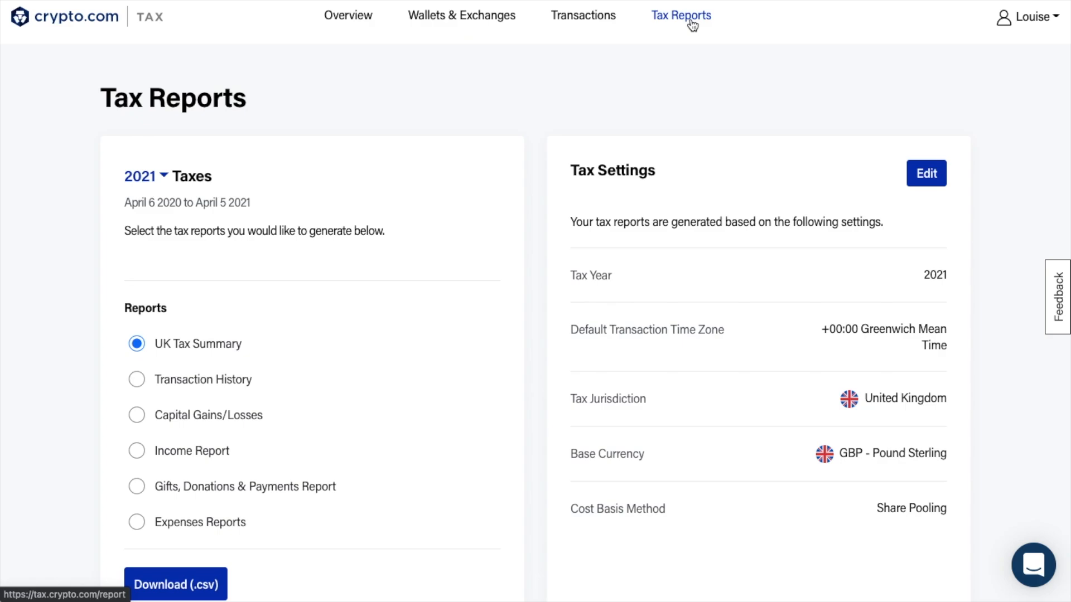
{"action": "mouse_move", "coordinate": [362, 280]}
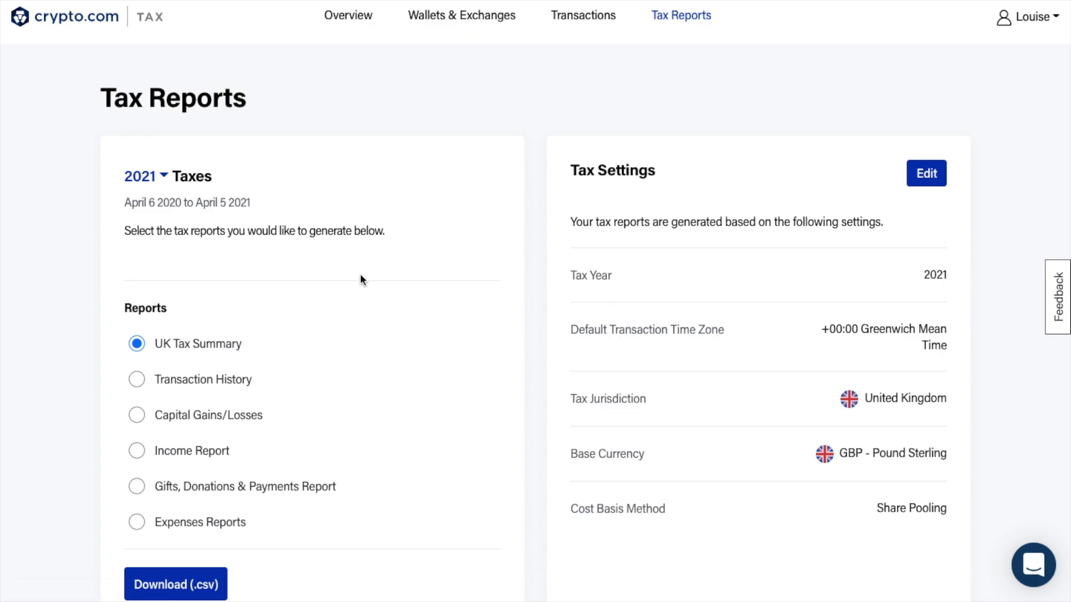
{"action": "scroll", "scroll_direction": "down", "scroll_amount": 3}
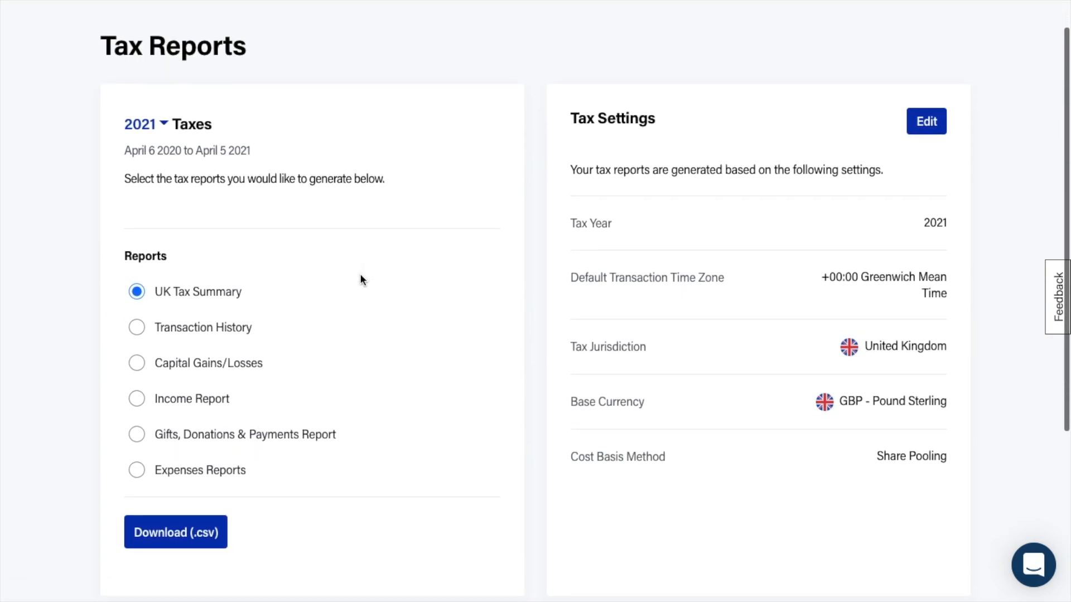
{"action": "mouse_move", "coordinate": [231, 333]}
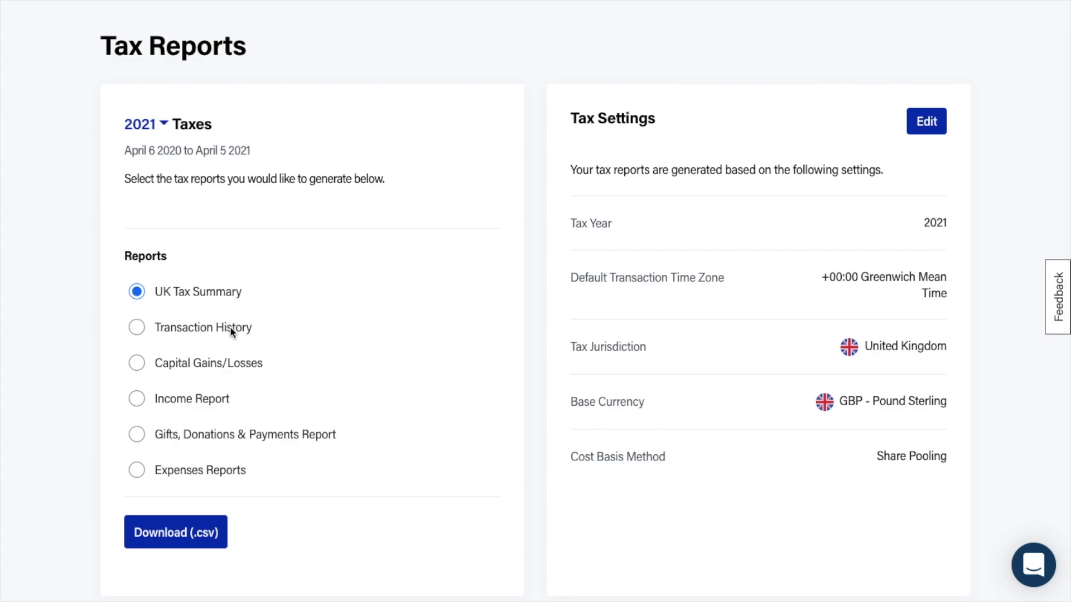
{"action": "mouse_move", "coordinate": [220, 399]}
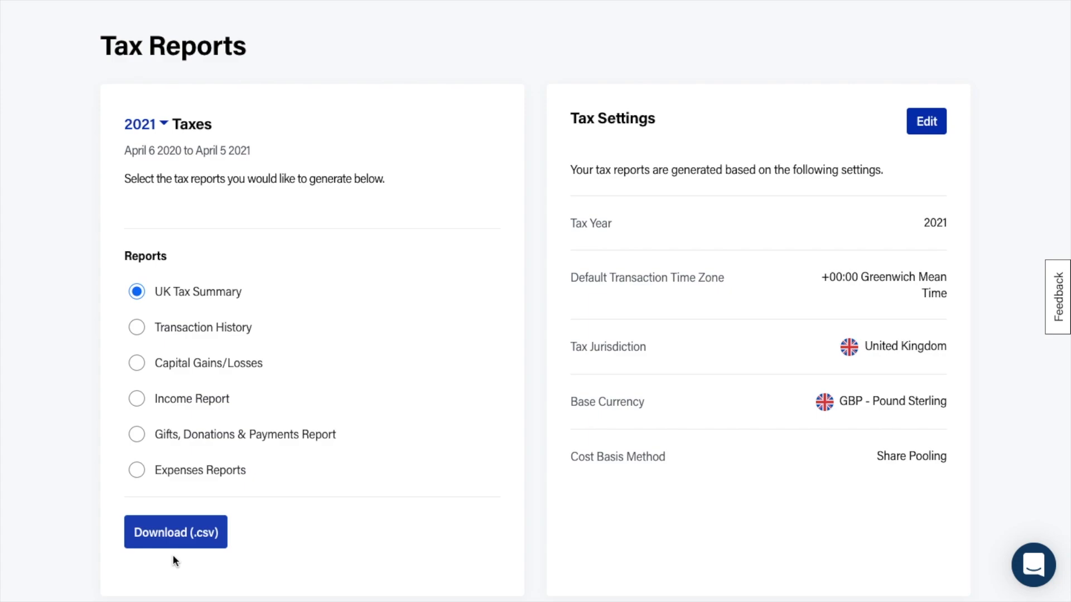
{"action": "mouse_move", "coordinate": [272, 305]}
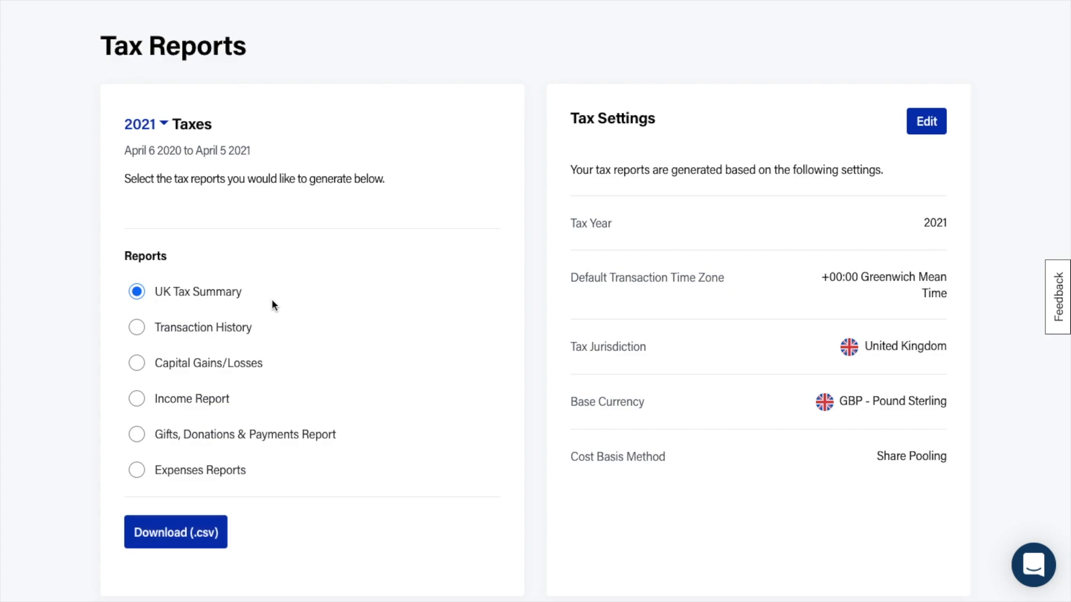
{"action": "left_click", "coordinate": [175, 532]}
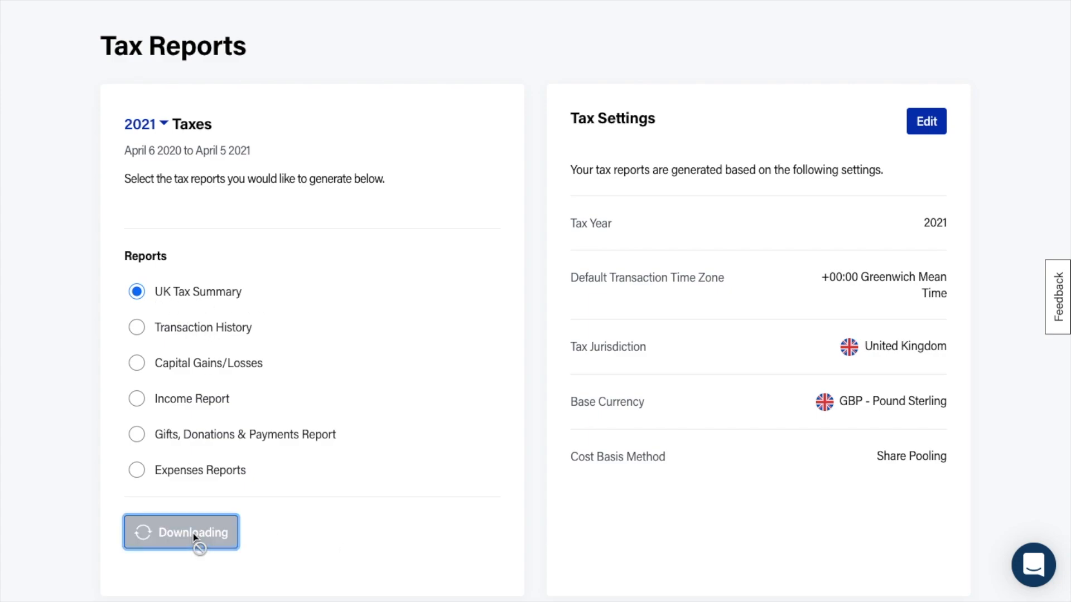
{"action": "left_click", "coordinate": [181, 532]}
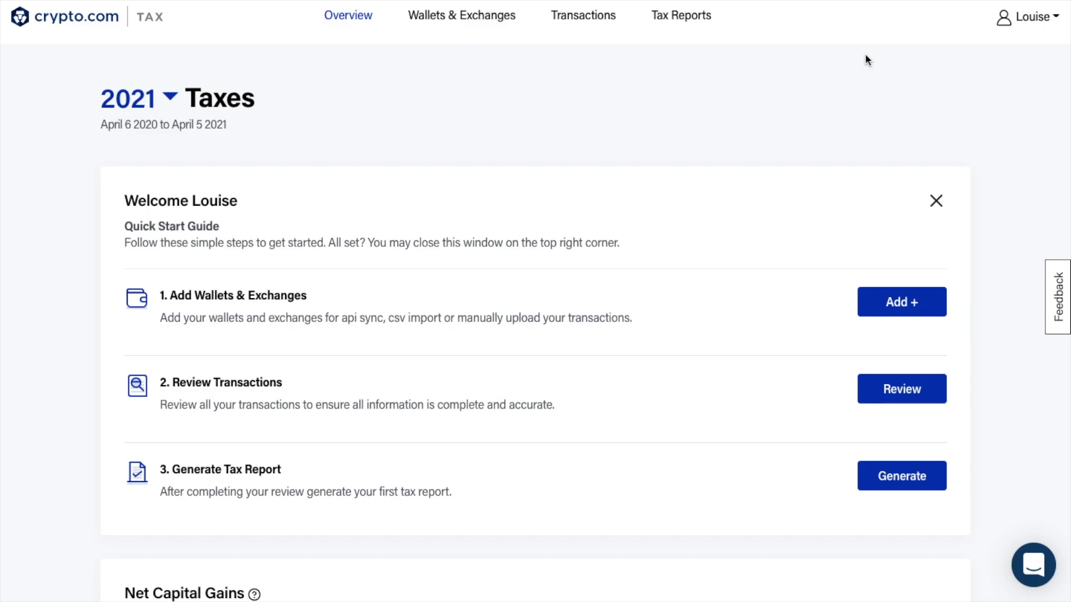
{"action": "mouse_move", "coordinate": [580, 17]}
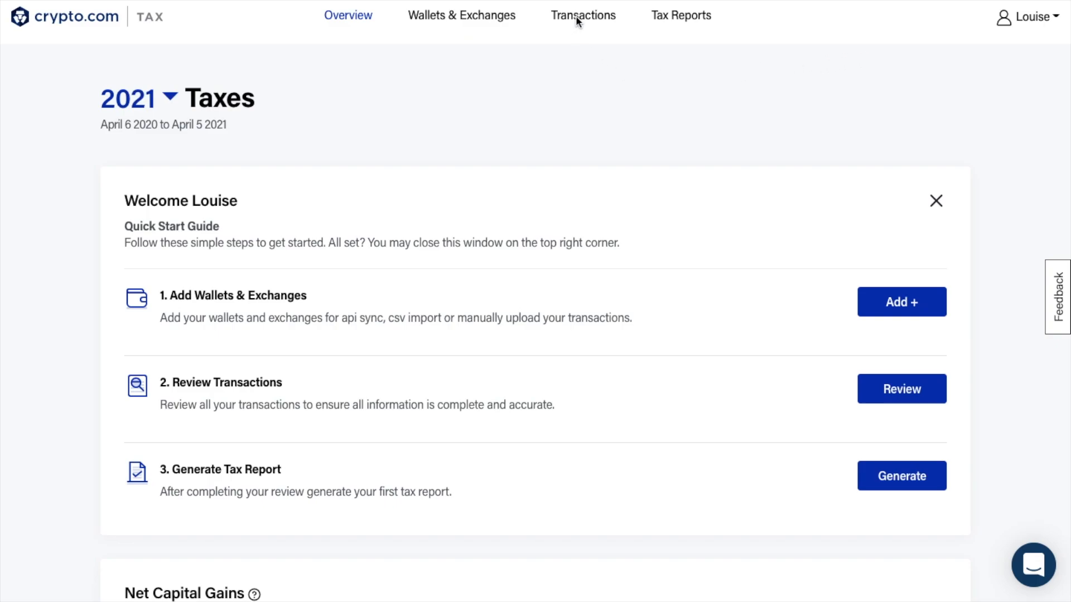
Ignore the Feb 28 2022 Coinbase XTZ reward and reopen its options menu
{"action": "left_click", "coordinate": [583, 16]}
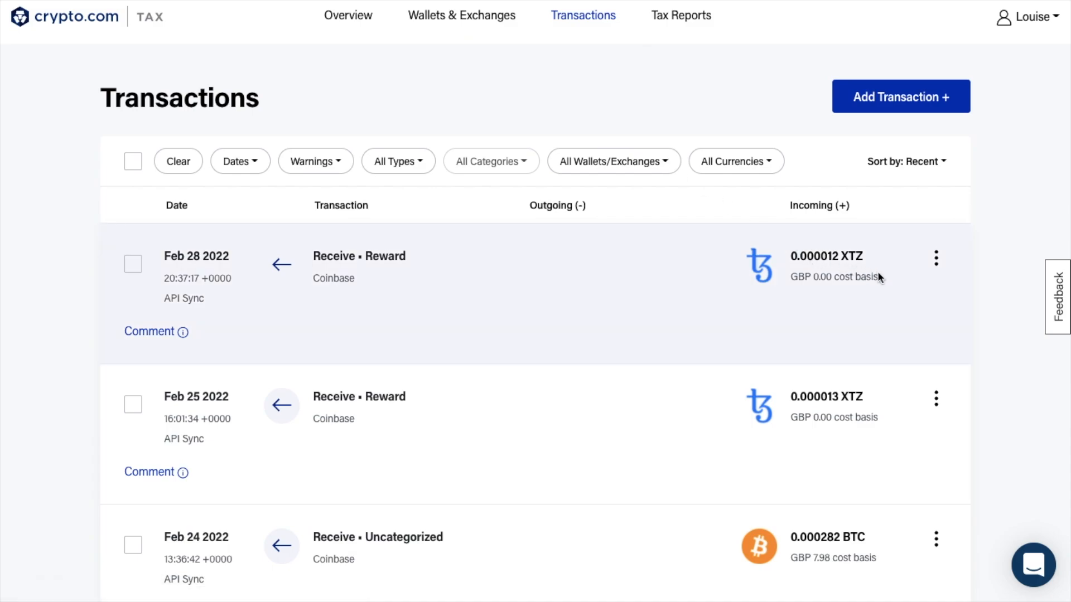
{"action": "mouse_move", "coordinate": [937, 263]}
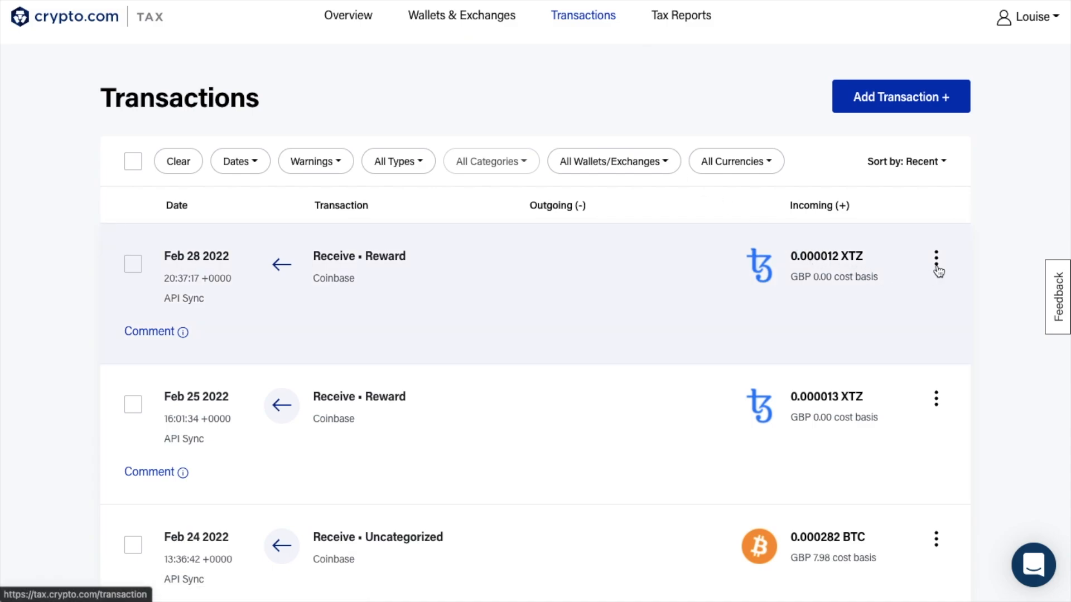
{"action": "left_click", "coordinate": [936, 258]}
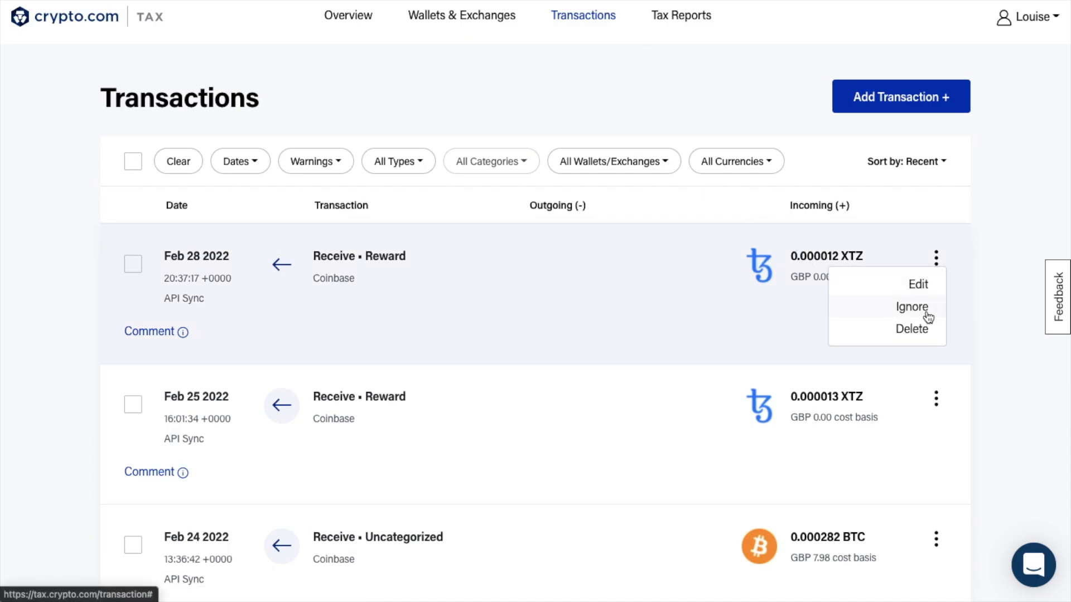
{"action": "left_click", "coordinate": [911, 306]}
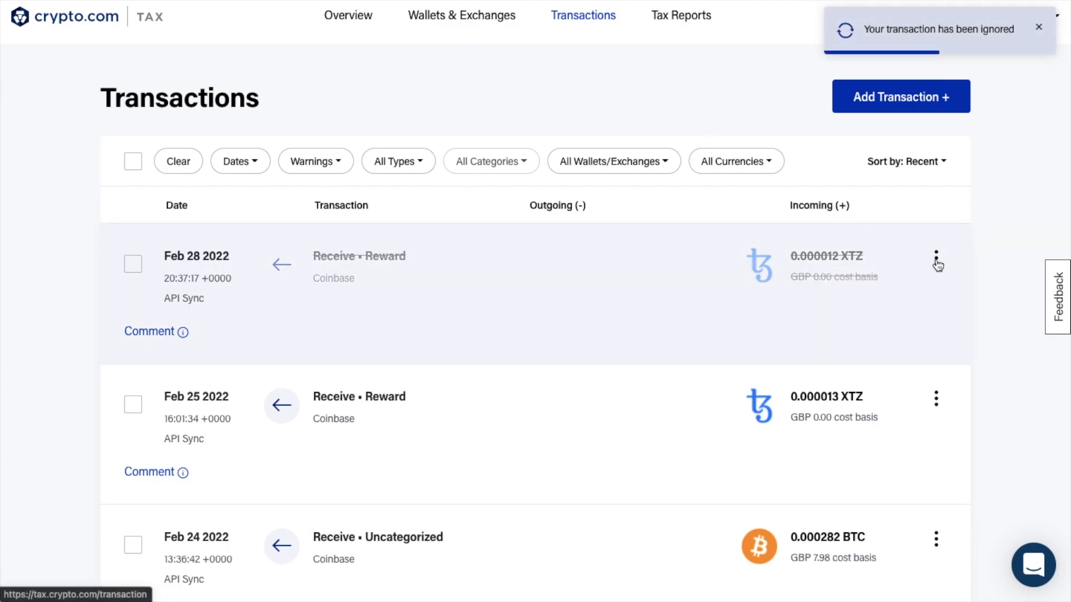
{"action": "left_click", "coordinate": [936, 258]}
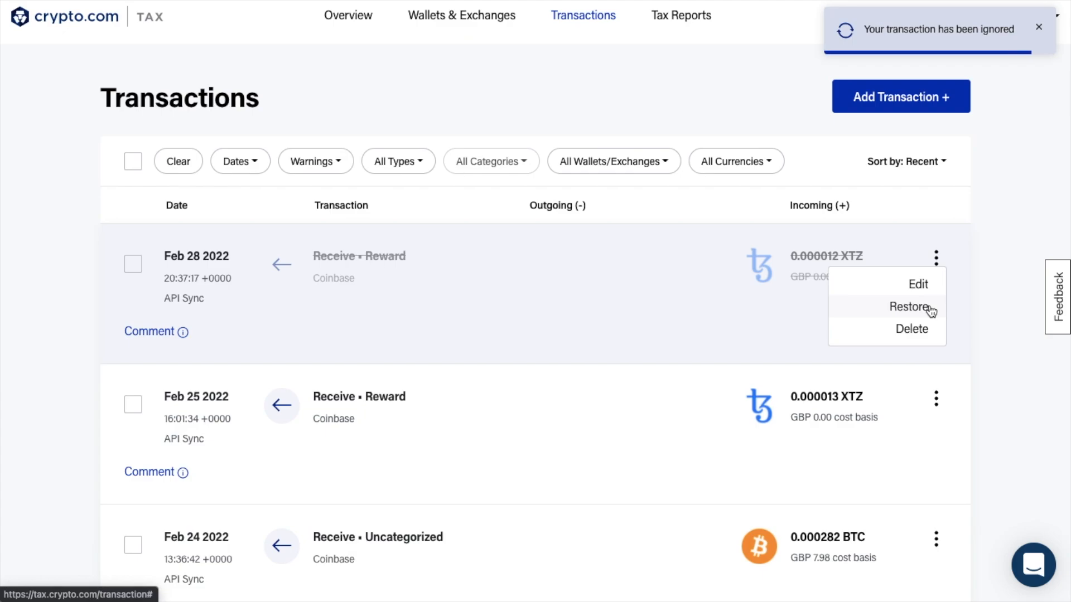